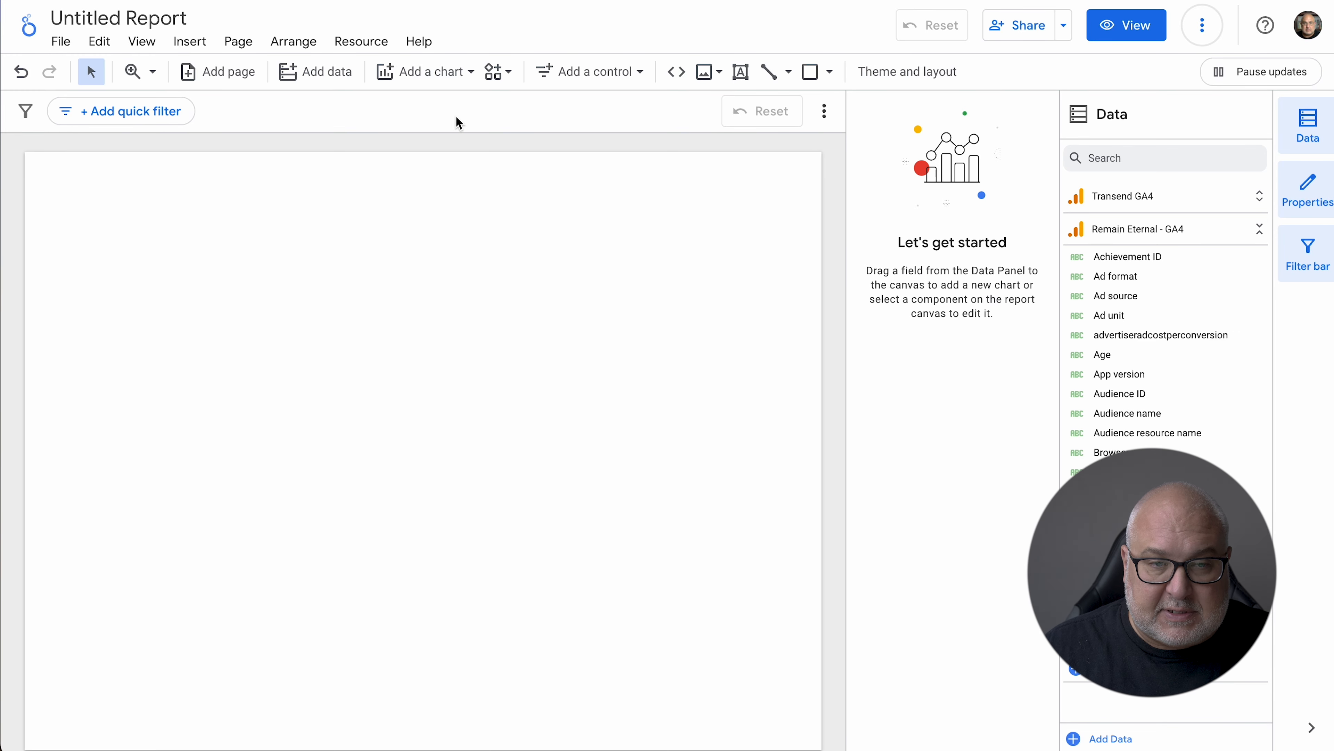
Add a column chart of views by event from the GA4 source to the page.
{"action": "left_click", "coordinate": [428, 71]}
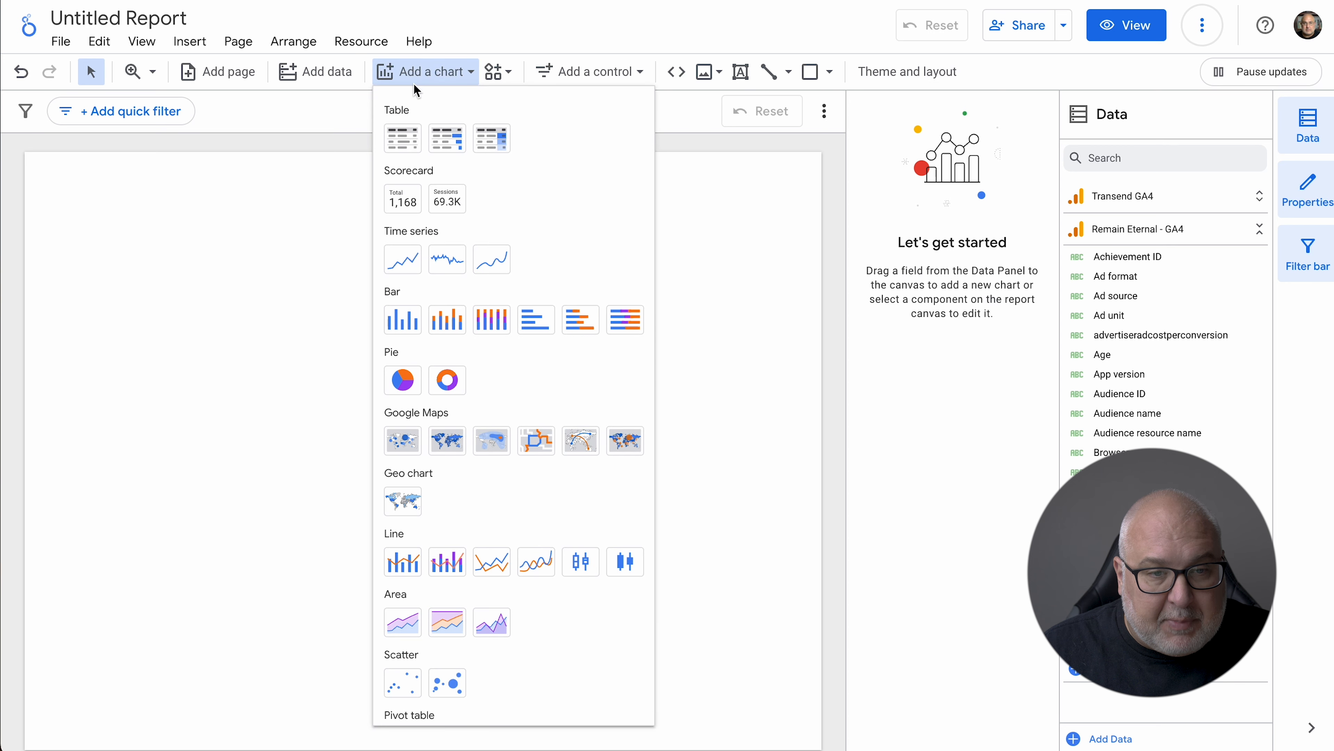
{"action": "mouse_move", "coordinate": [403, 320]}
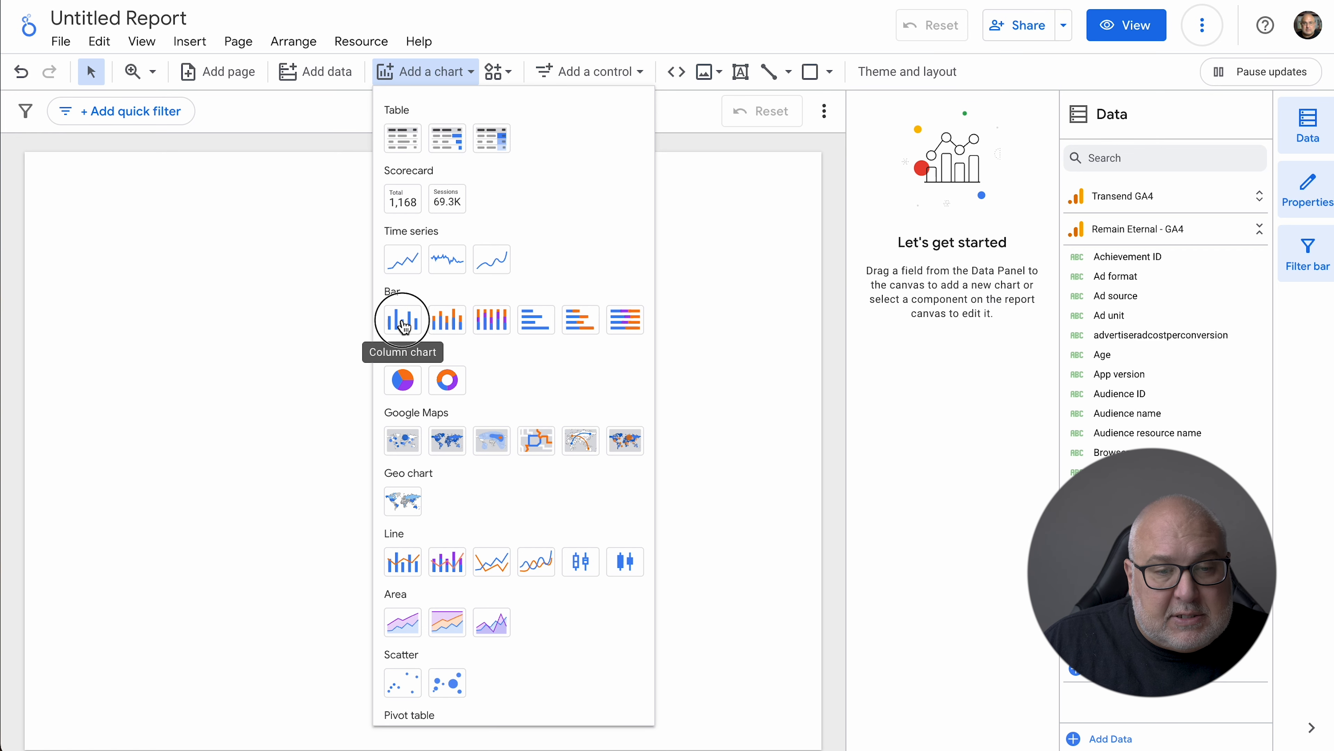
{"action": "left_click", "coordinate": [402, 319]}
{"action": "type", "text": "day"}
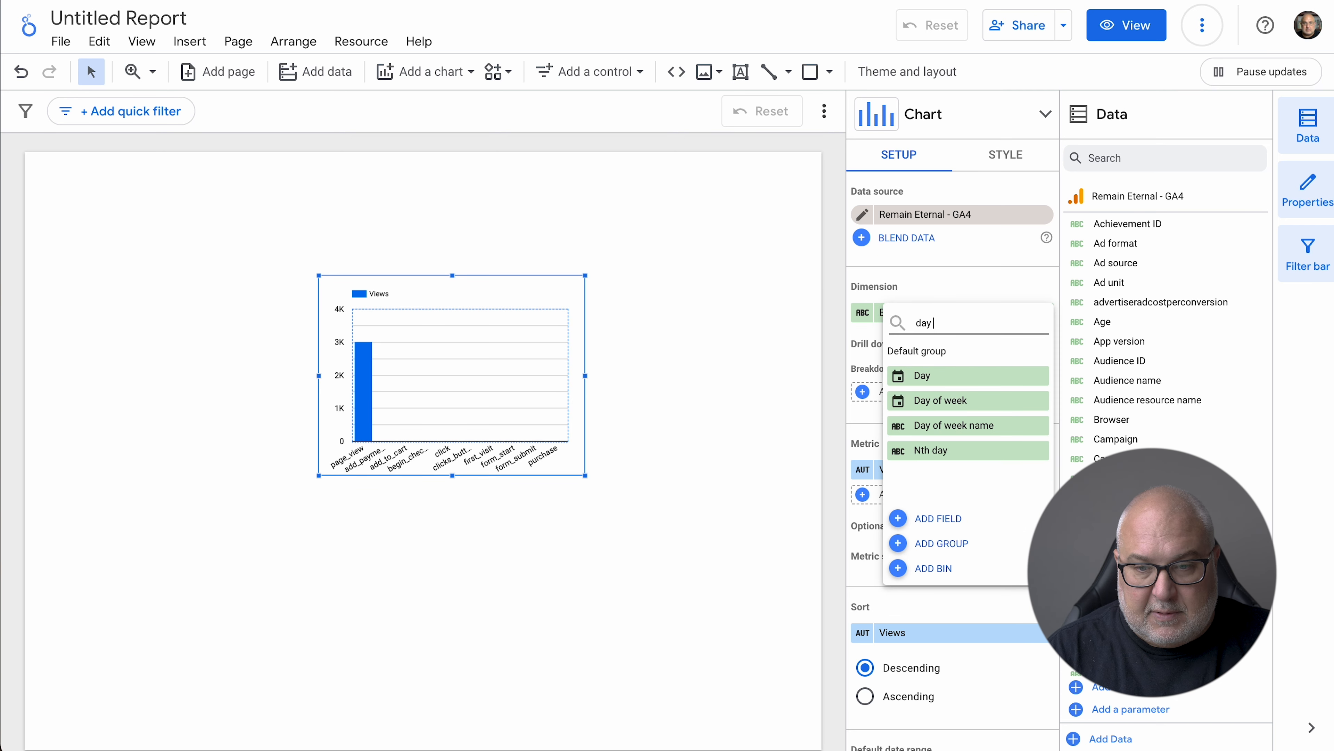
Set the chart's dimension to Day of week and its metric to Ecommerce purchases.
{"action": "left_click", "coordinate": [936, 401]}
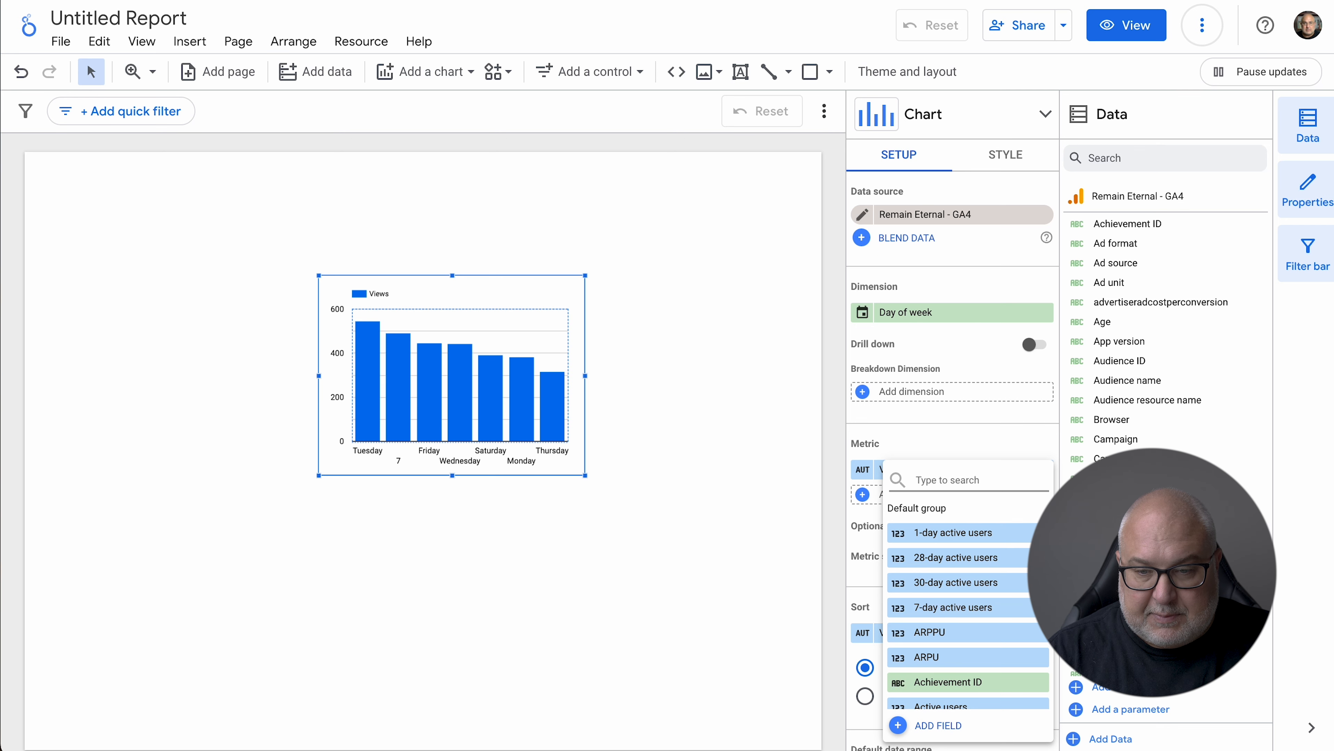
{"action": "type", "text": "purchae"}
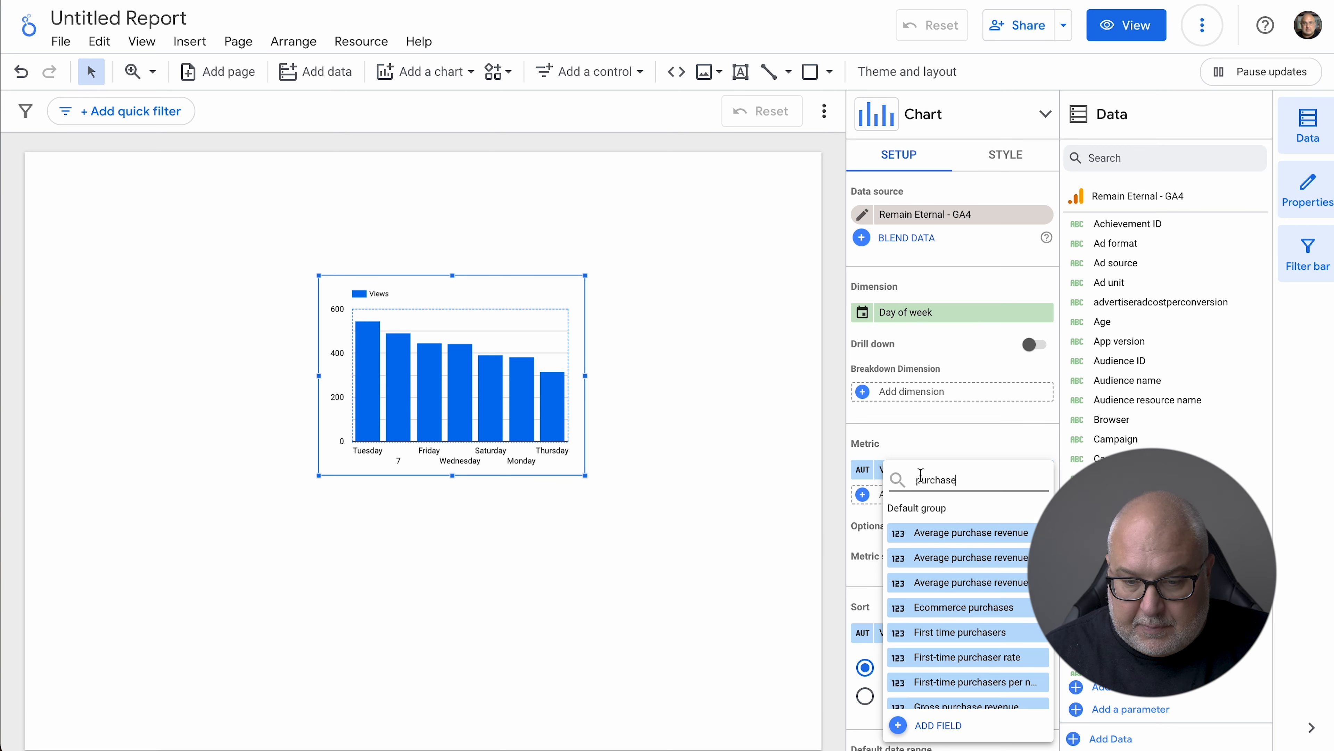
{"action": "left_click", "coordinate": [961, 607]}
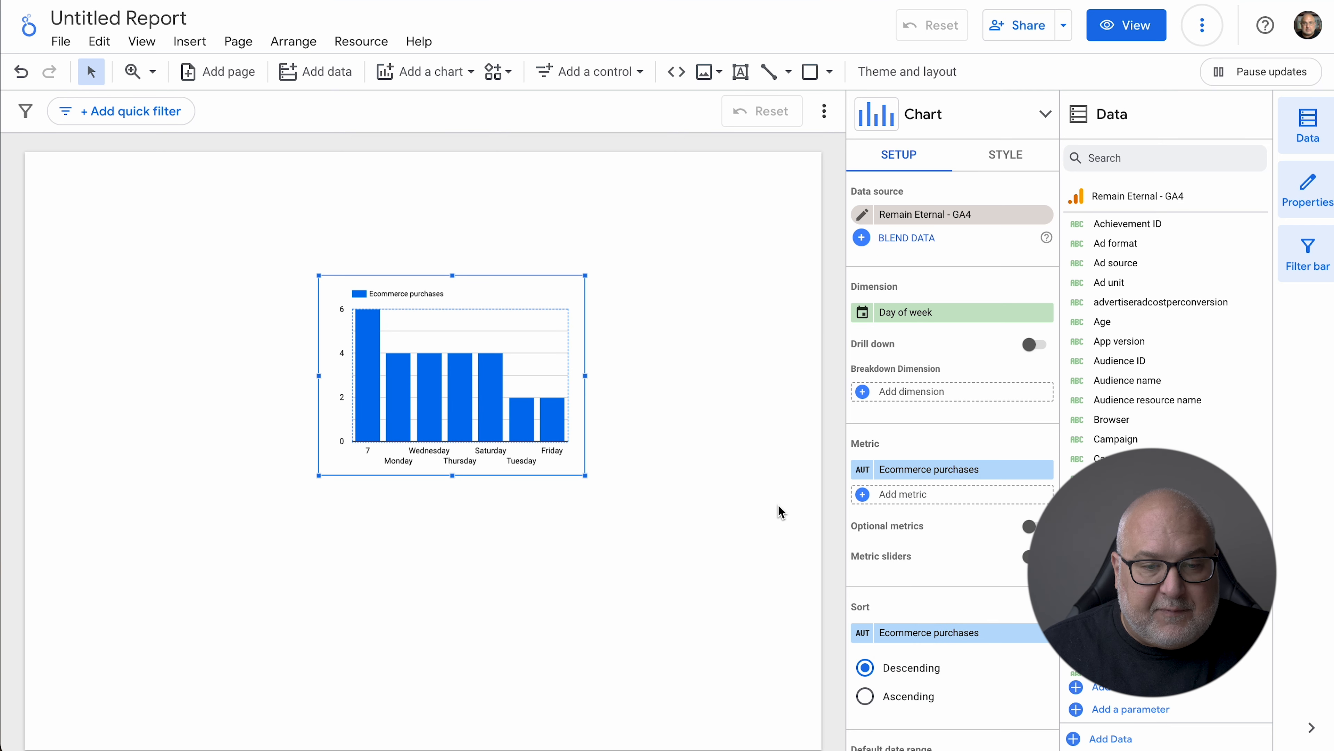
{"action": "mouse_move", "coordinate": [423, 500]}
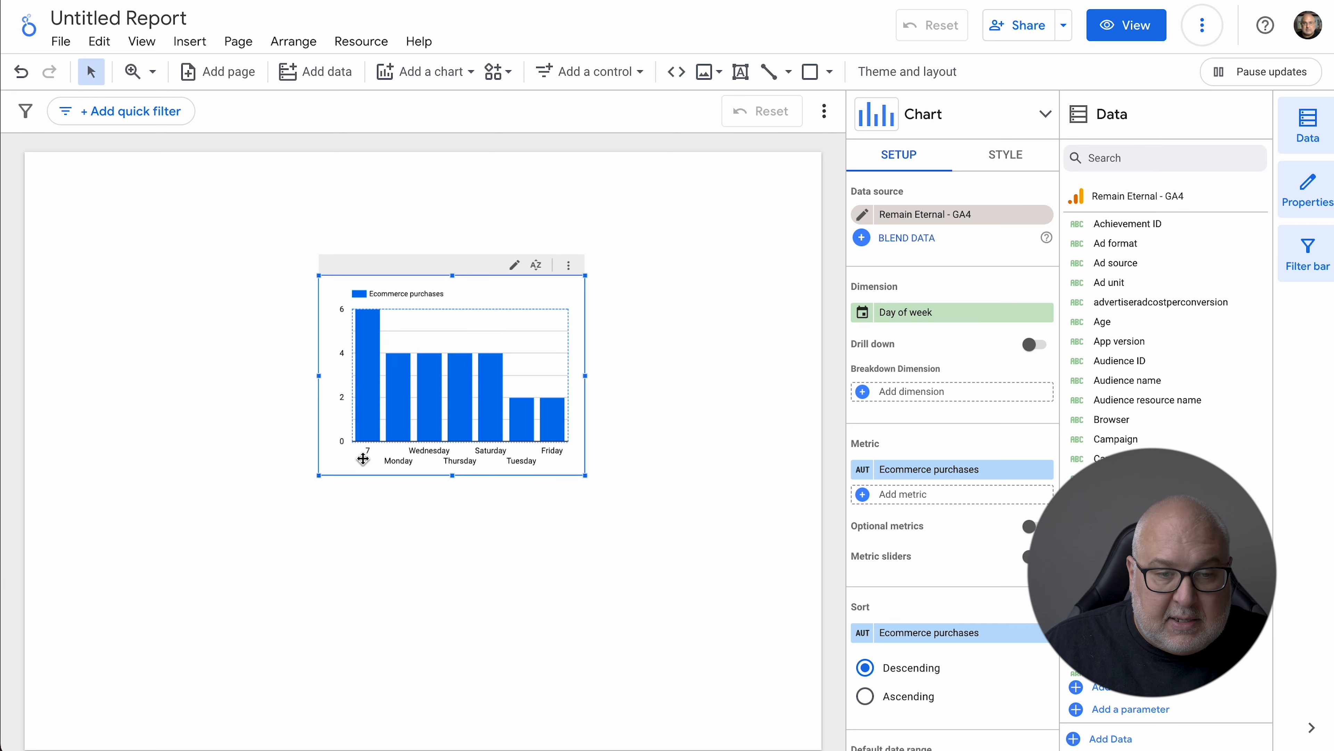
{"action": "mouse_move", "coordinate": [367, 458]}
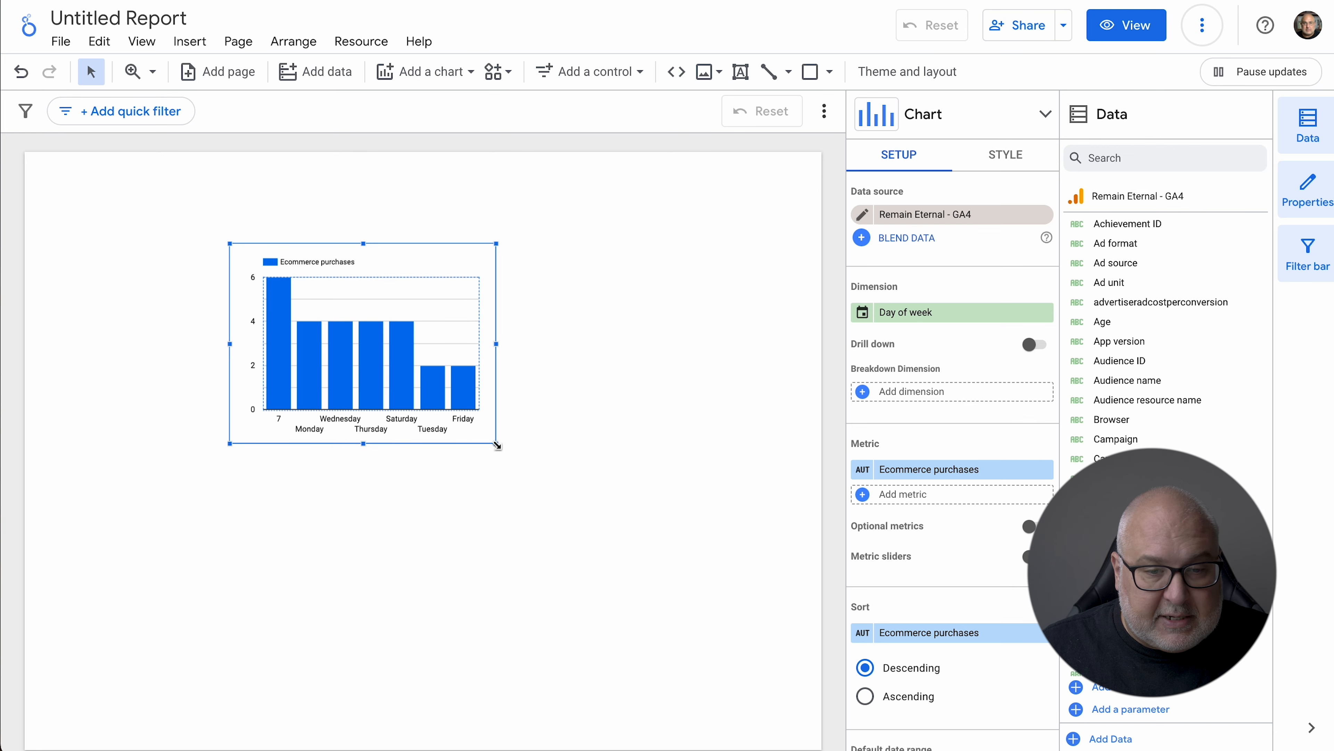
Enlarge the chart and sort its columns by Day of week ascending, Monday first.
{"action": "left_click_drag", "start_coordinate": [498, 445], "coordinate": [689, 546]}
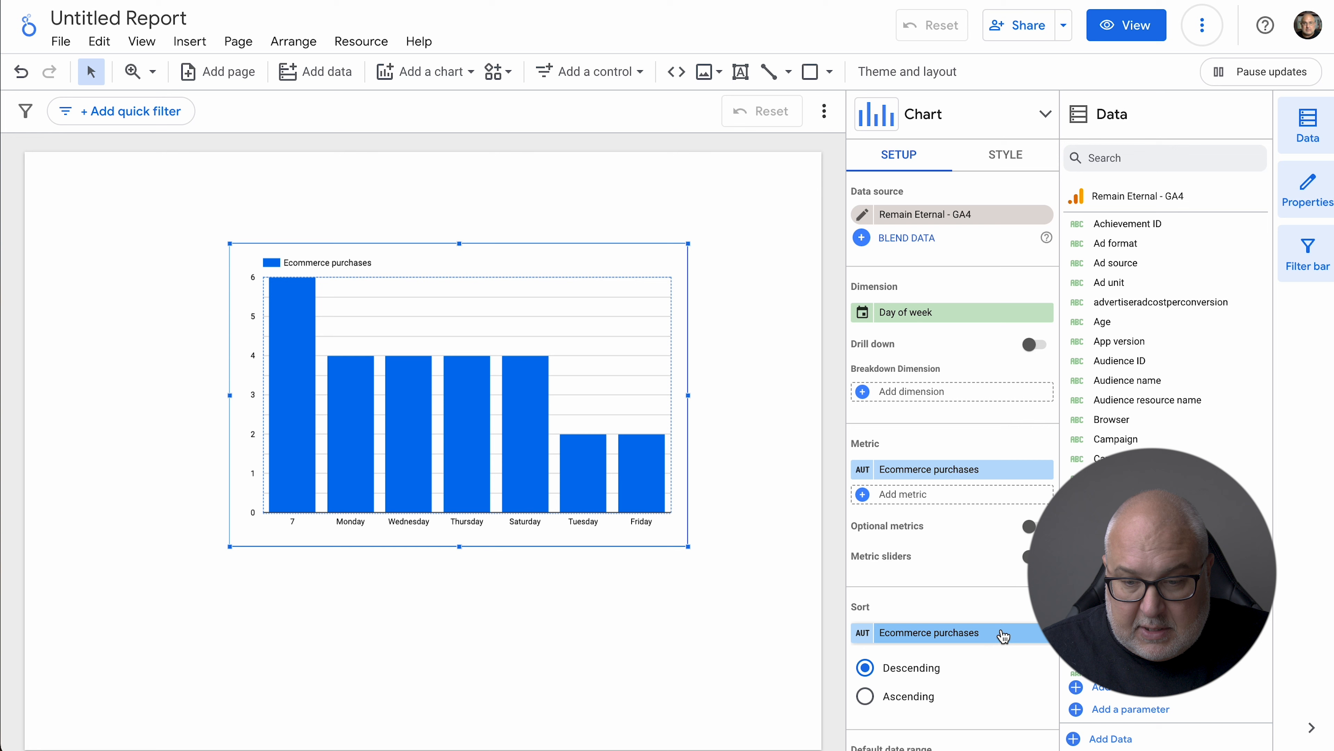
{"action": "left_click", "coordinate": [928, 632]}
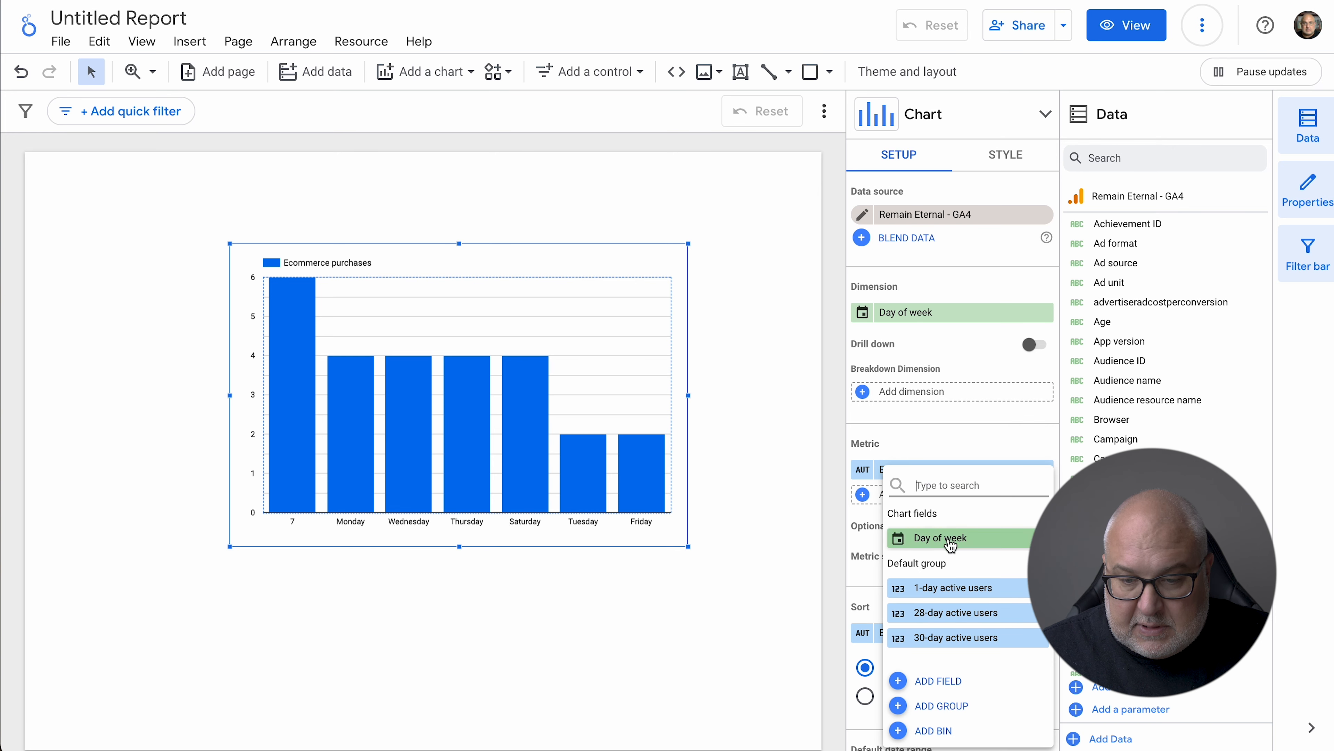
{"action": "left_click", "coordinate": [941, 538]}
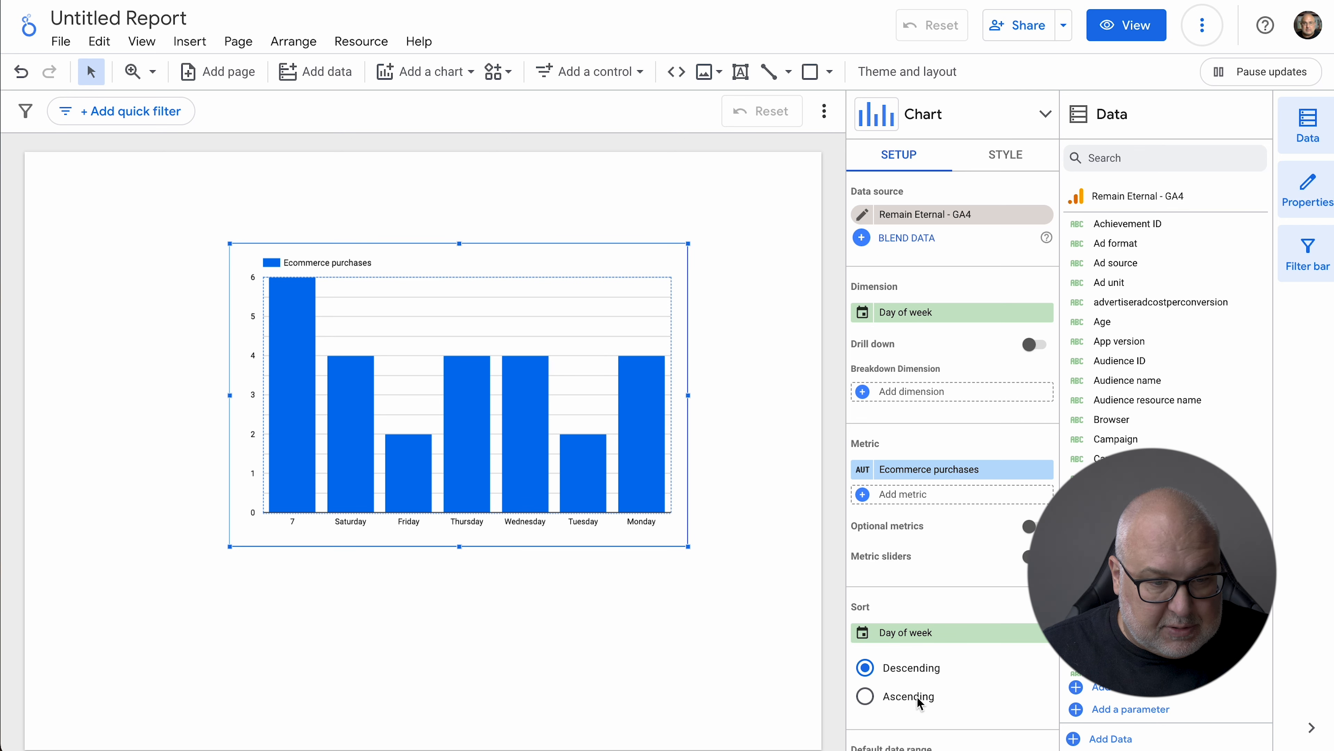
{"action": "left_click", "coordinate": [864, 695]}
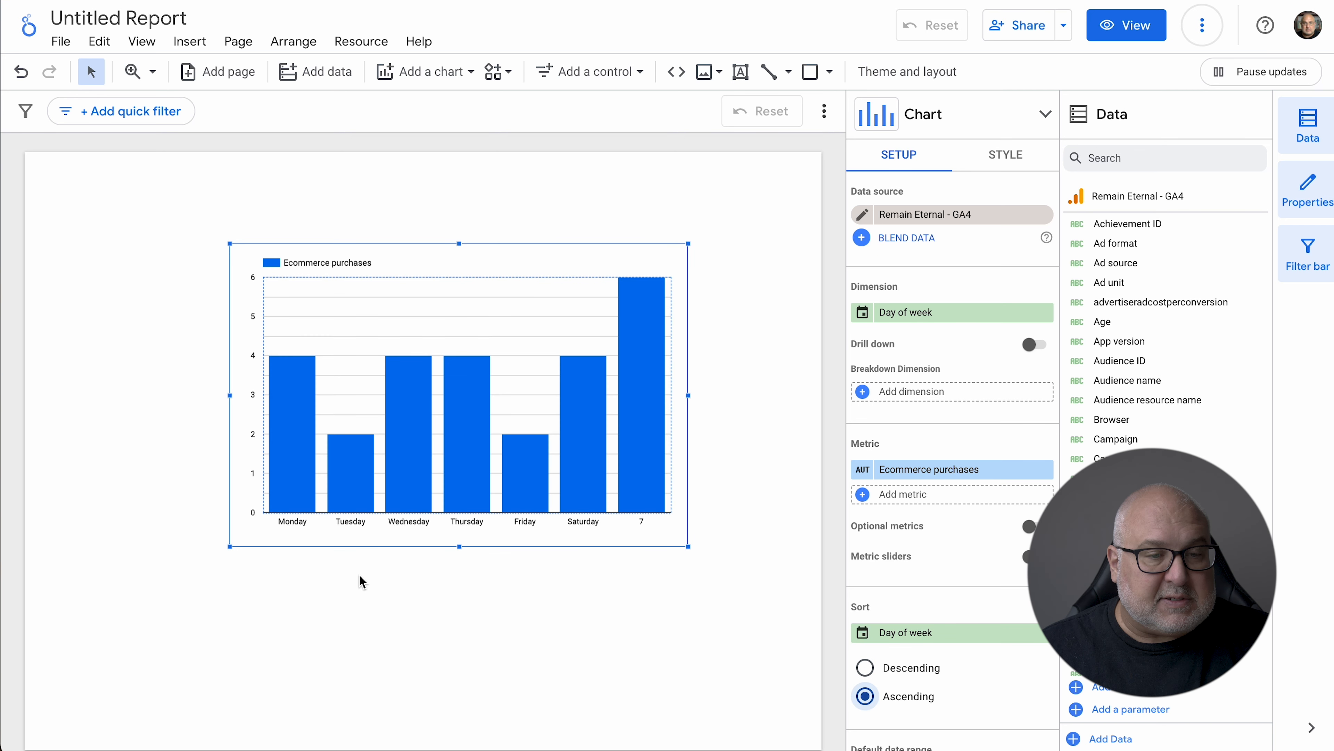
{"action": "mouse_move", "coordinate": [640, 463]}
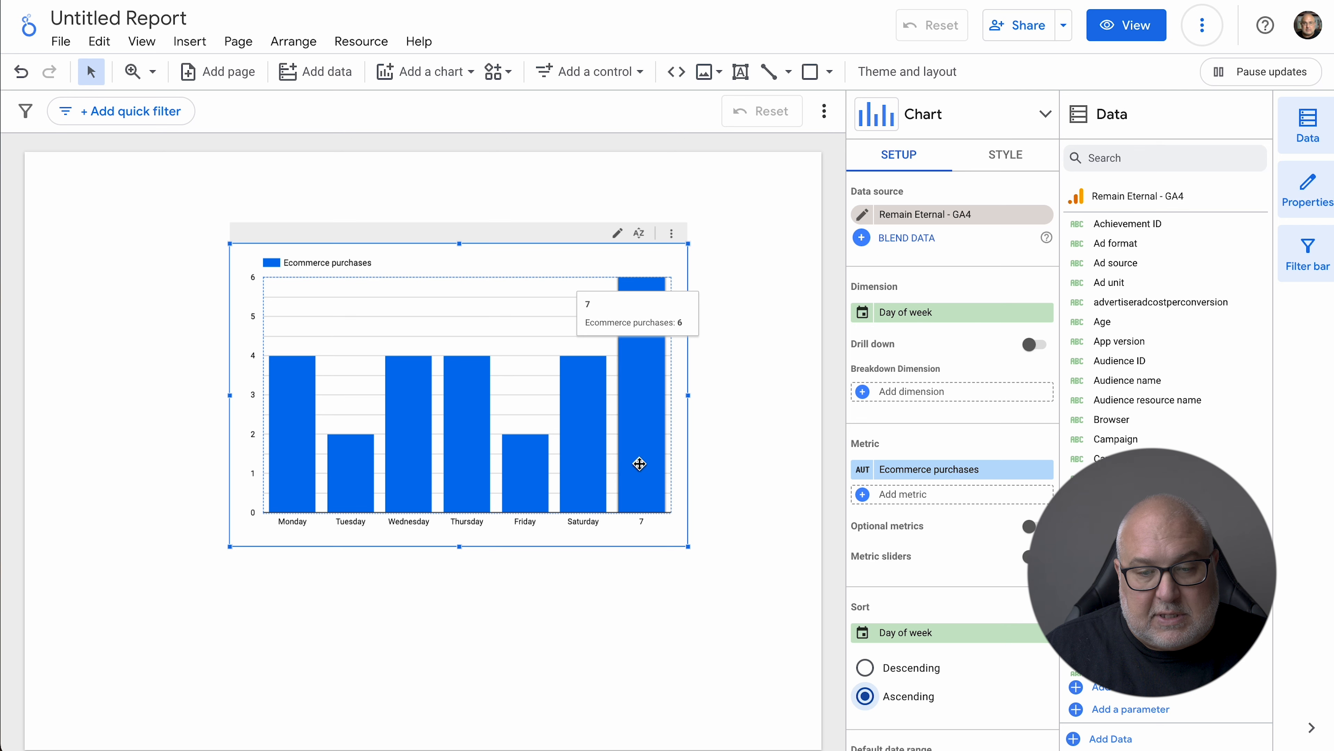
{"action": "mouse_move", "coordinate": [751, 508]}
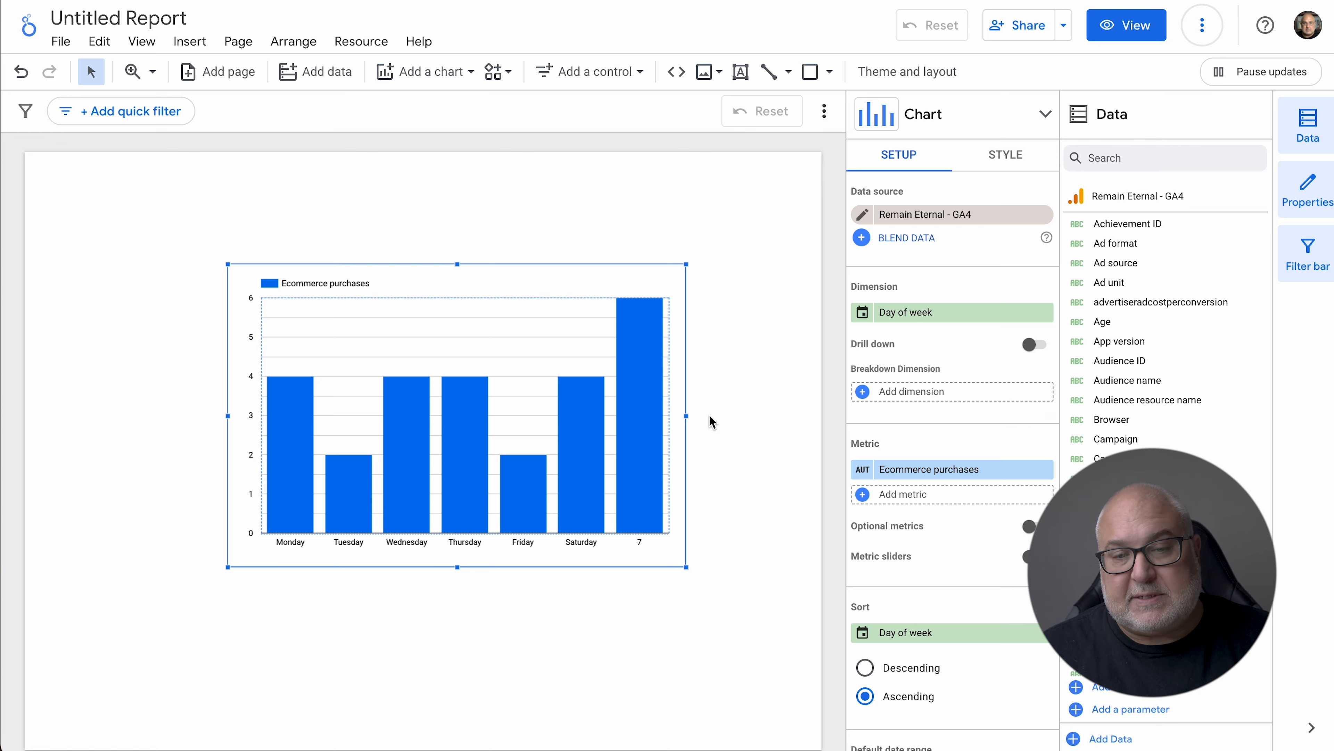
{"action": "mouse_move", "coordinate": [619, 308]}
{"action": "type", "text": "user"}
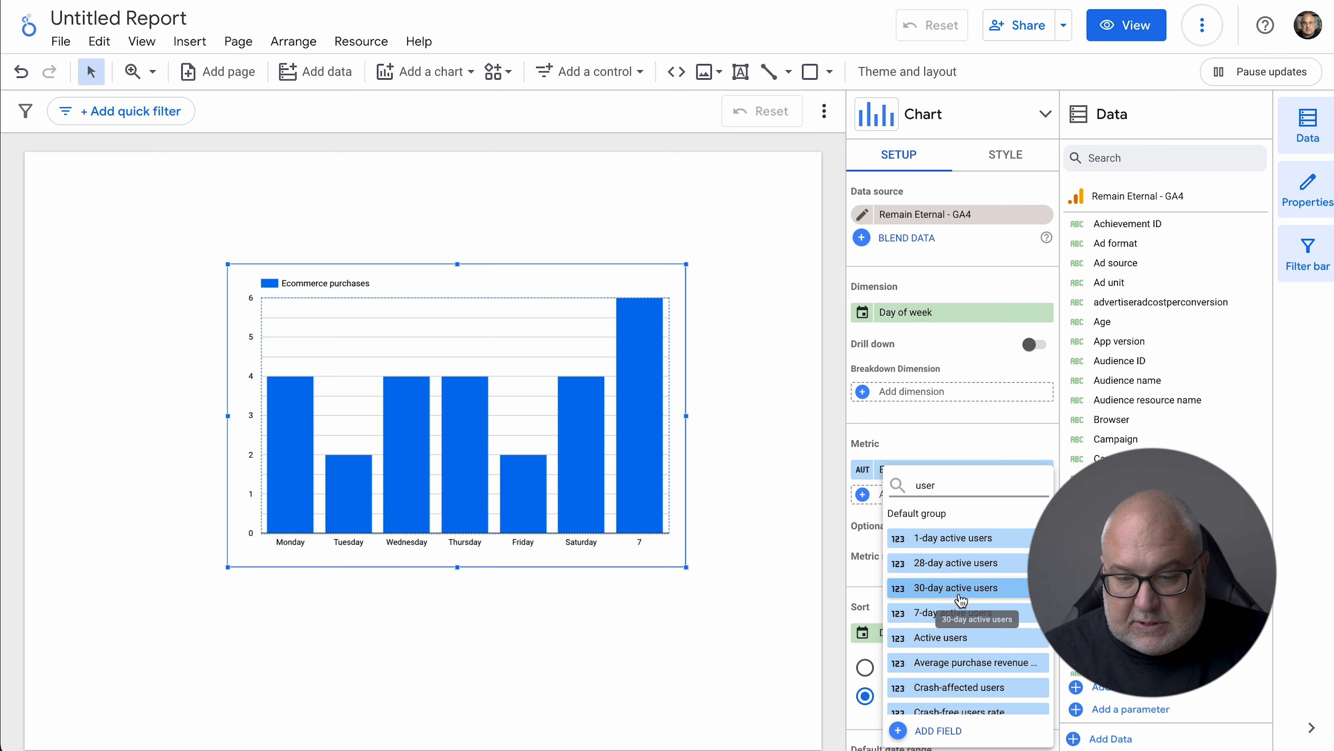
Add Active users as a second metric, then remove it so only Ecommerce purchases remains.
{"action": "scroll", "scroll_direction": "down", "scroll_amount": 3}
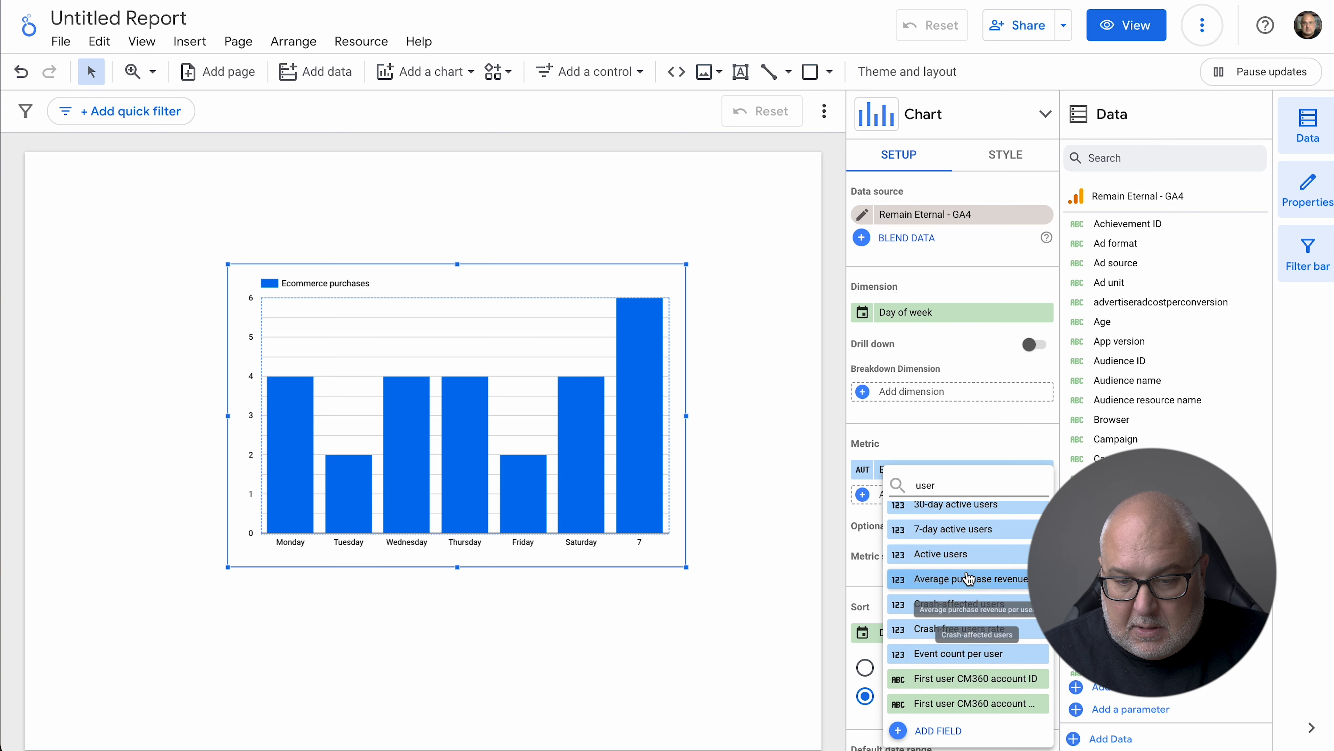
{"action": "left_click", "coordinate": [941, 554]}
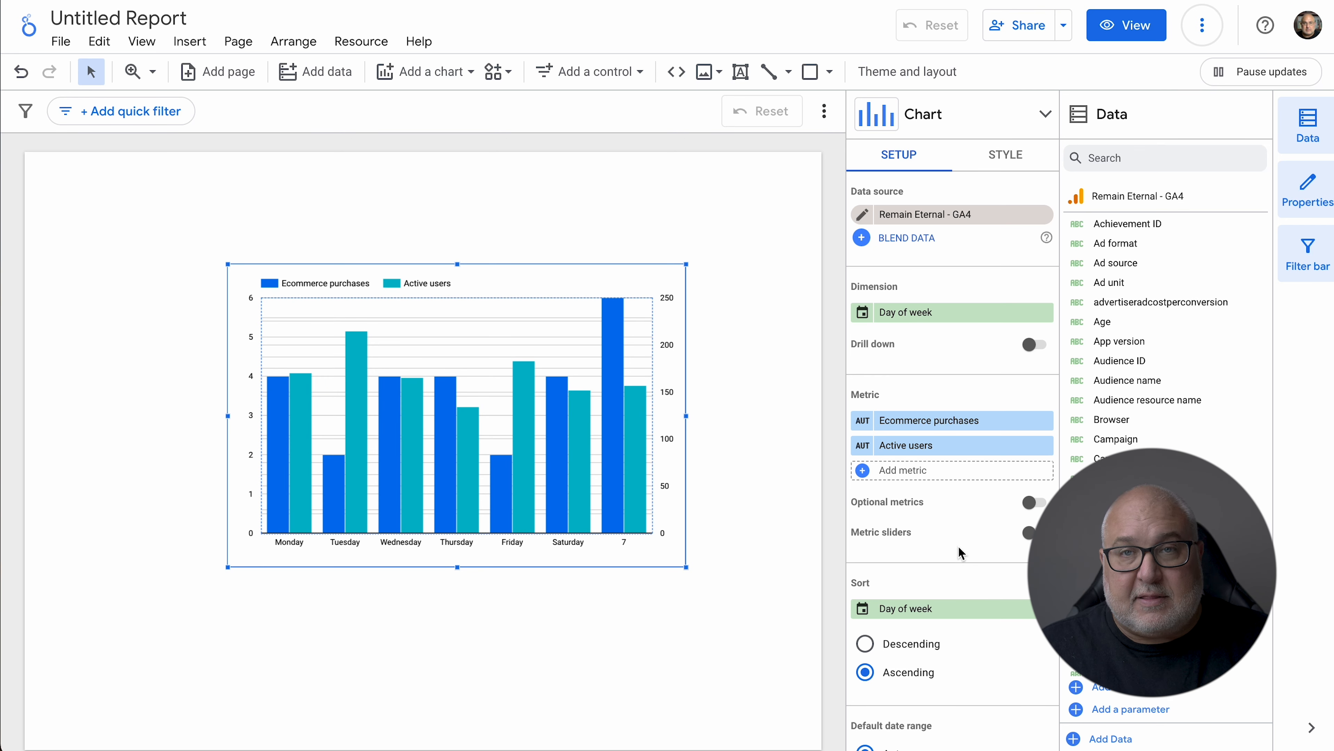
{"action": "mouse_move", "coordinate": [808, 542]}
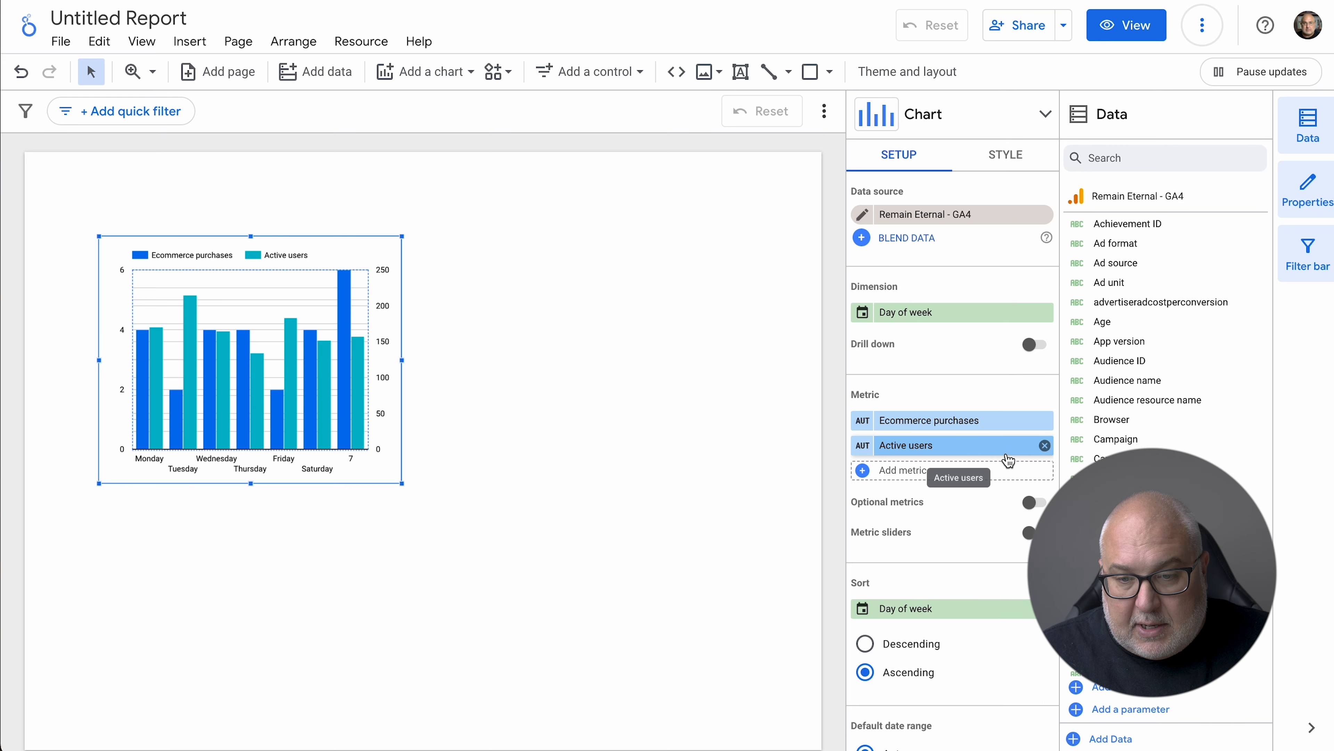
{"action": "left_click", "coordinate": [1046, 445]}
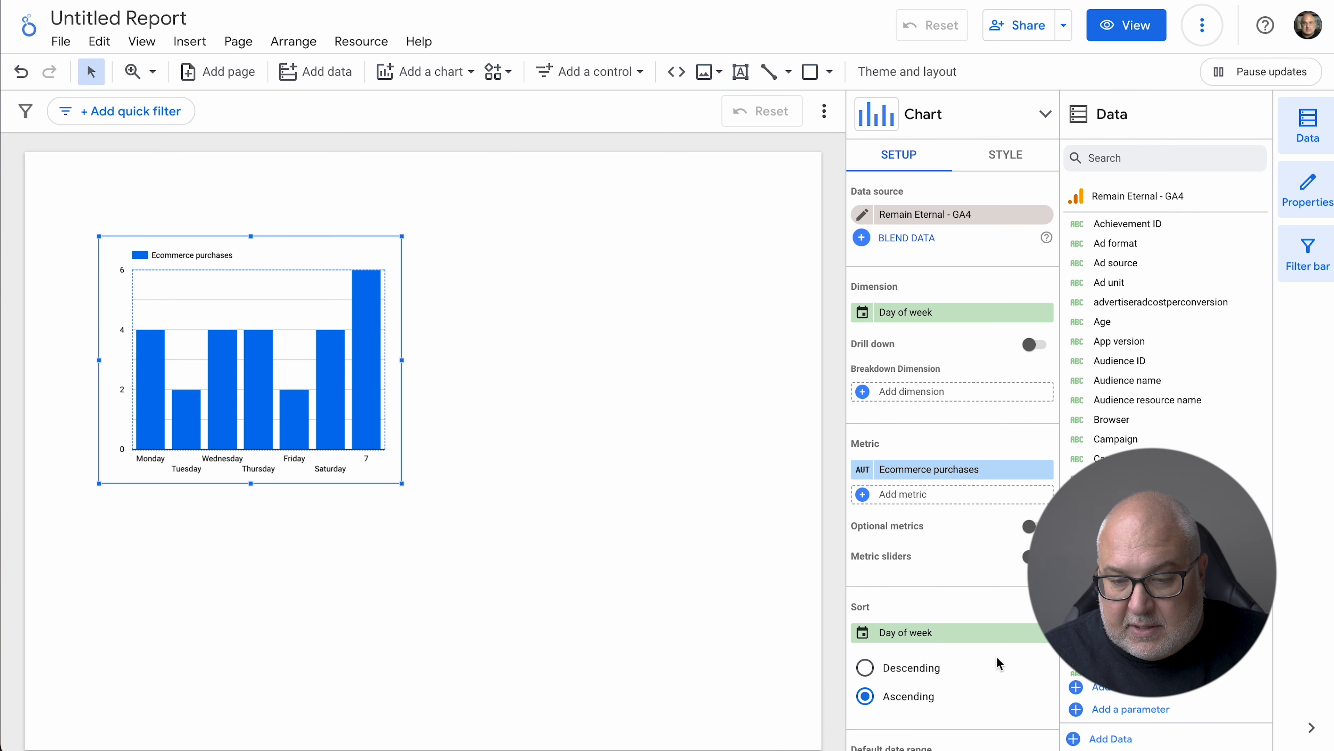
{"action": "scroll", "scroll_direction": "down", "scroll_amount": 3}
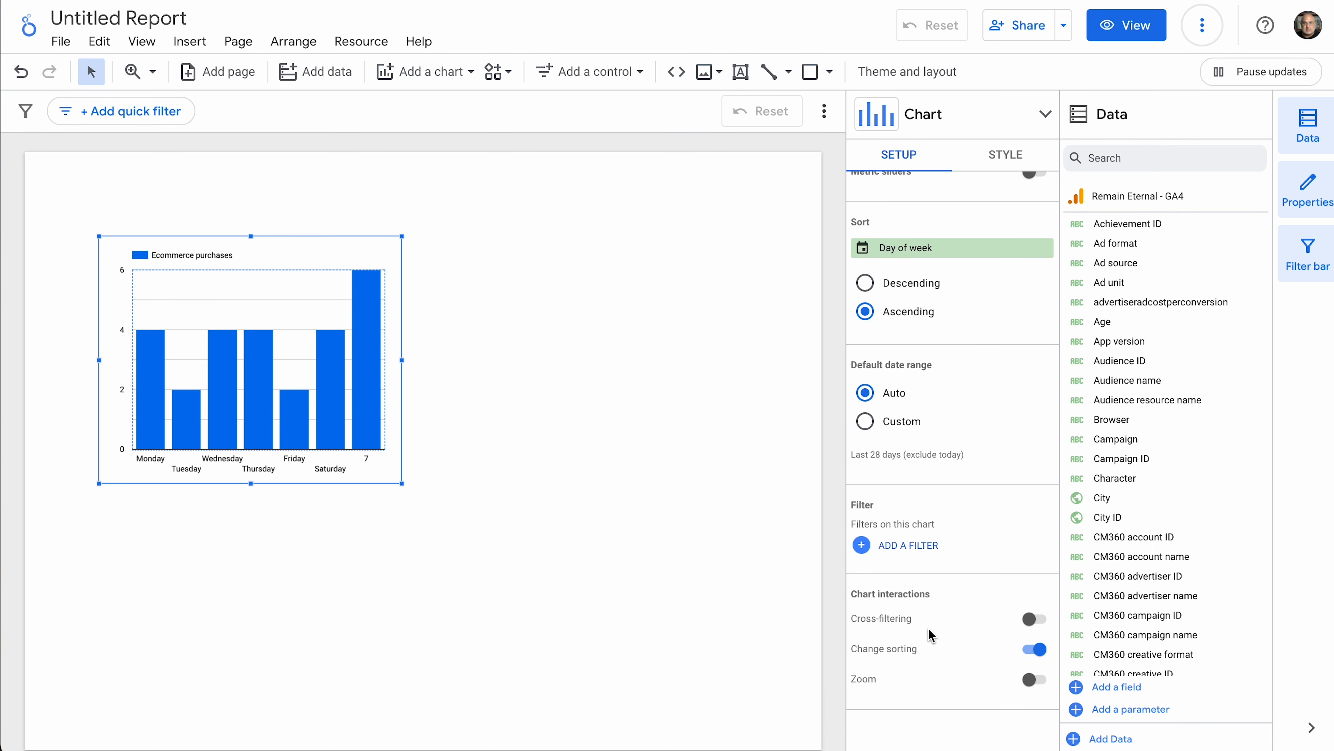
Start a new filter named 'Organi' on the default channel group field.
{"action": "left_click", "coordinate": [907, 545]}
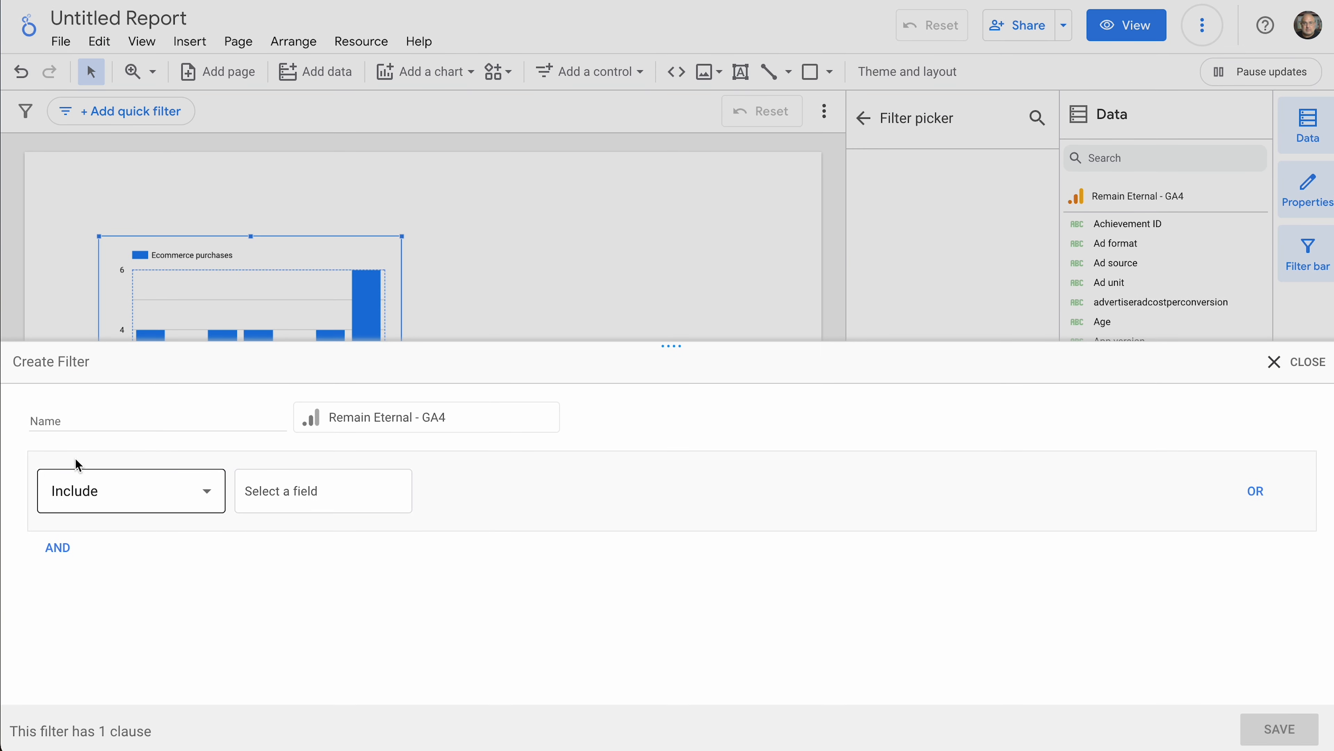
{"action": "left_click", "coordinate": [156, 417]}
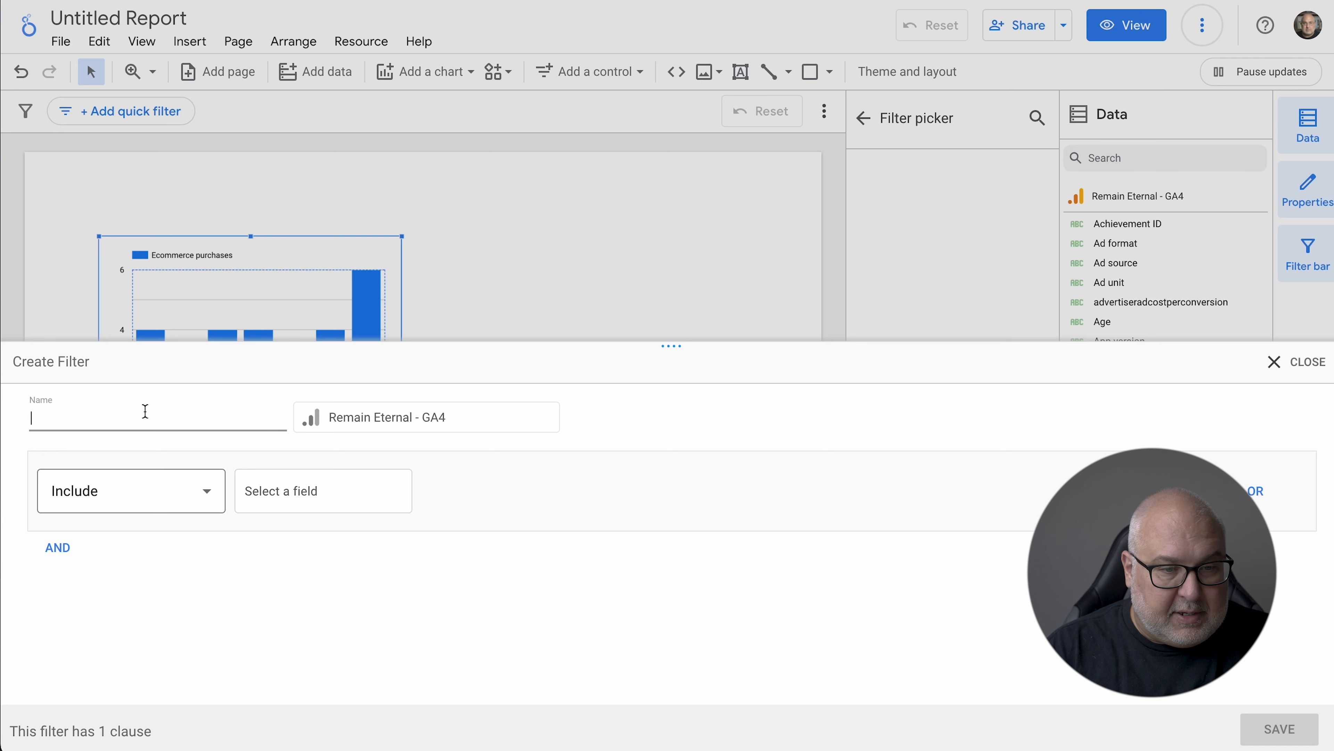
{"action": "type", "text": "Organic"}
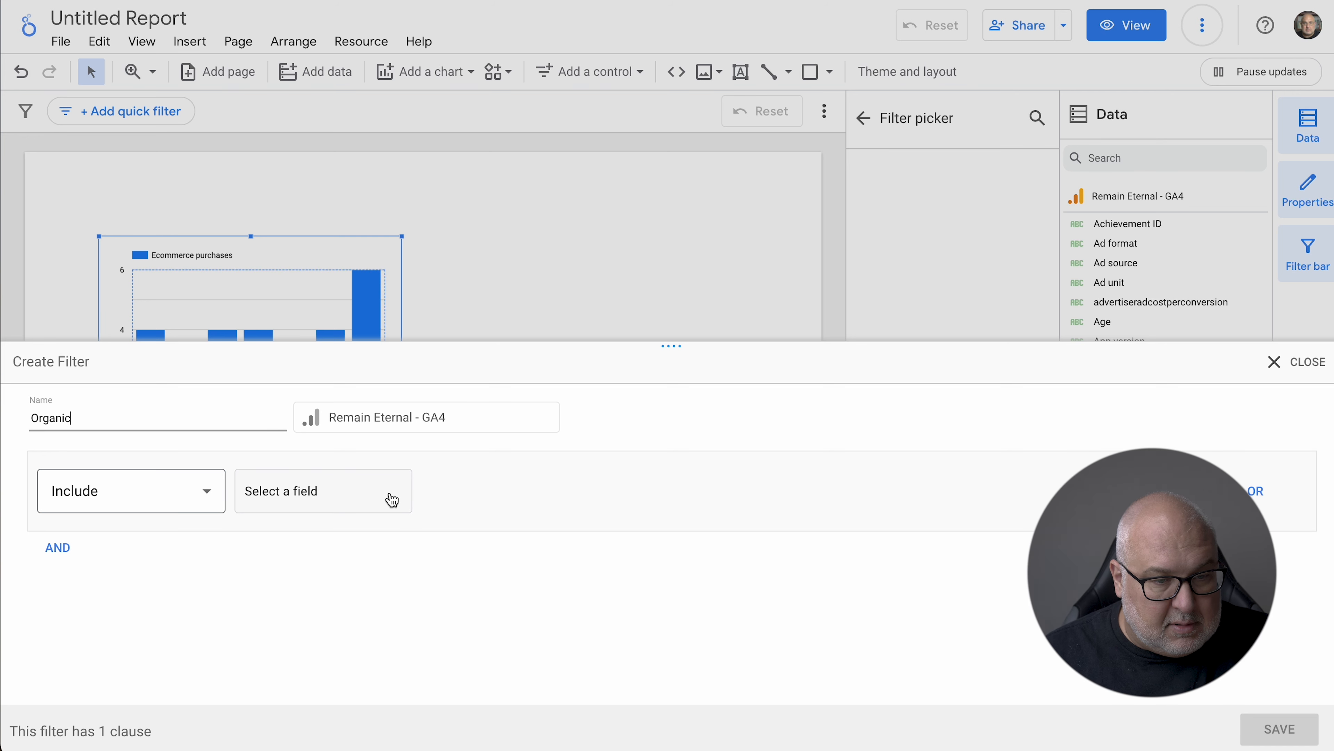
{"action": "left_click", "coordinate": [323, 490]}
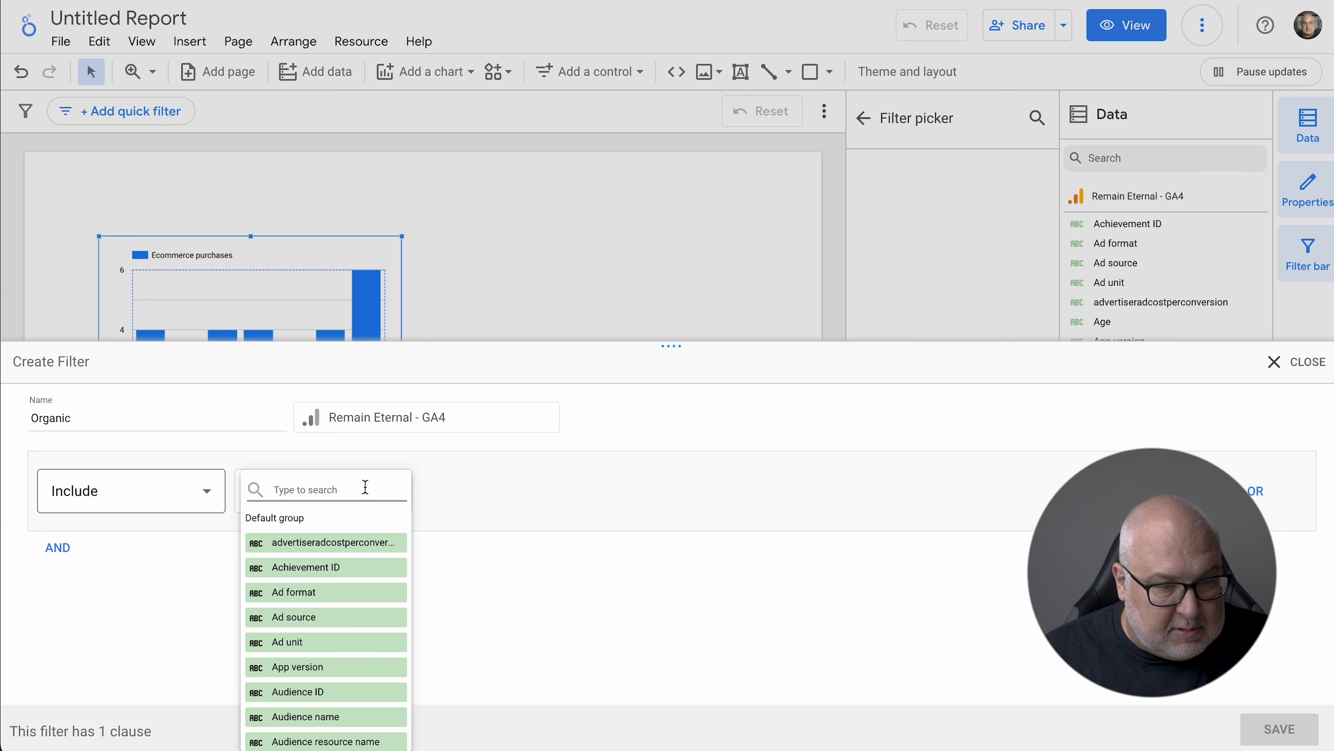
{"action": "type", "text": "dea"}
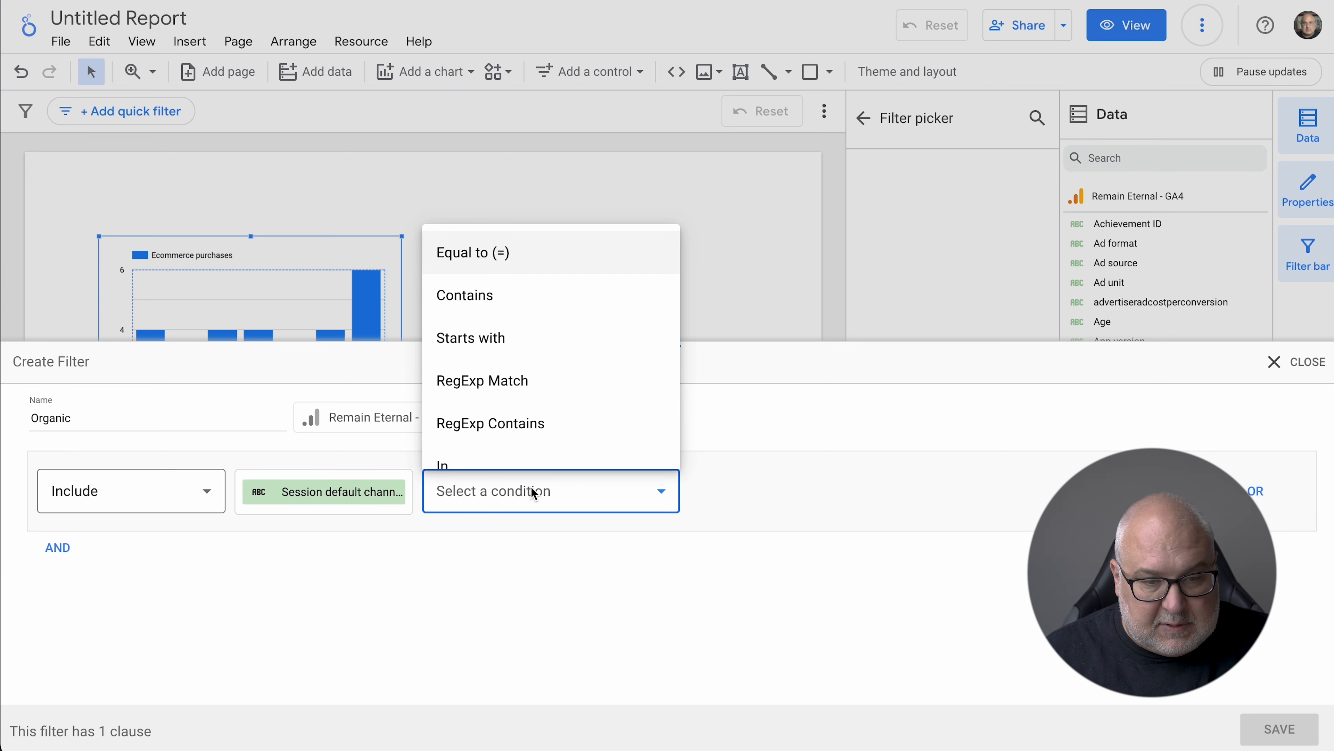
Set the condition to Equals 'organic', then close the filter without saving it.
{"action": "left_click", "coordinate": [474, 251]}
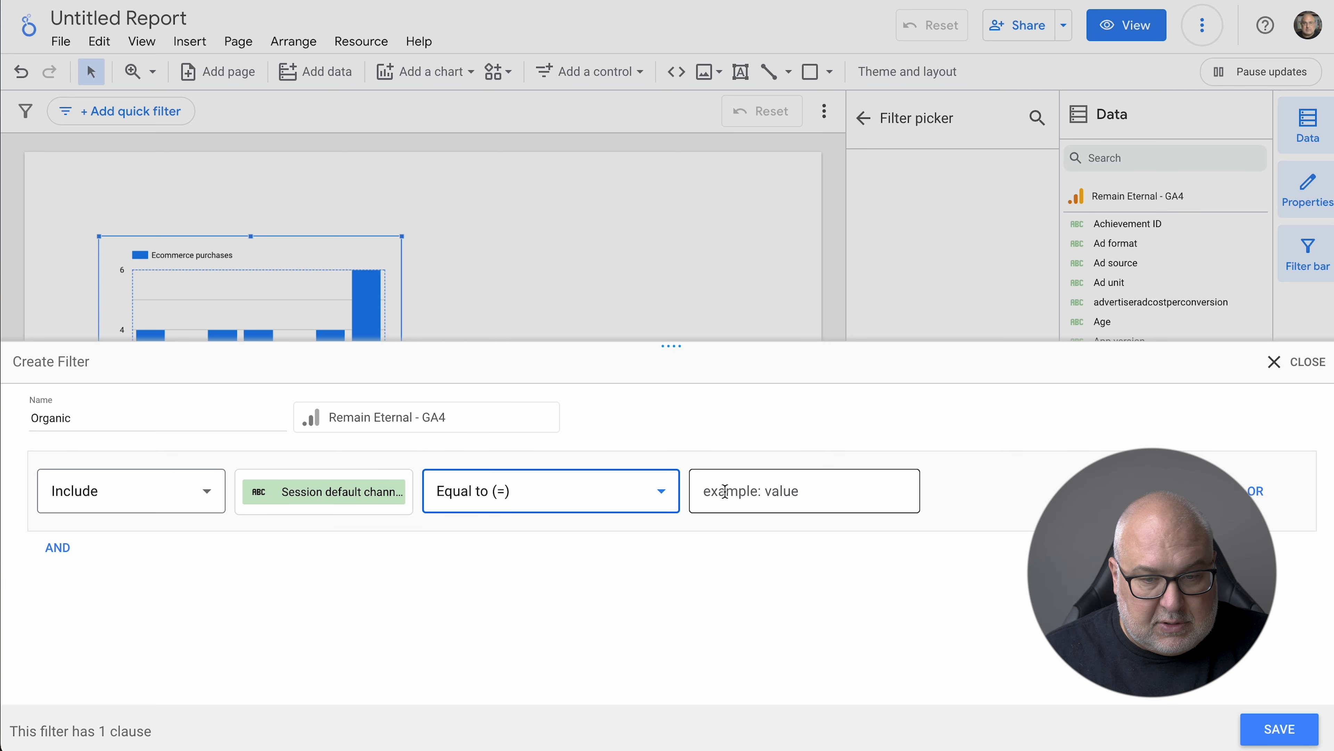
{"action": "type", "text": "o"}
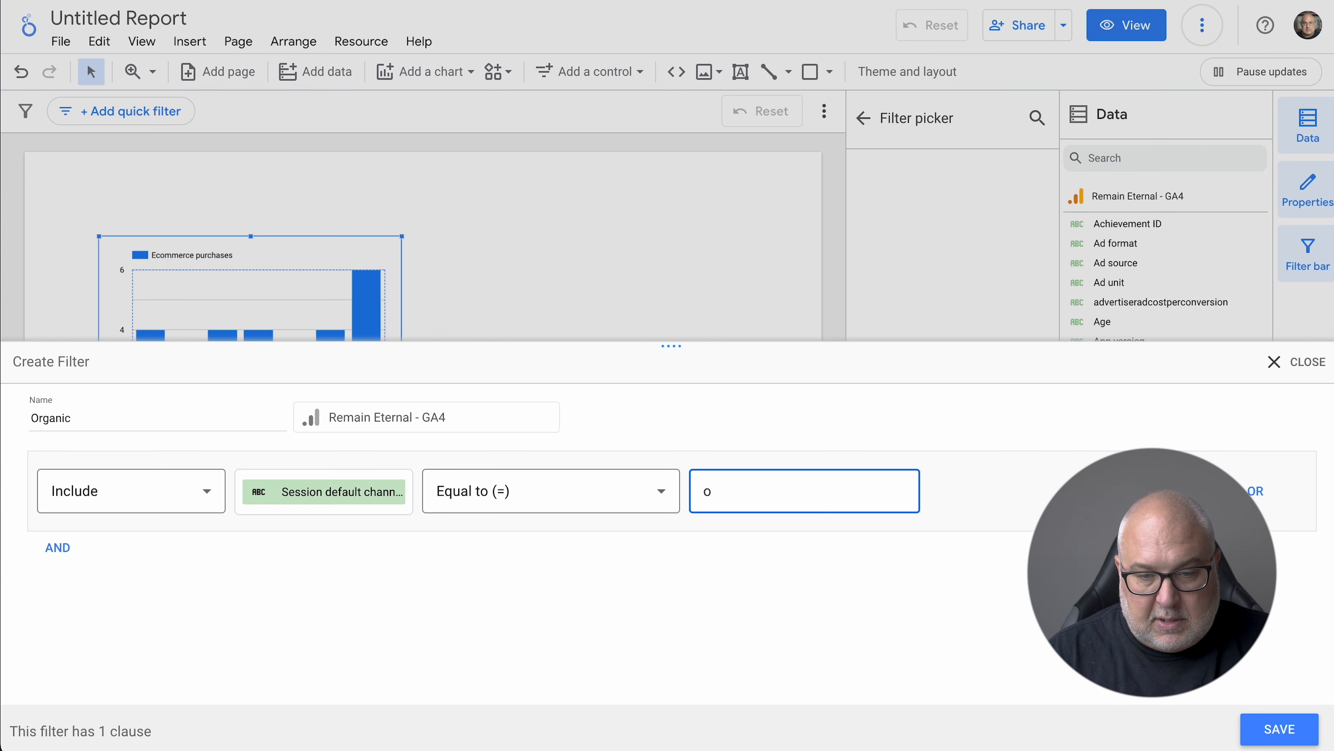
{"action": "type", "text": "rganic"}
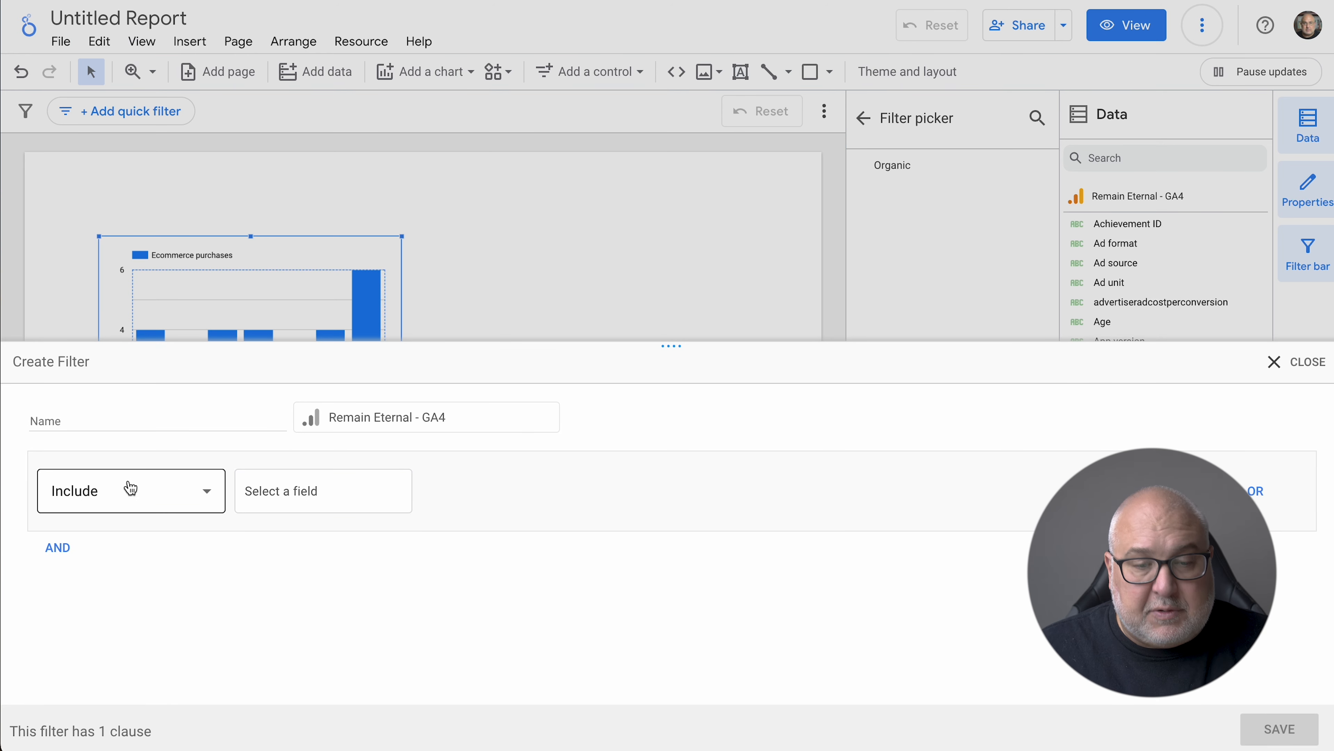
{"action": "left_click", "coordinate": [1308, 361]}
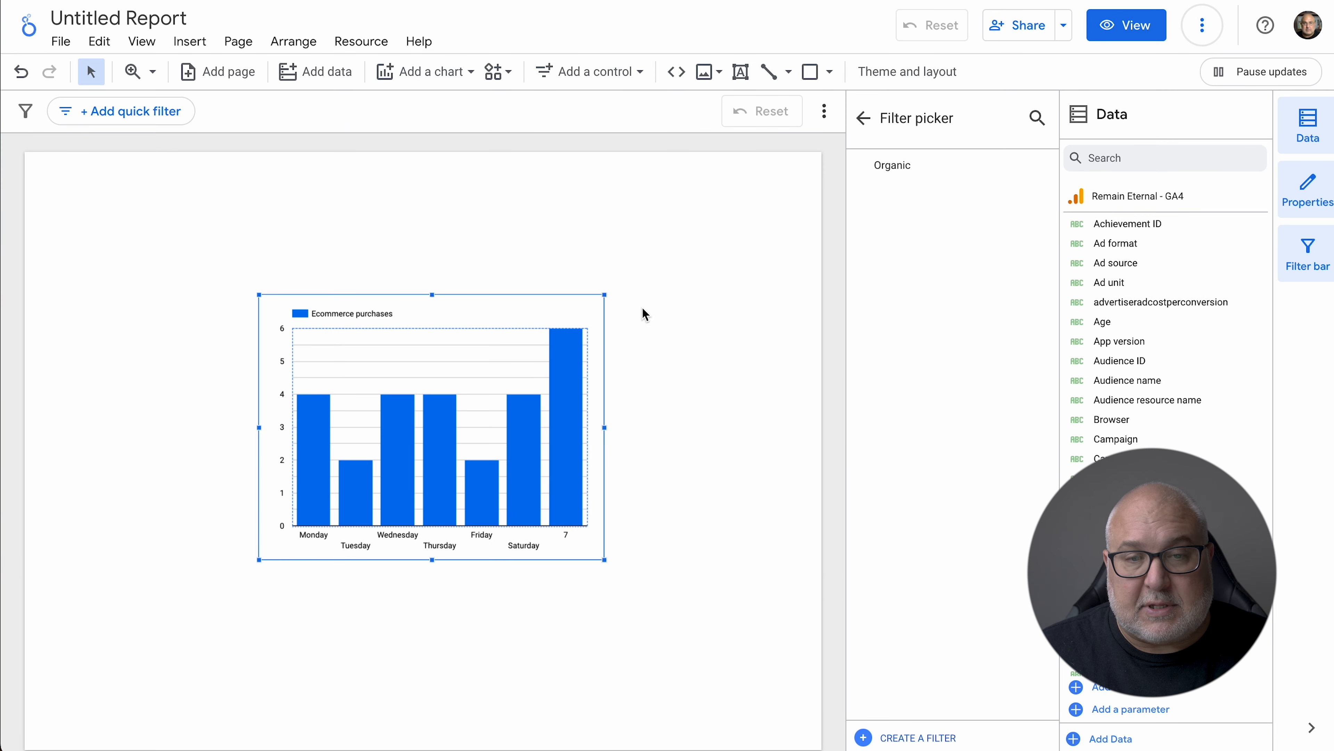
Add a drop-down control on Session default channel group above the chart and exclude one channel group.
{"action": "left_click", "coordinate": [593, 71]}
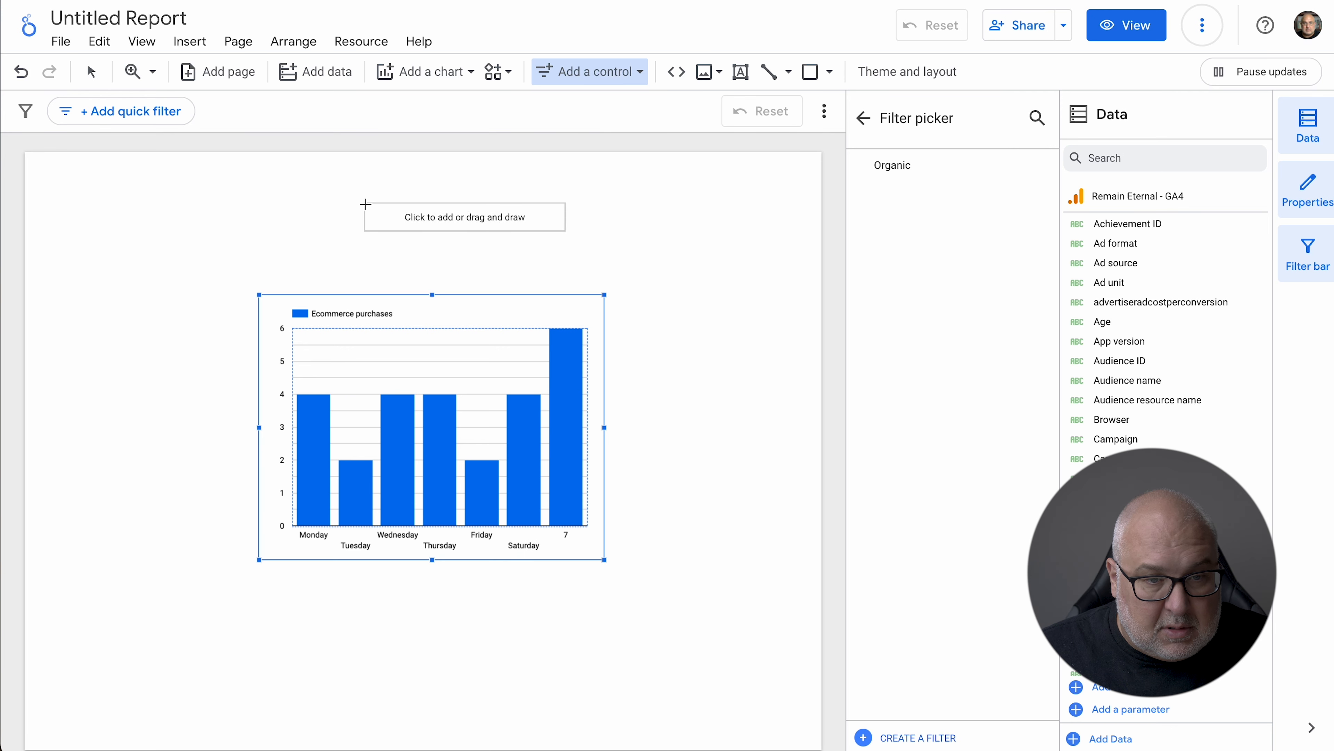
{"action": "left_click", "coordinate": [464, 217]}
{"action": "type", "text": "session def"}
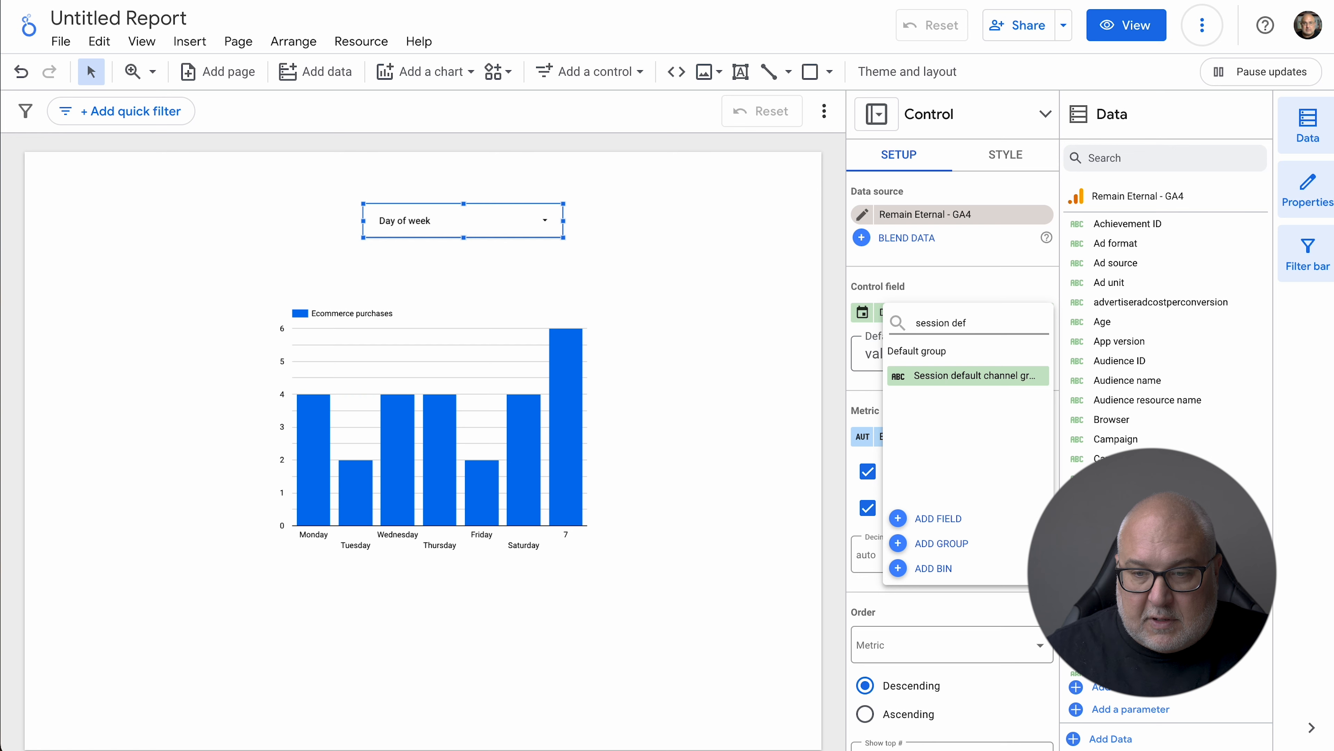
{"action": "left_click", "coordinate": [967, 375]}
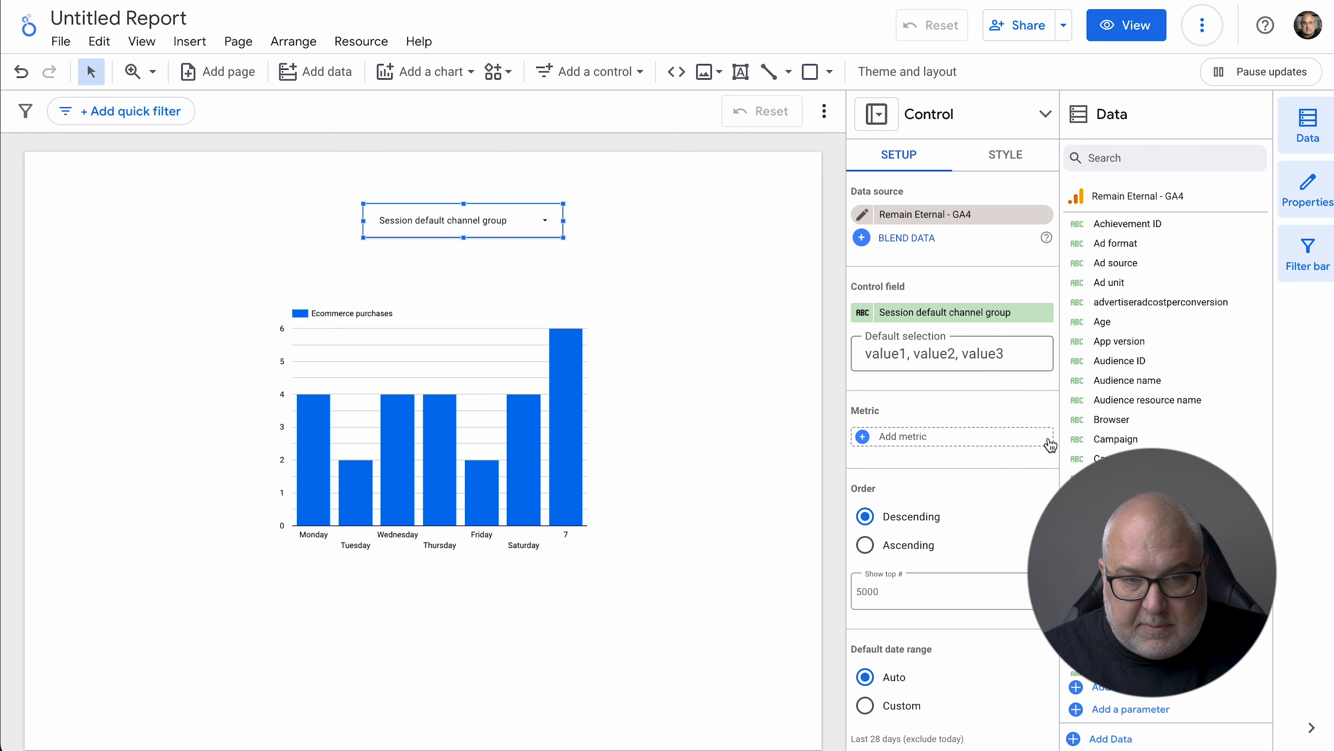
{"action": "scroll", "scroll_direction": "down", "scroll_amount": 3}
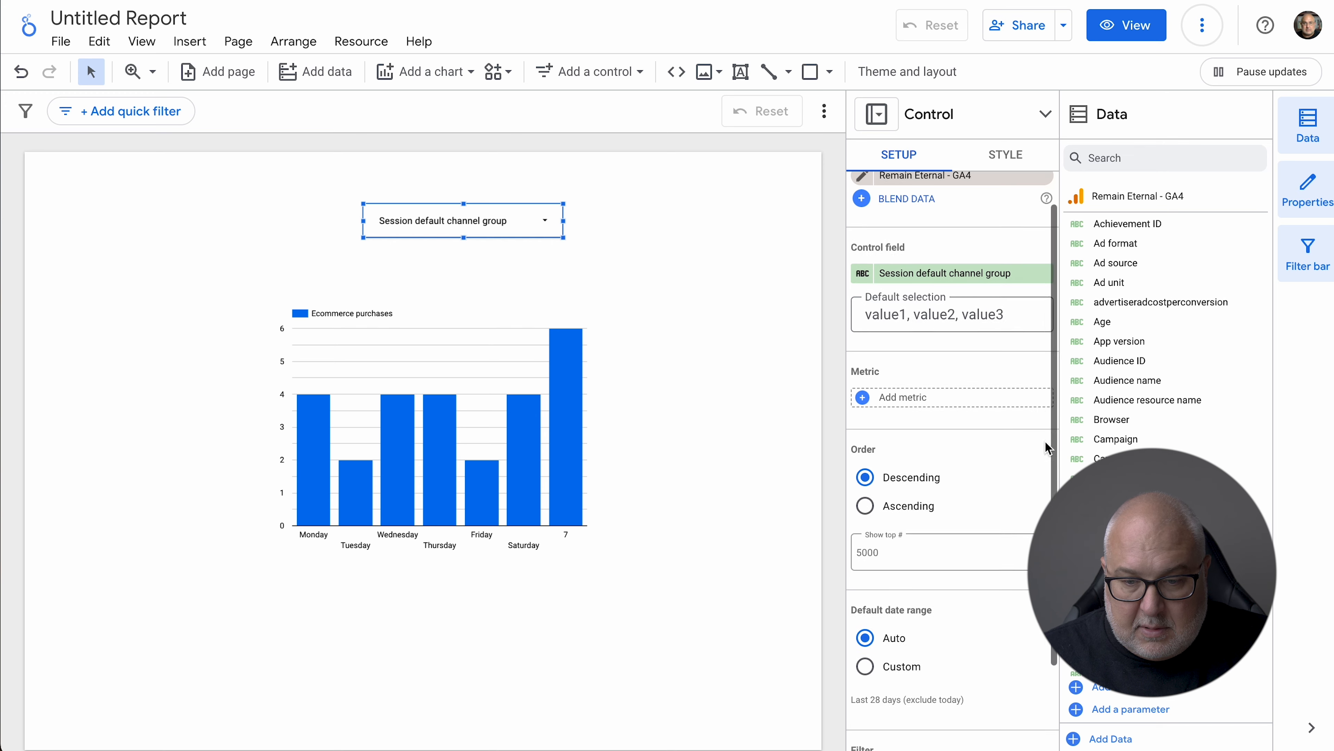
{"action": "left_click", "coordinate": [463, 220]}
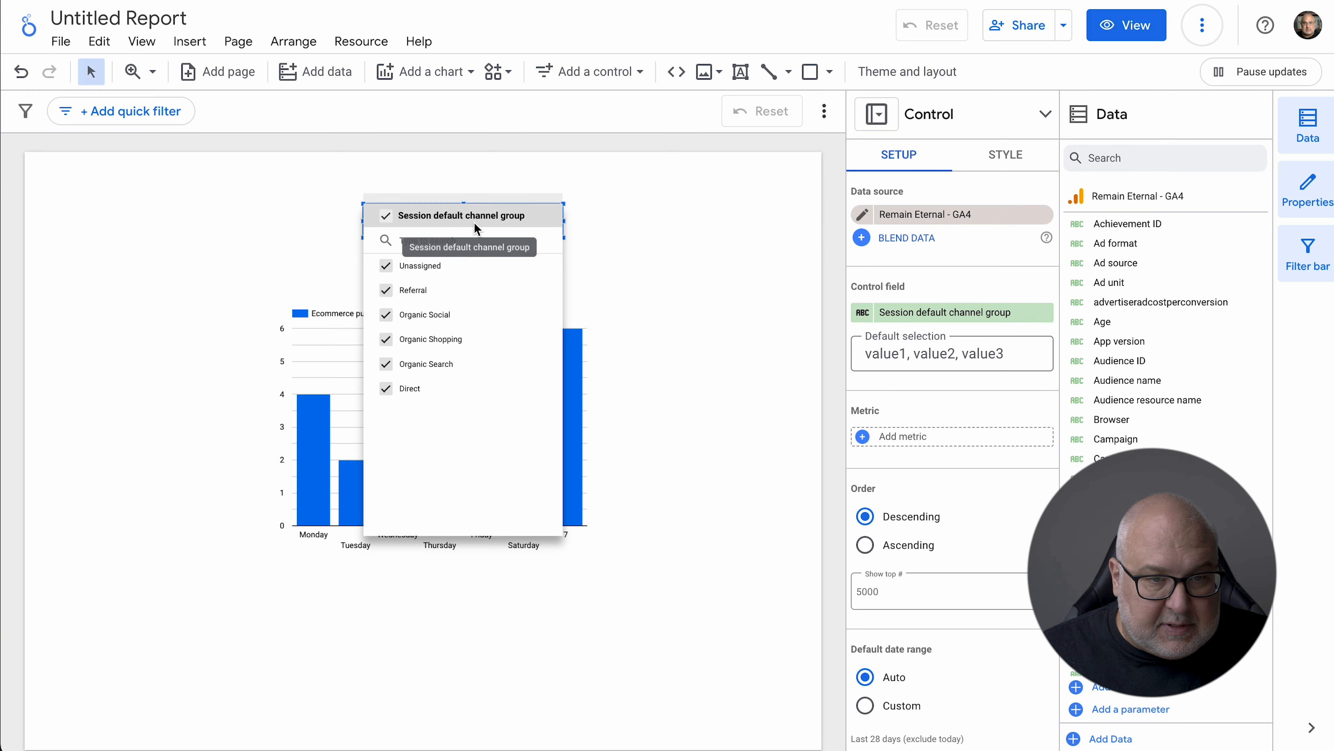
{"action": "left_click", "coordinate": [386, 289]}
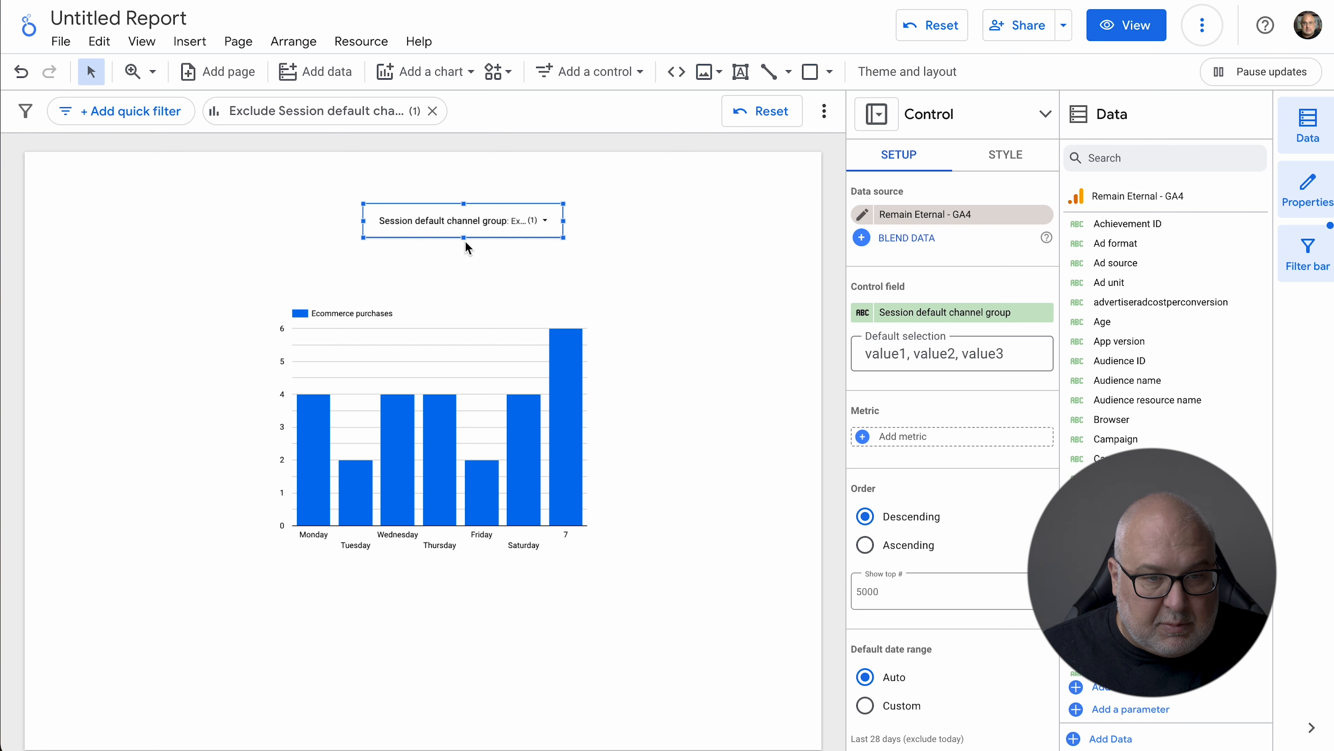
Filter the drop-down to only Organic Social and Organic Search.
{"action": "left_click", "coordinate": [386, 338]}
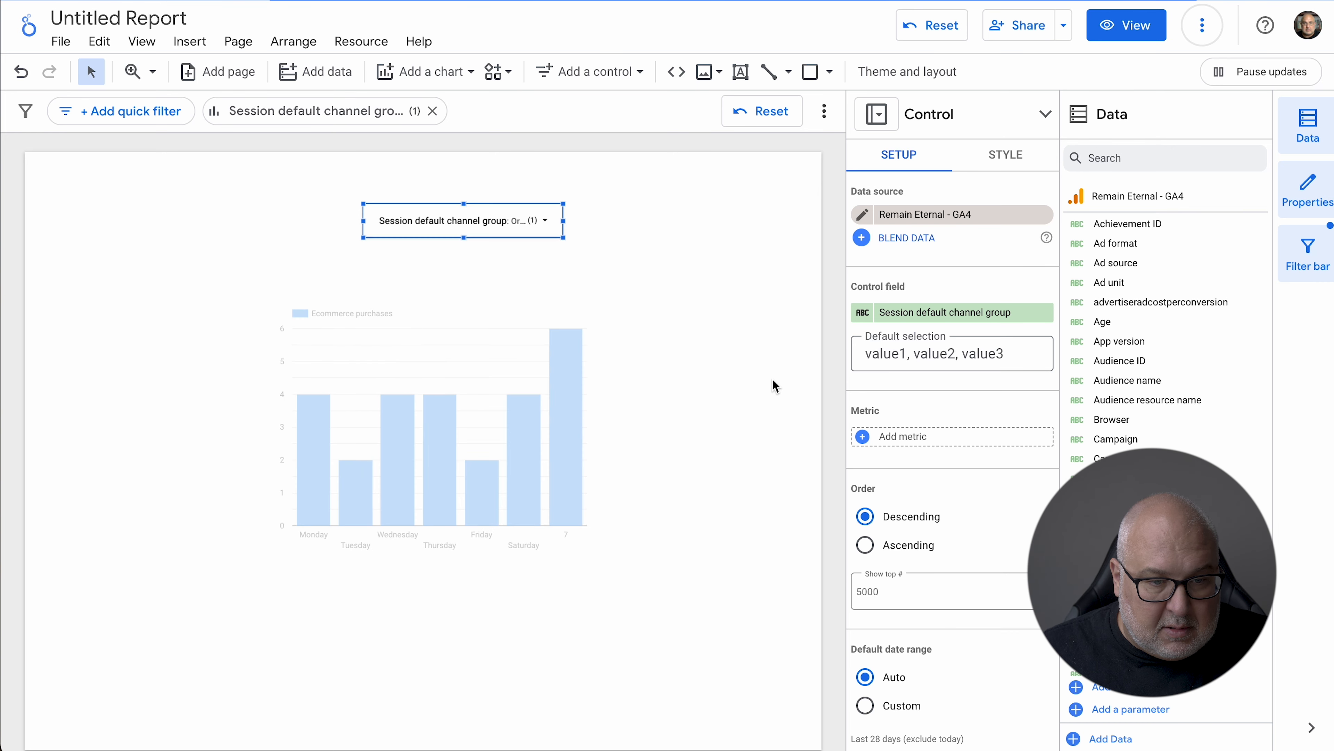
{"action": "mouse_move", "coordinate": [747, 348]}
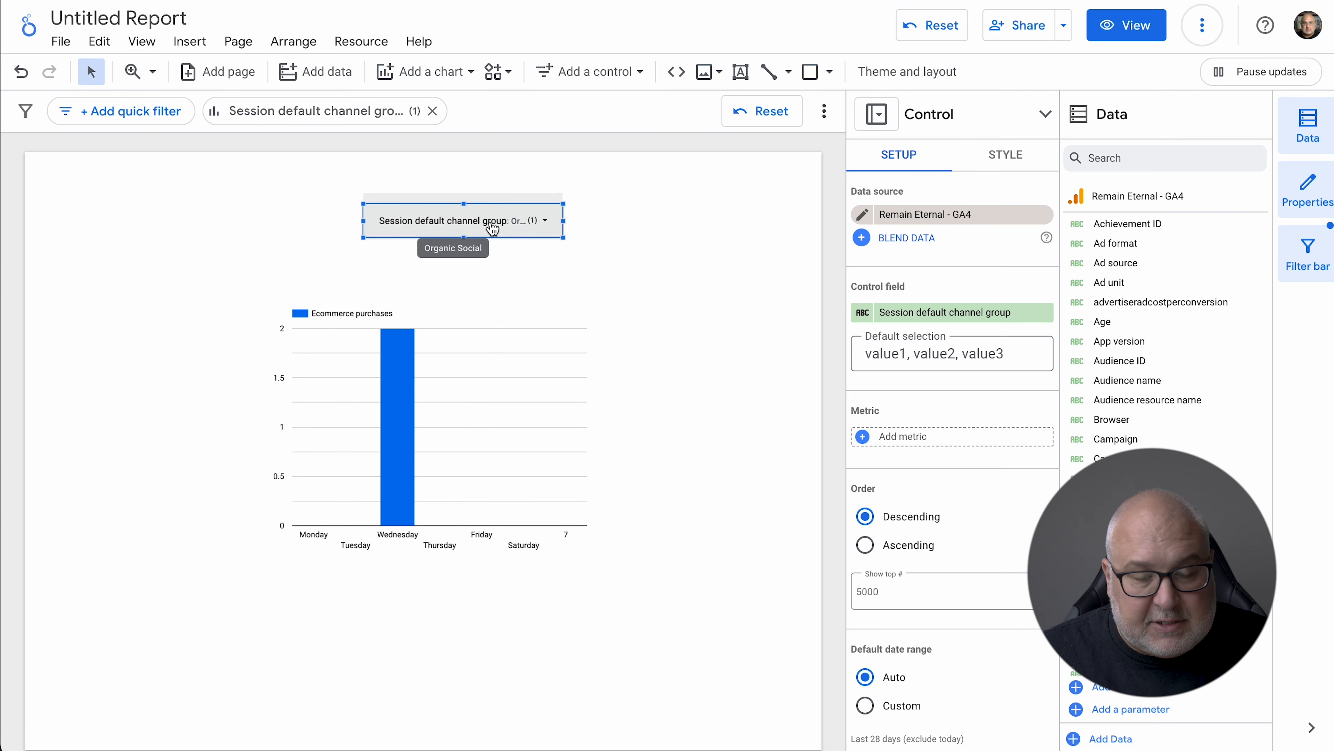
{"action": "left_click", "coordinate": [462, 219]}
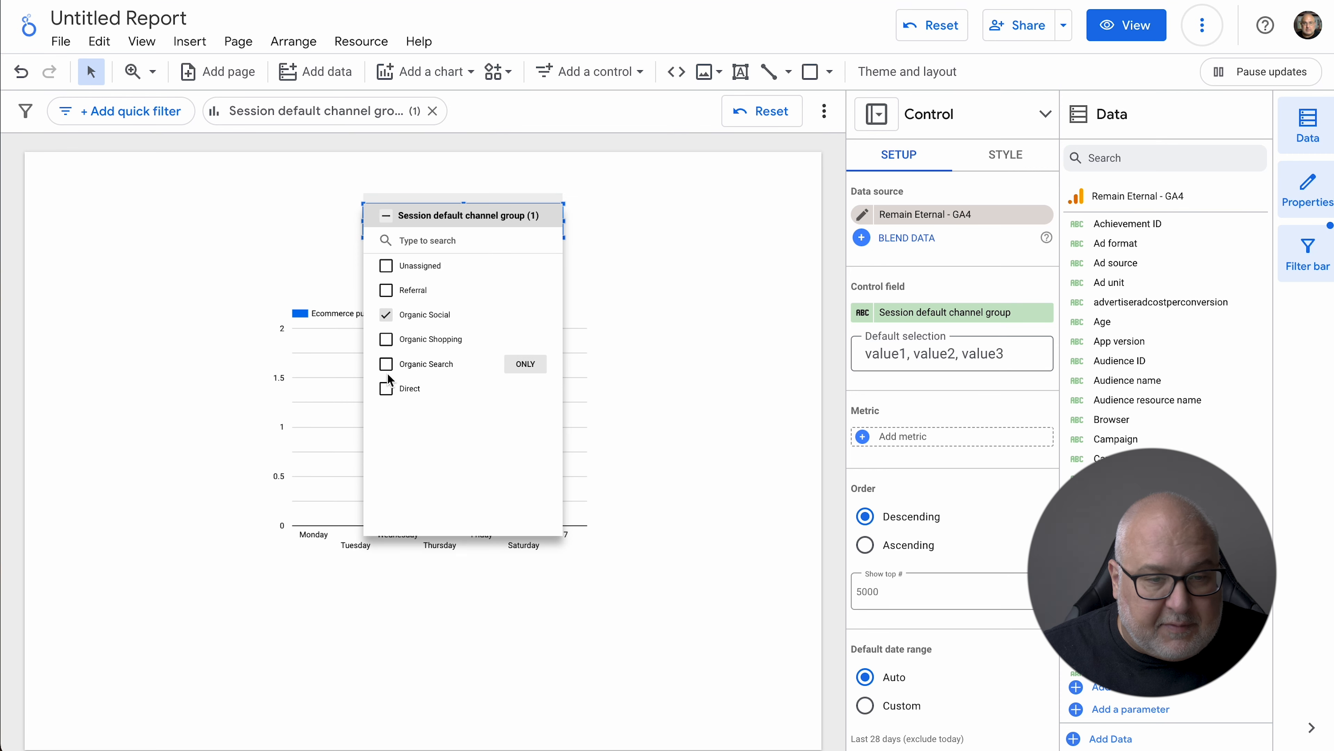
{"action": "left_click", "coordinate": [385, 363]}
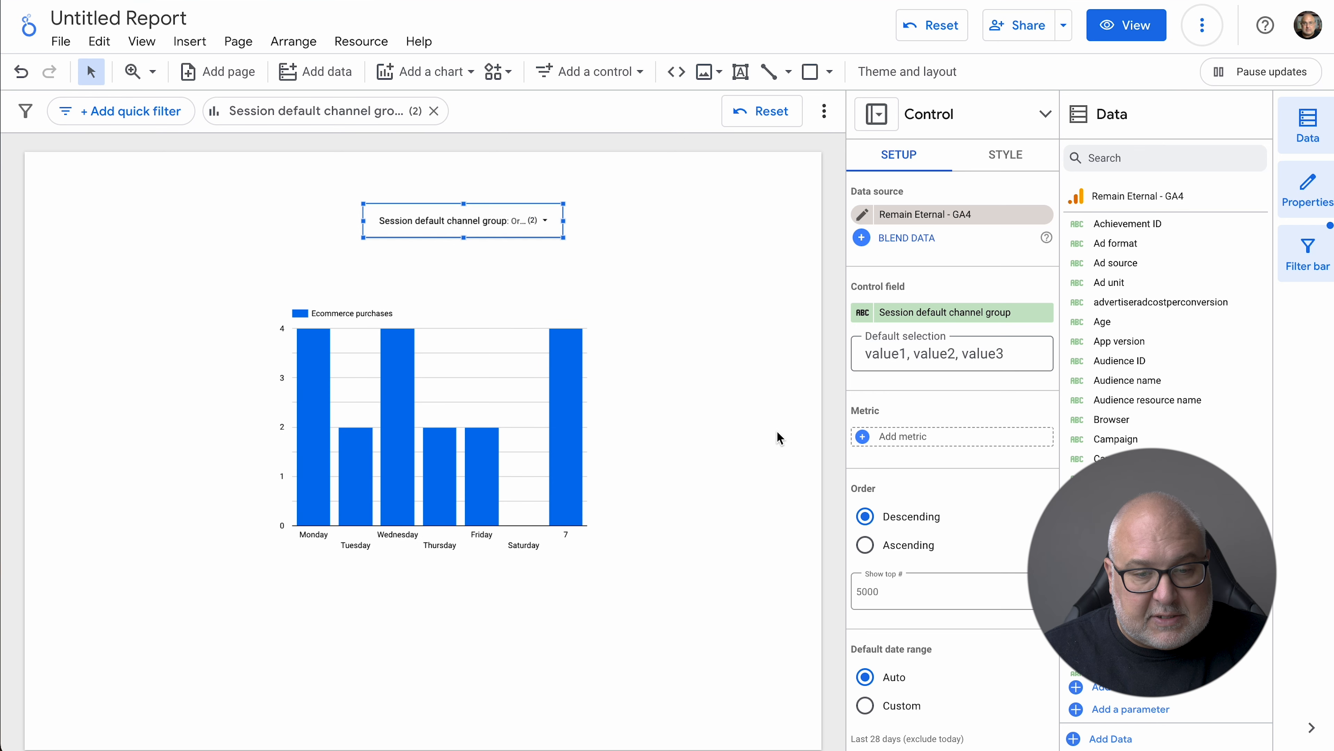
{"action": "mouse_move", "coordinate": [681, 554]}
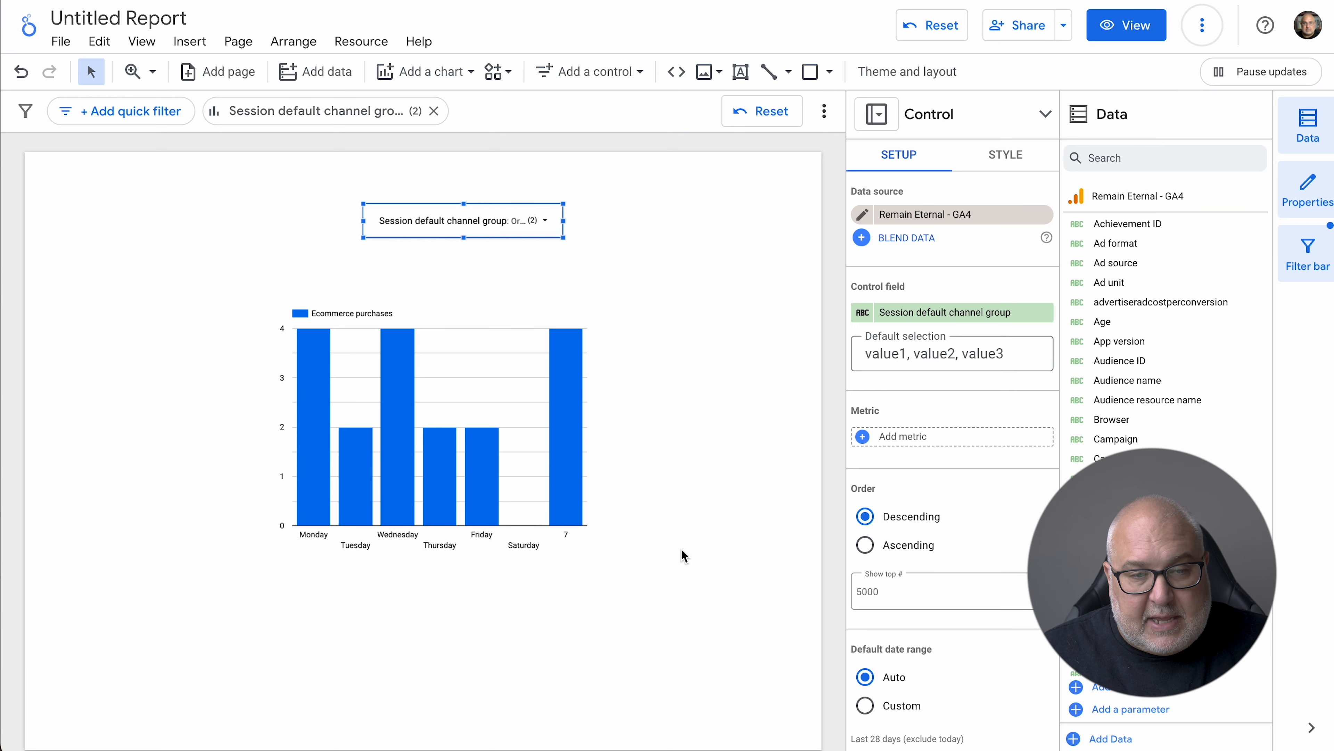
{"action": "mouse_move", "coordinate": [1012, 436]}
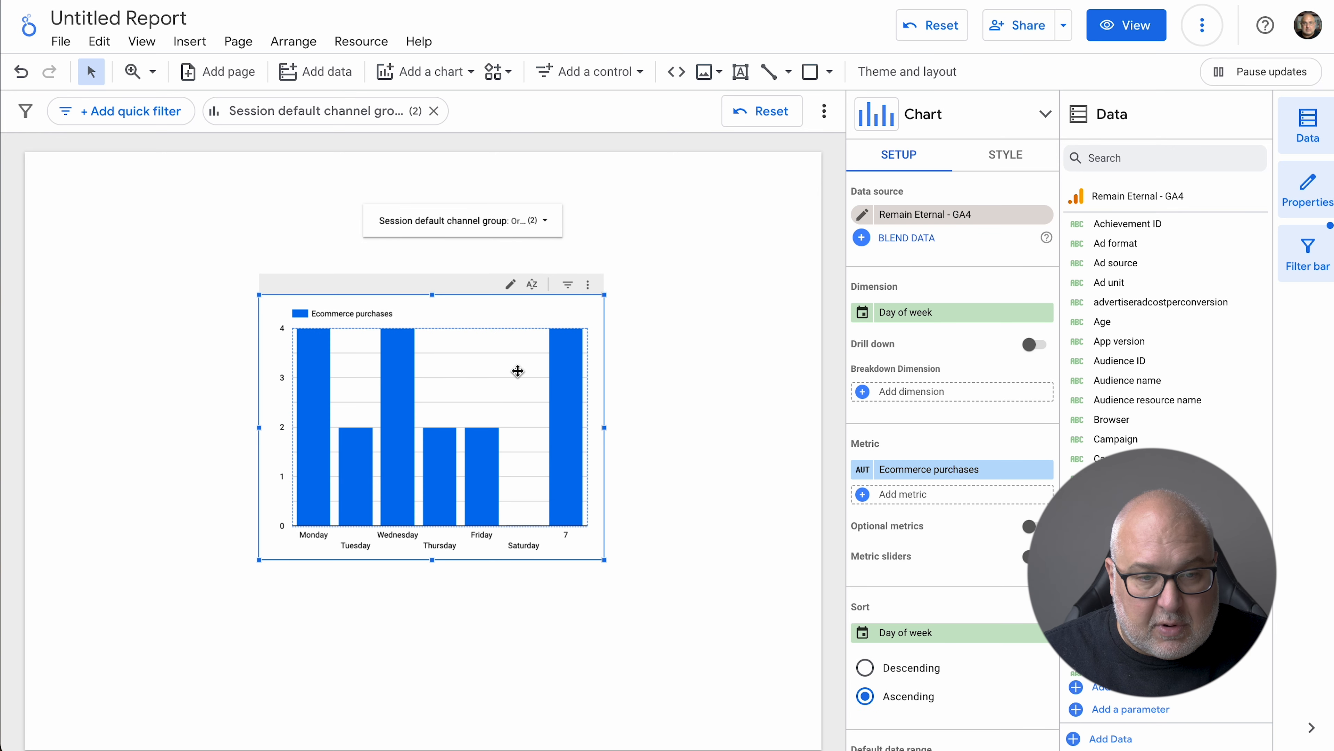
Move the purchases chart left and place a copy beside it showing Active users by day of week.
{"action": "left_click_drag", "start_coordinate": [517, 371], "coordinate": [378, 467]}
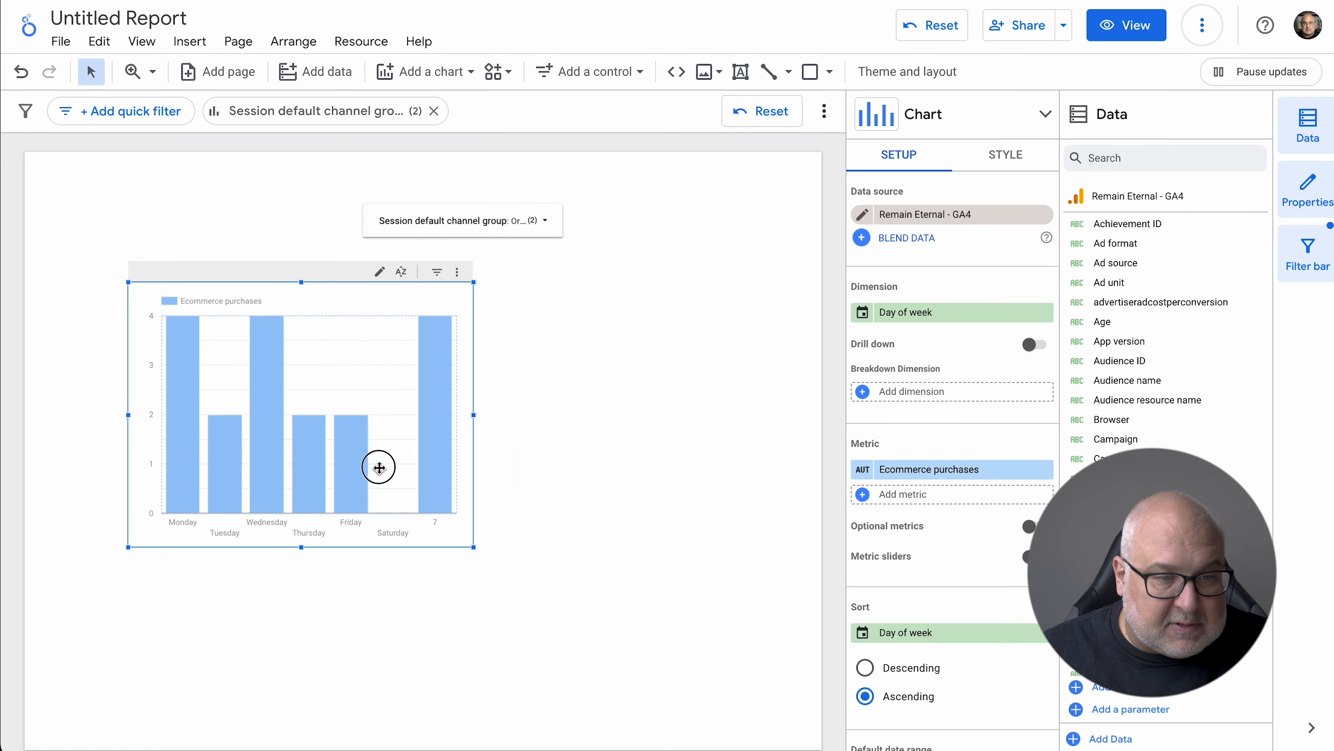
{"action": "mouse_move", "coordinate": [327, 440]}
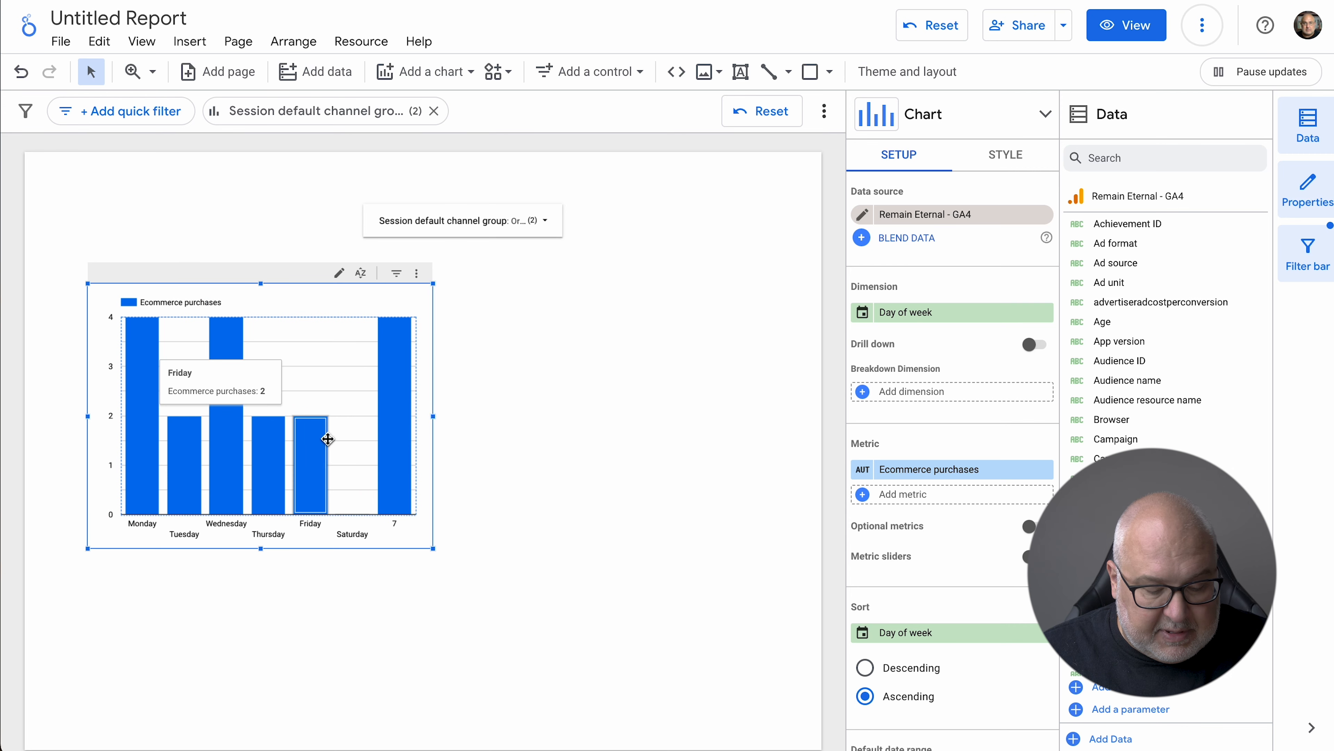
{"action": "type", "text": "users"}
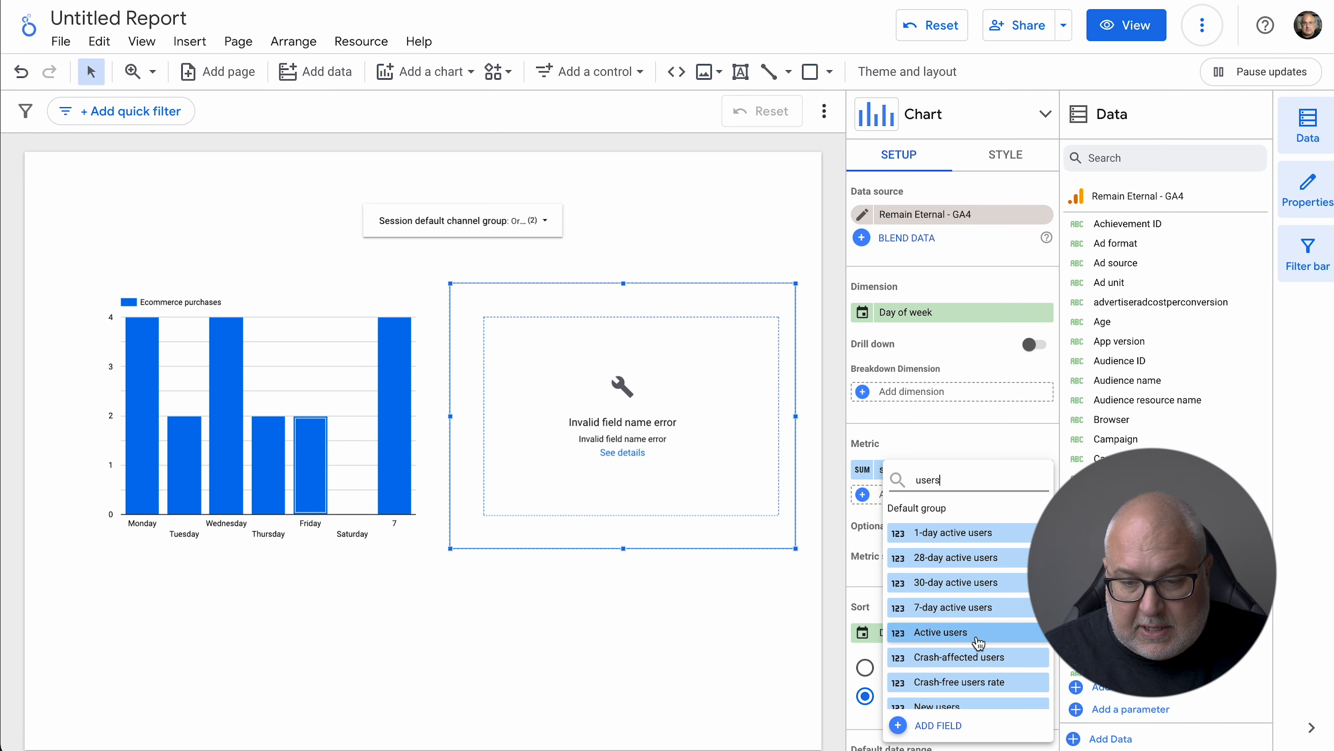
{"action": "left_click", "coordinate": [939, 632]}
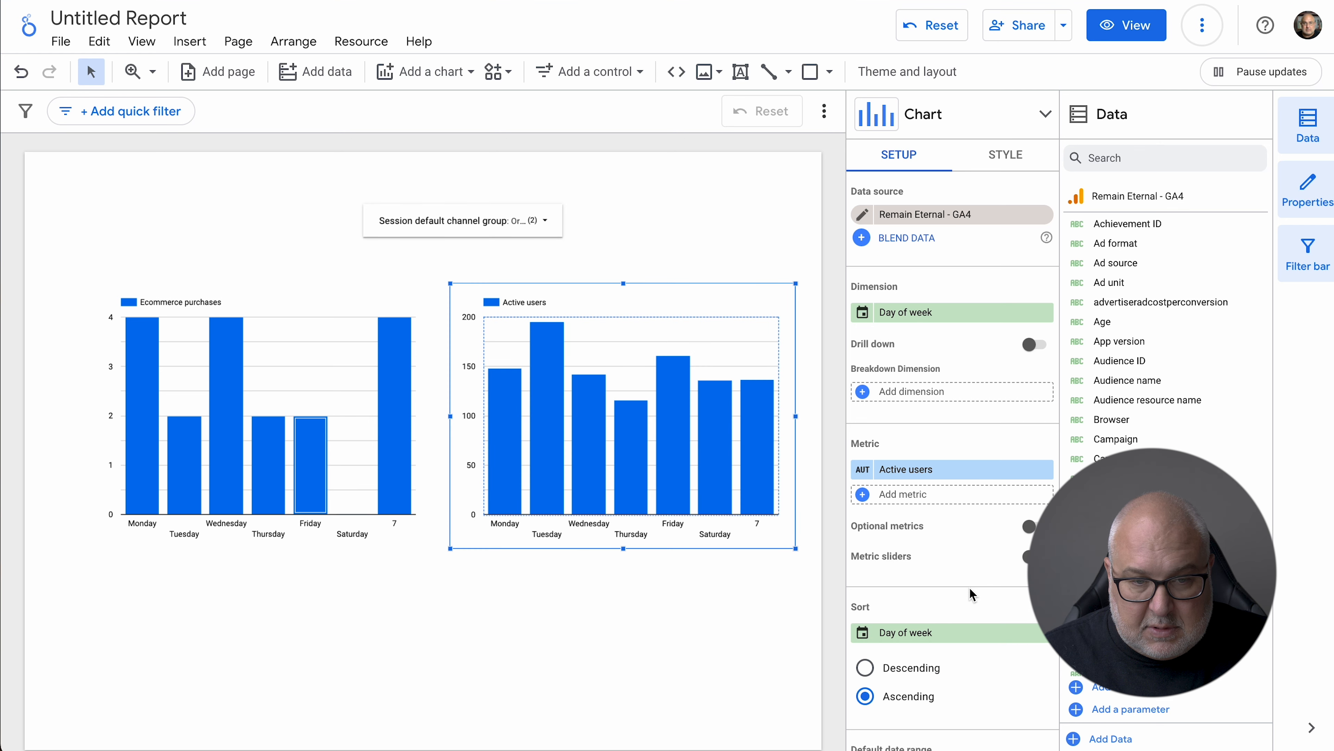
{"action": "left_click", "coordinate": [280, 344]}
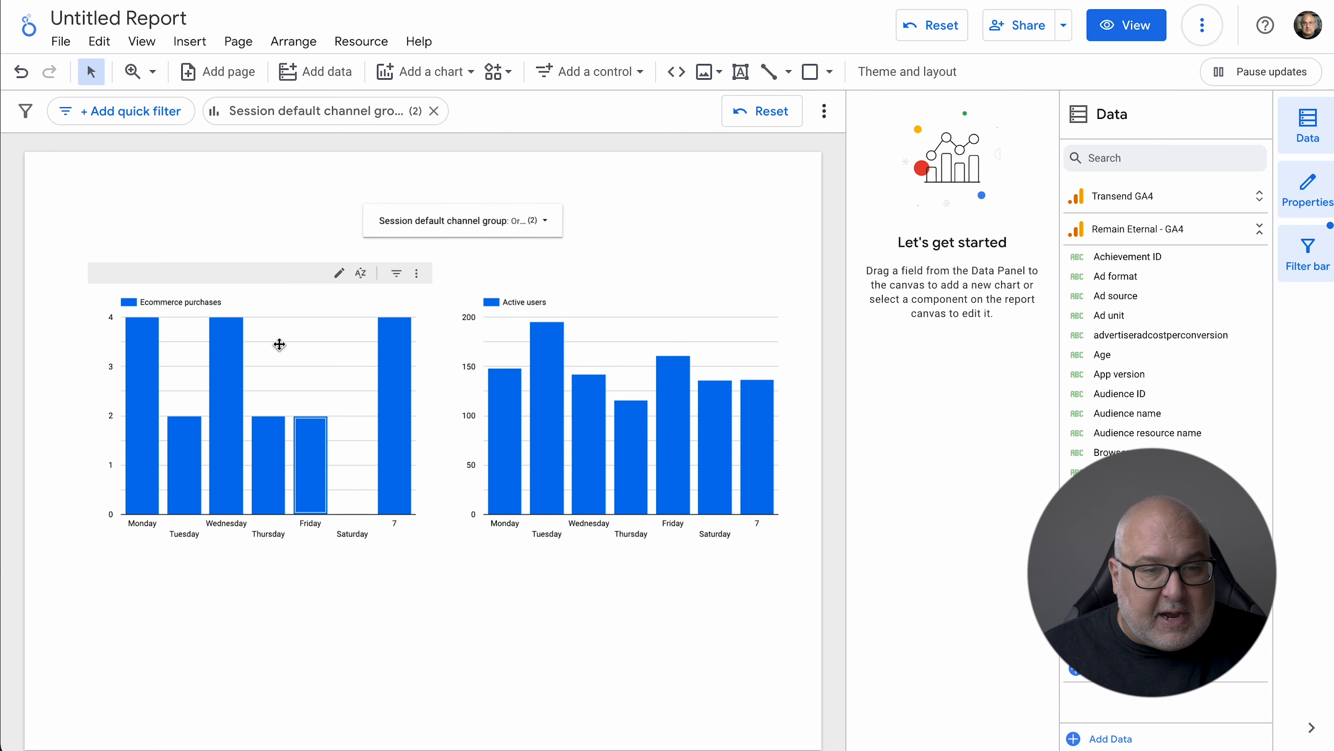
Change the drop-down so both charts show only the Direct channel group.
{"action": "left_click", "coordinate": [462, 220]}
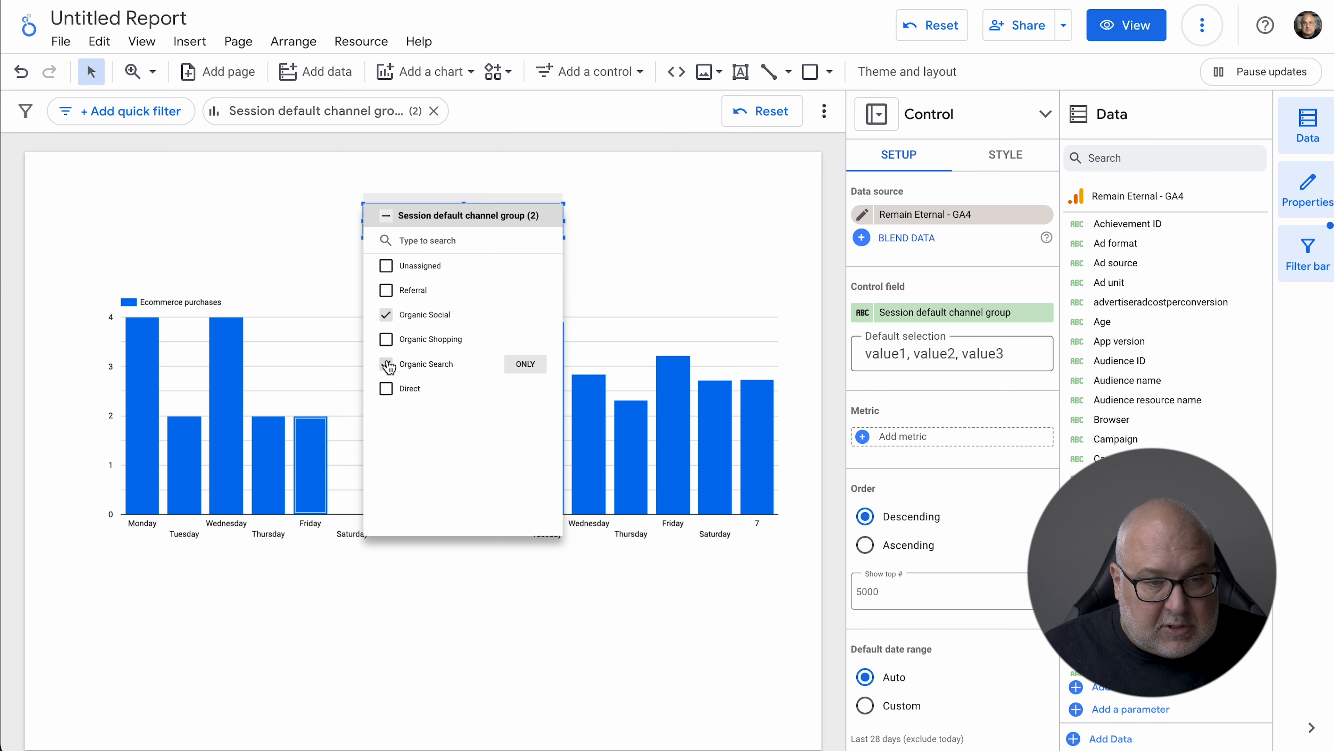
{"action": "left_click", "coordinate": [386, 364]}
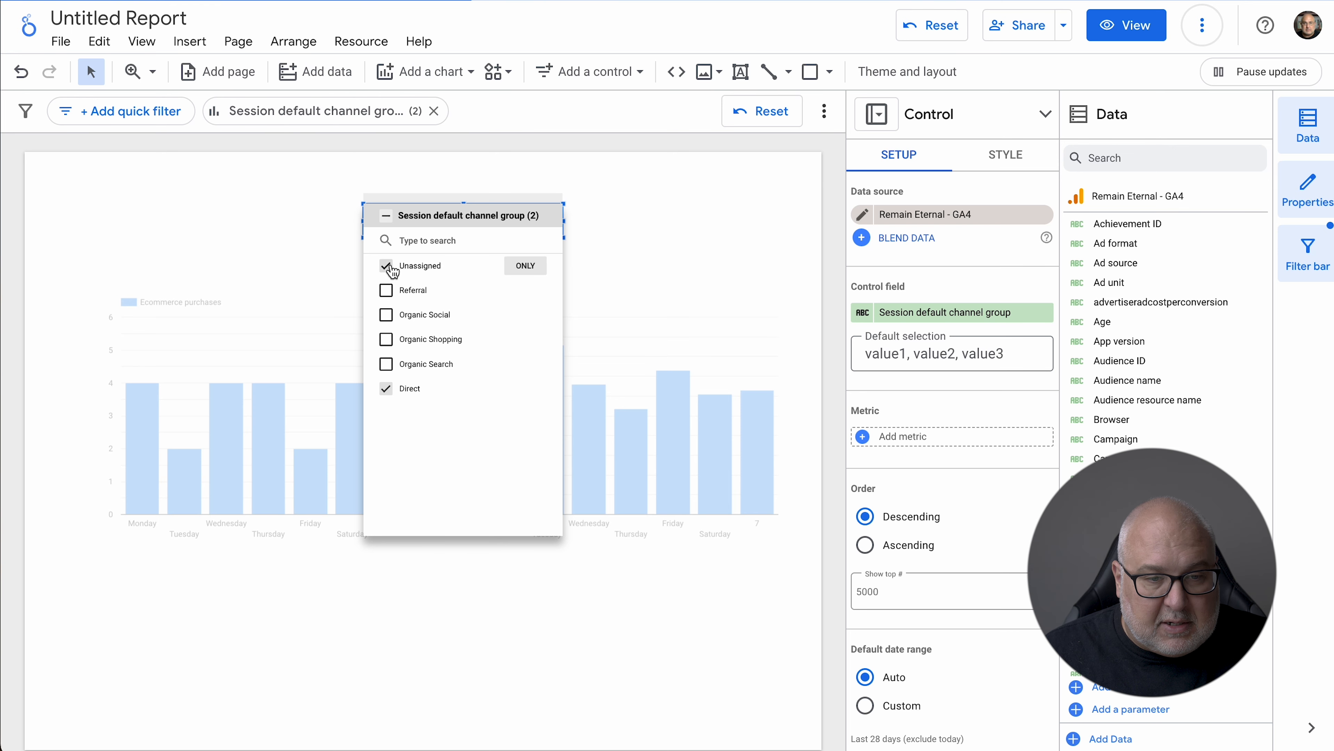
{"action": "left_click", "coordinate": [386, 265]}
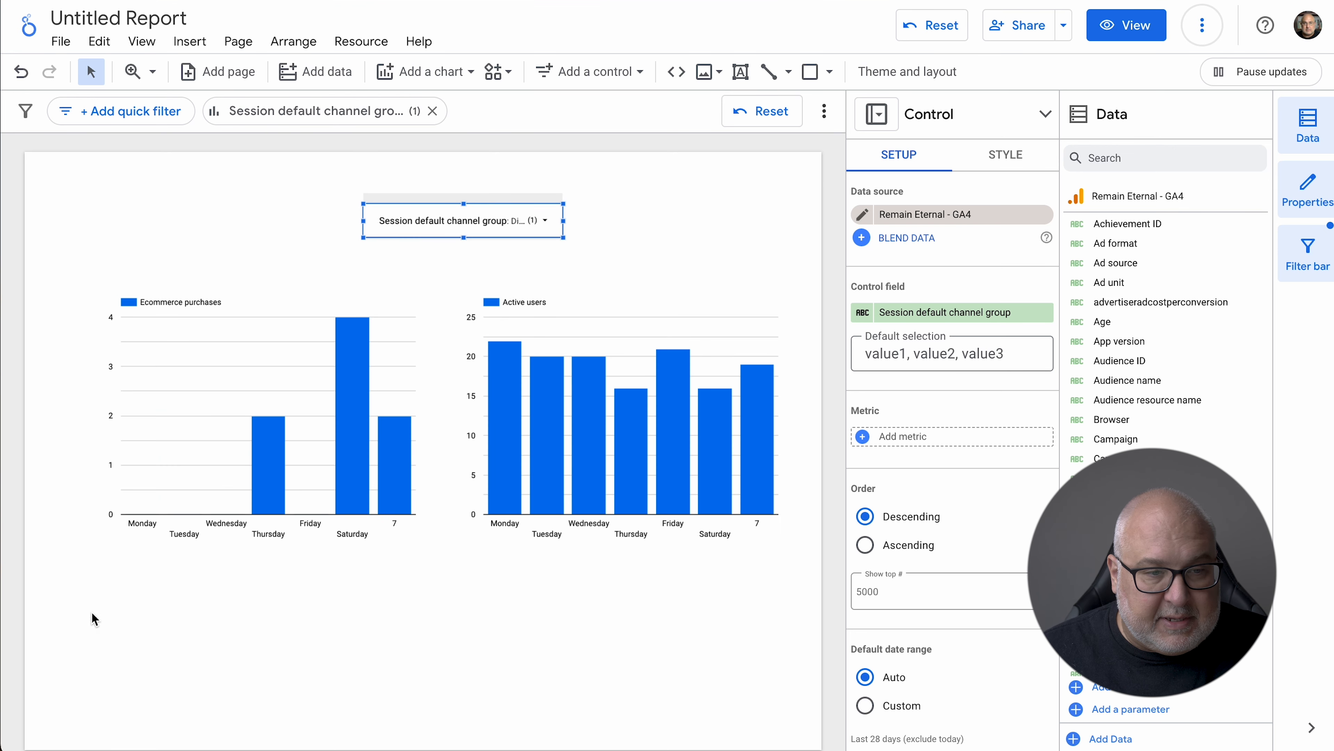
{"action": "mouse_move", "coordinate": [718, 494]}
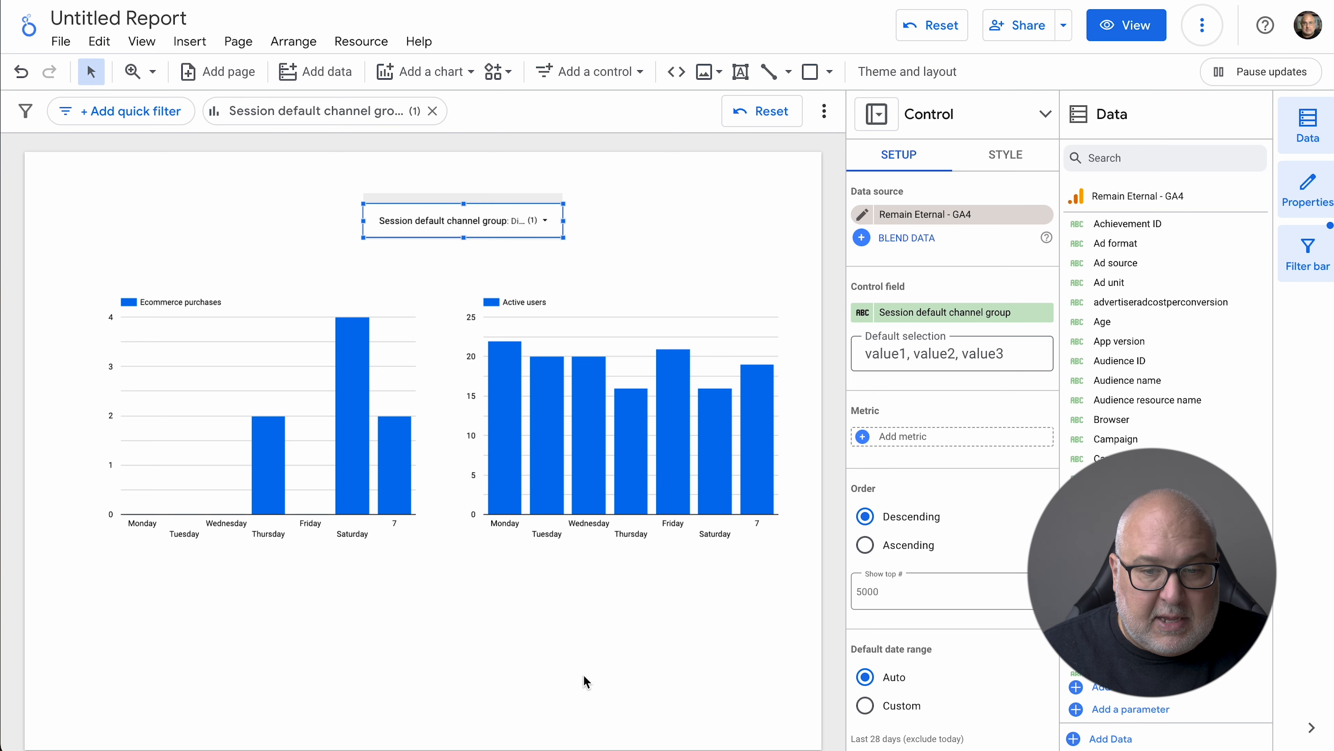
{"action": "mouse_move", "coordinate": [584, 568]}
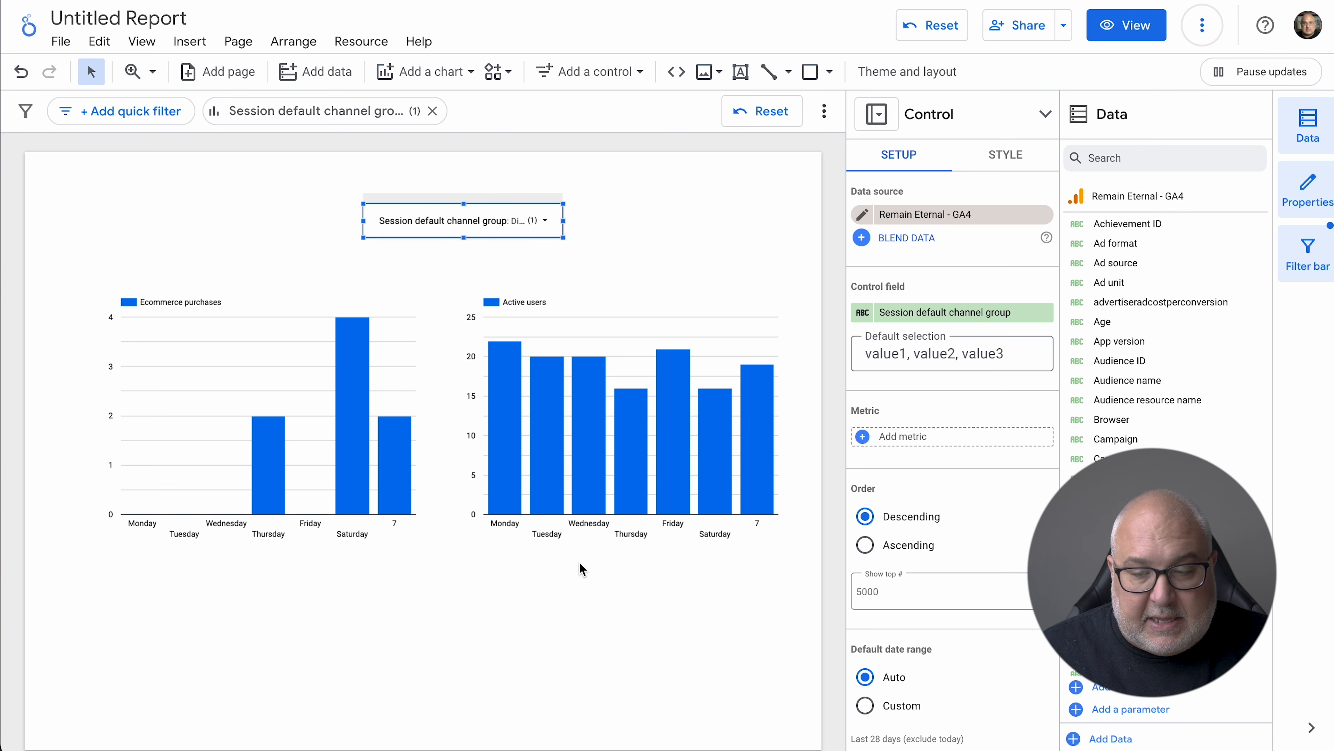
{"action": "mouse_move", "coordinate": [604, 374]}
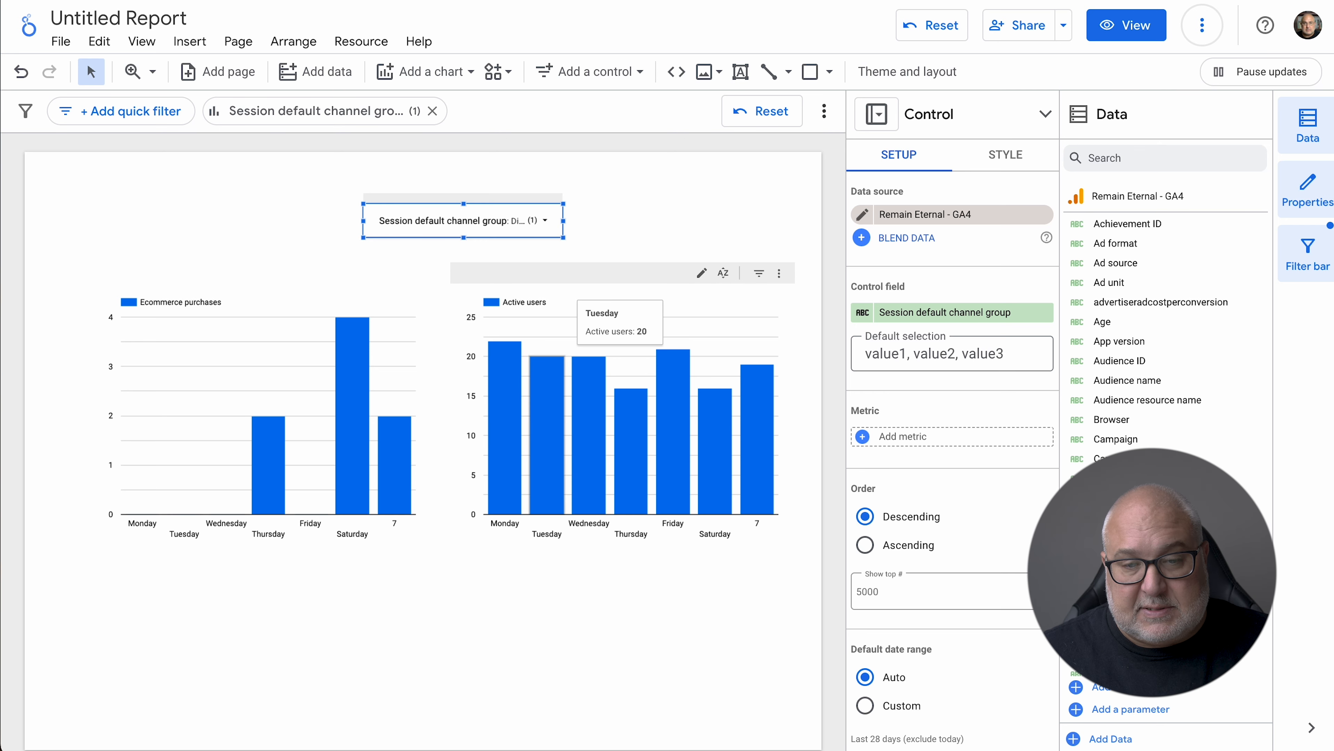
{"action": "mouse_move", "coordinate": [633, 401]}
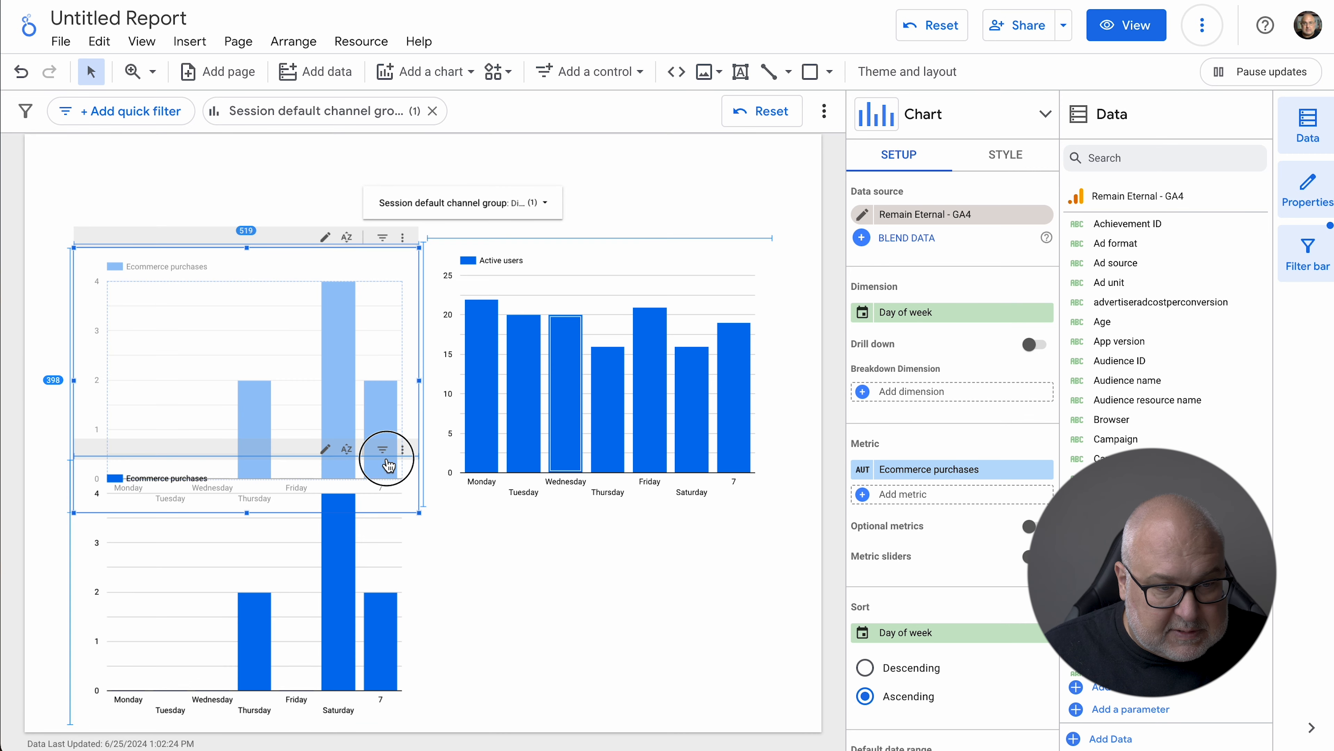
Shrink the Active users chart to match the purchases chart.
{"action": "left_click", "coordinate": [604, 357]}
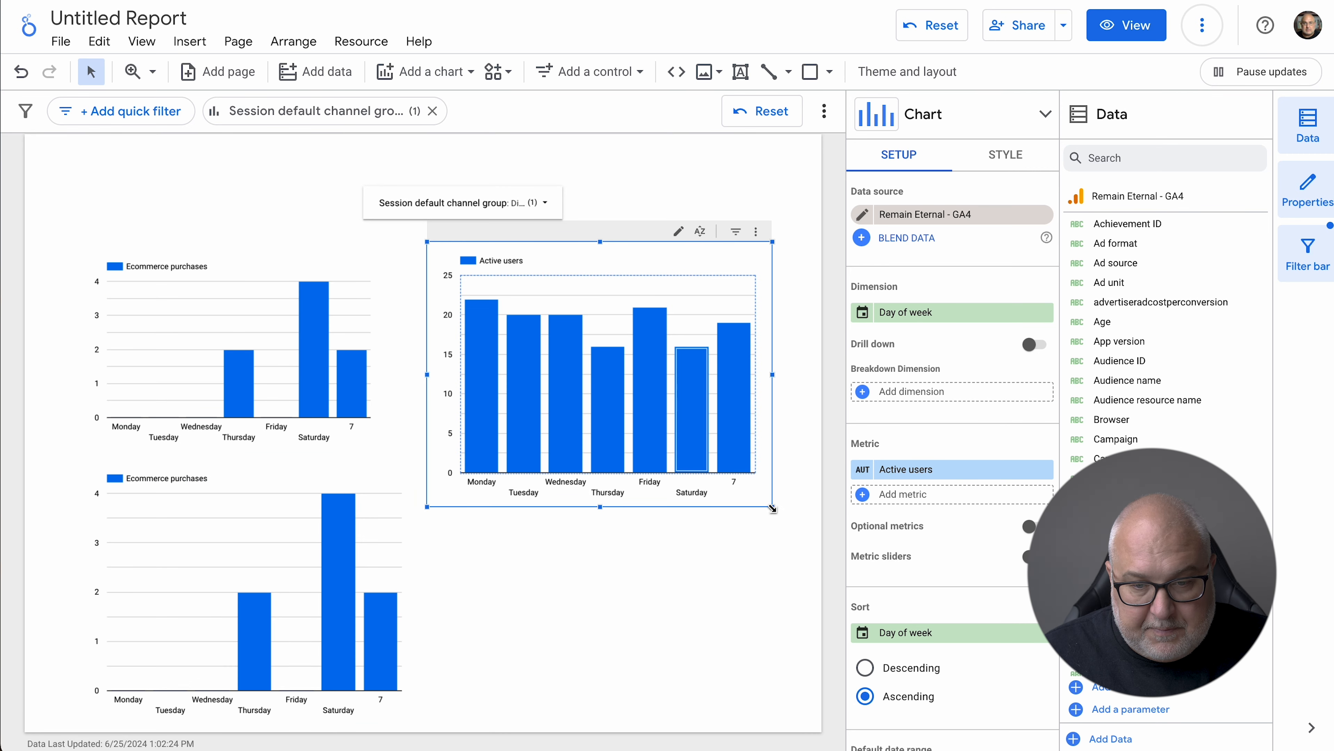
{"action": "left_click_drag", "start_coordinate": [772, 508], "coordinate": [747, 447]}
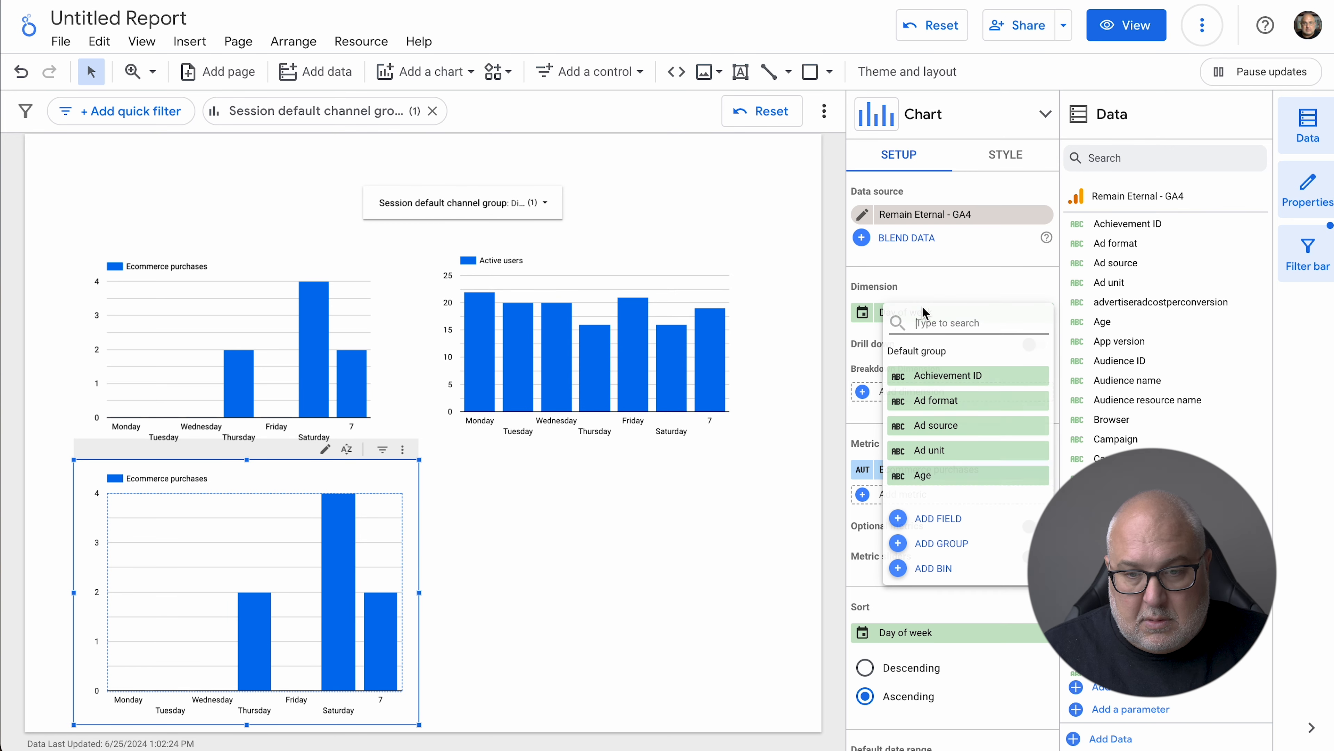
Set the bottom purchases chart's dimension to Hour and clear the channel drop-down.
{"action": "type", "text": "hou"}
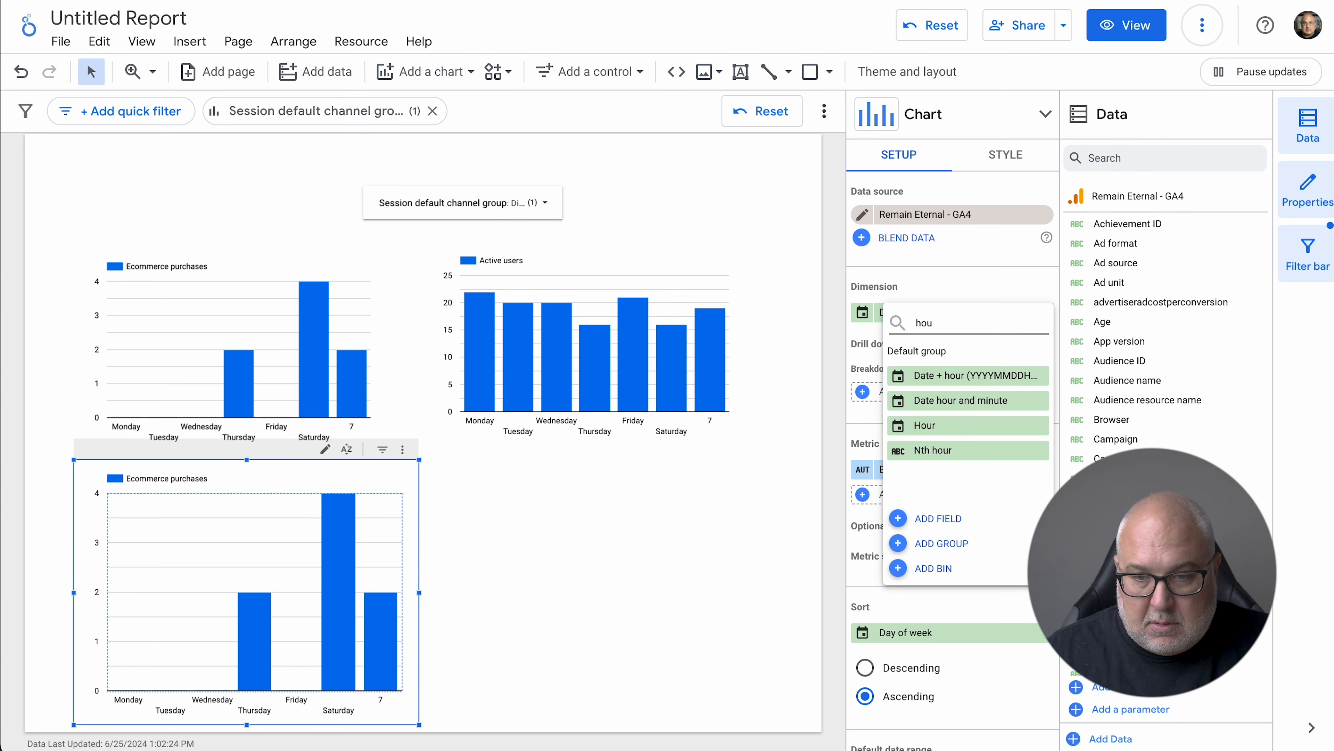
{"action": "mouse_move", "coordinate": [967, 400]}
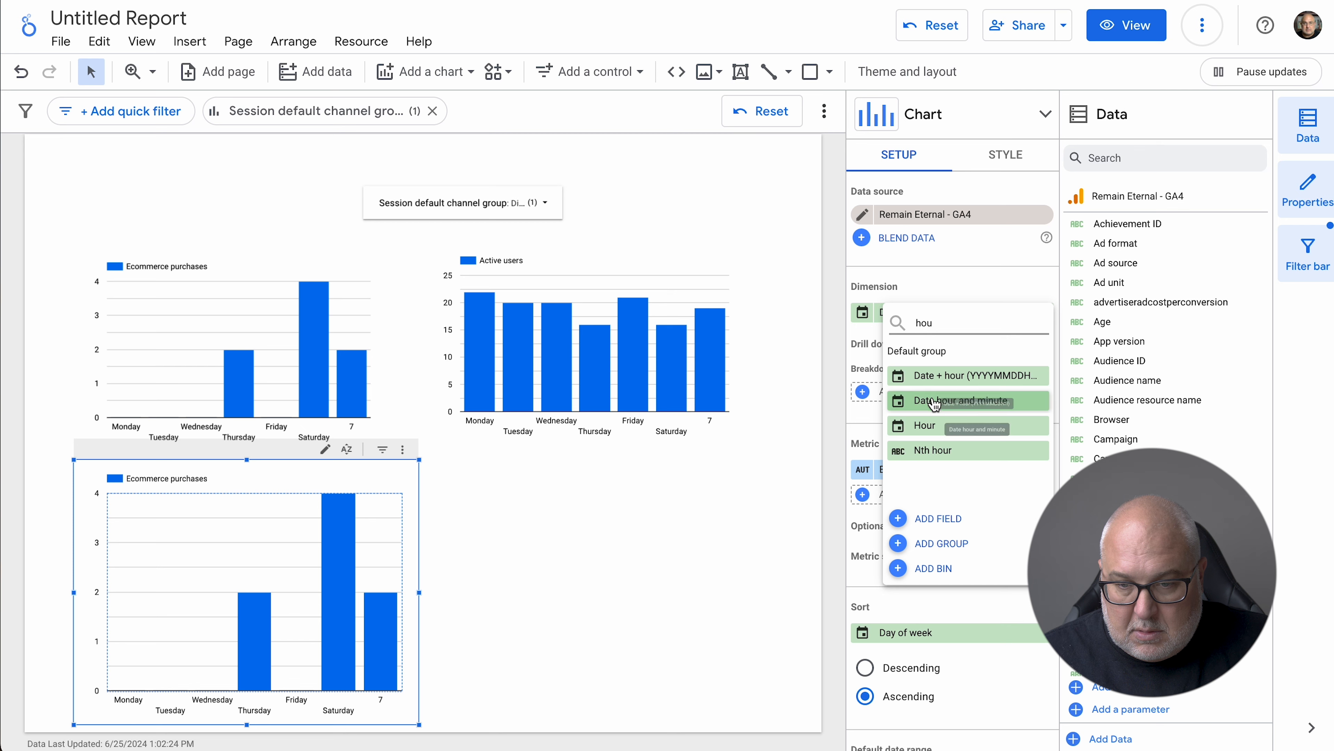
{"action": "left_click", "coordinate": [924, 424]}
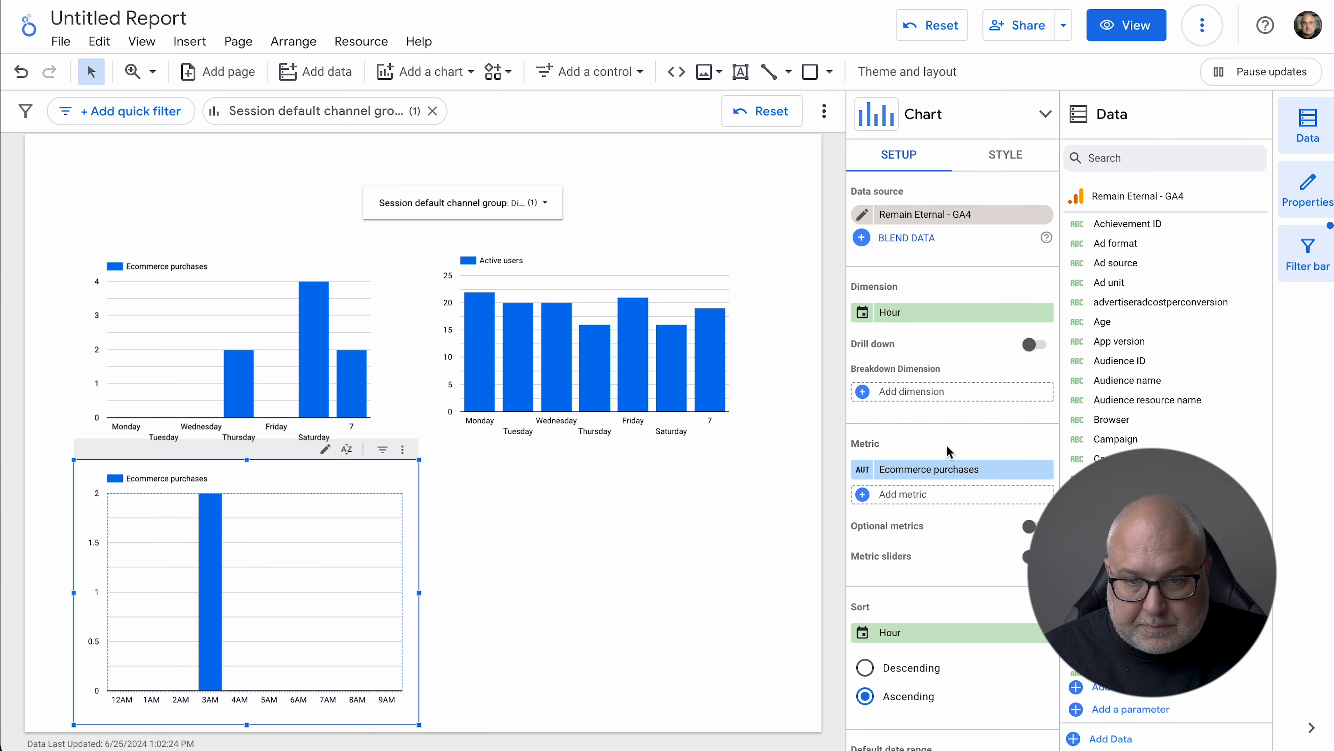
{"action": "scroll", "scroll_direction": "down", "scroll_amount": 3}
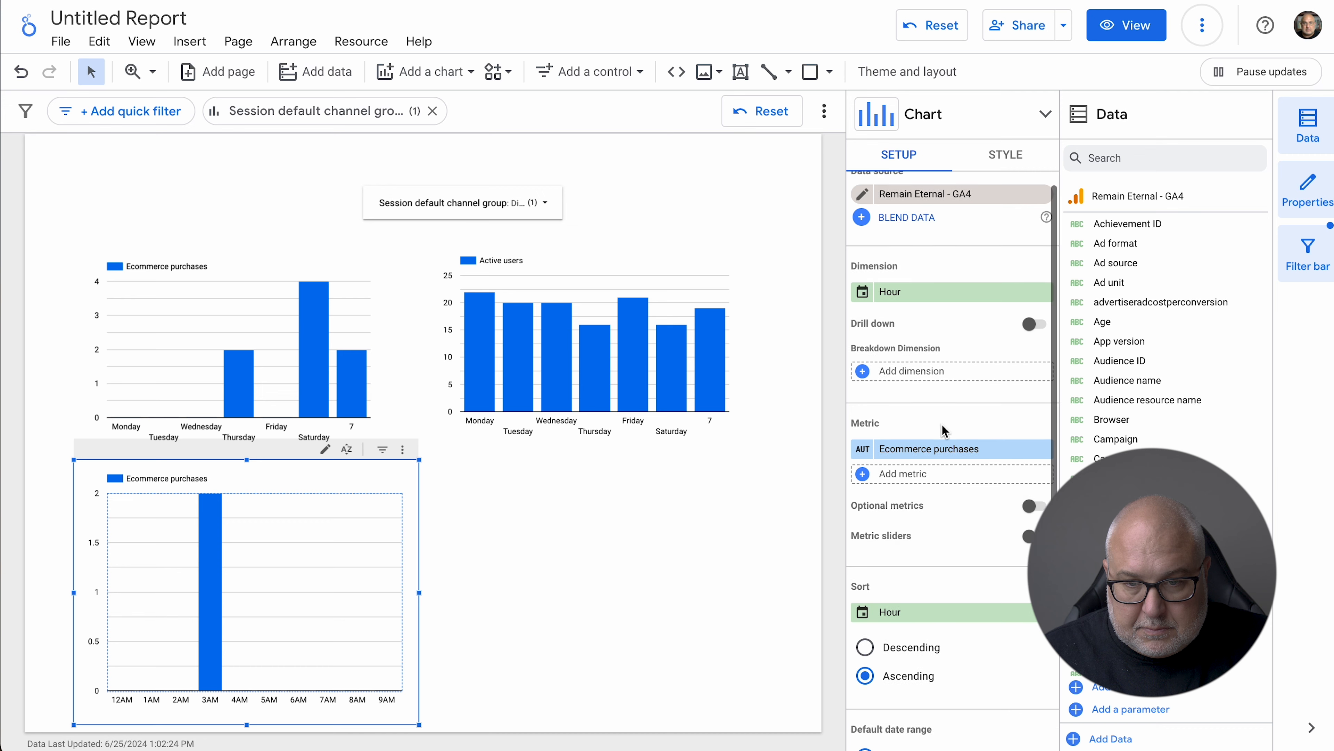
{"action": "scroll", "scroll_direction": "down", "scroll_amount": 3}
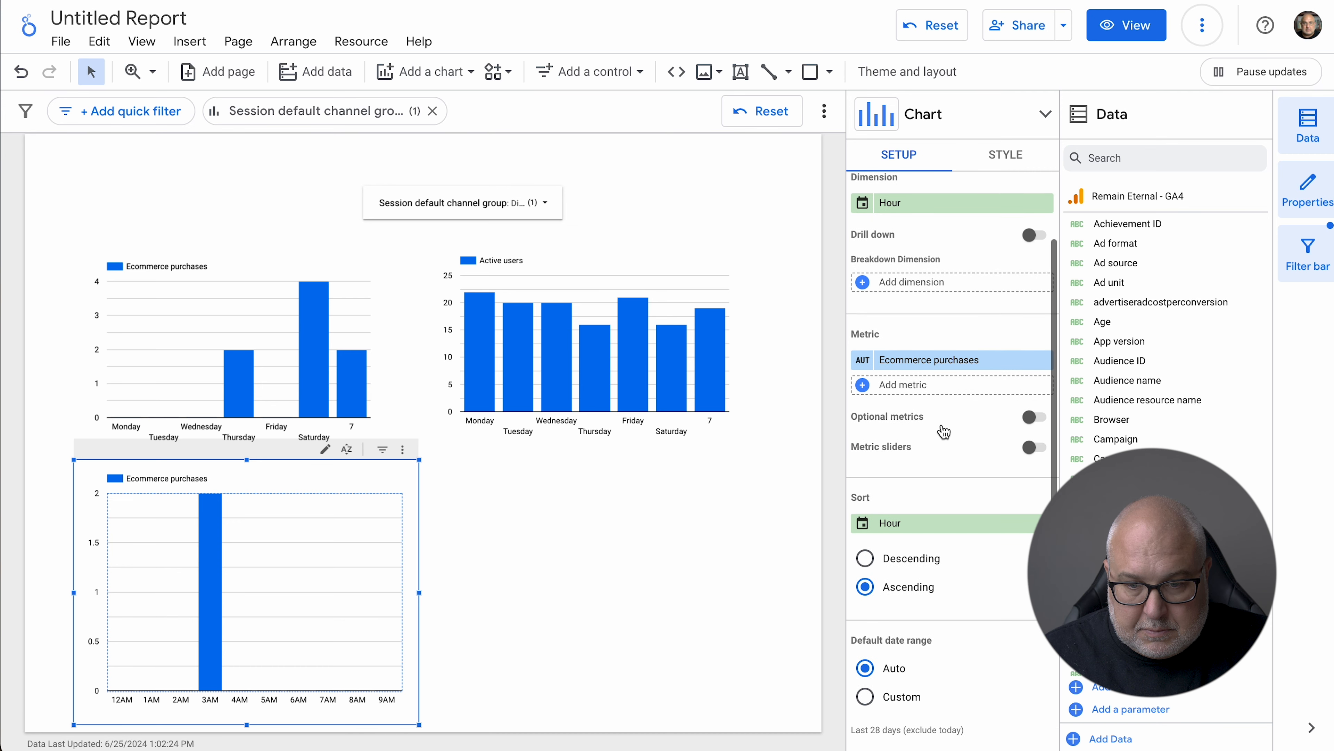
{"action": "left_click", "coordinate": [463, 202]}
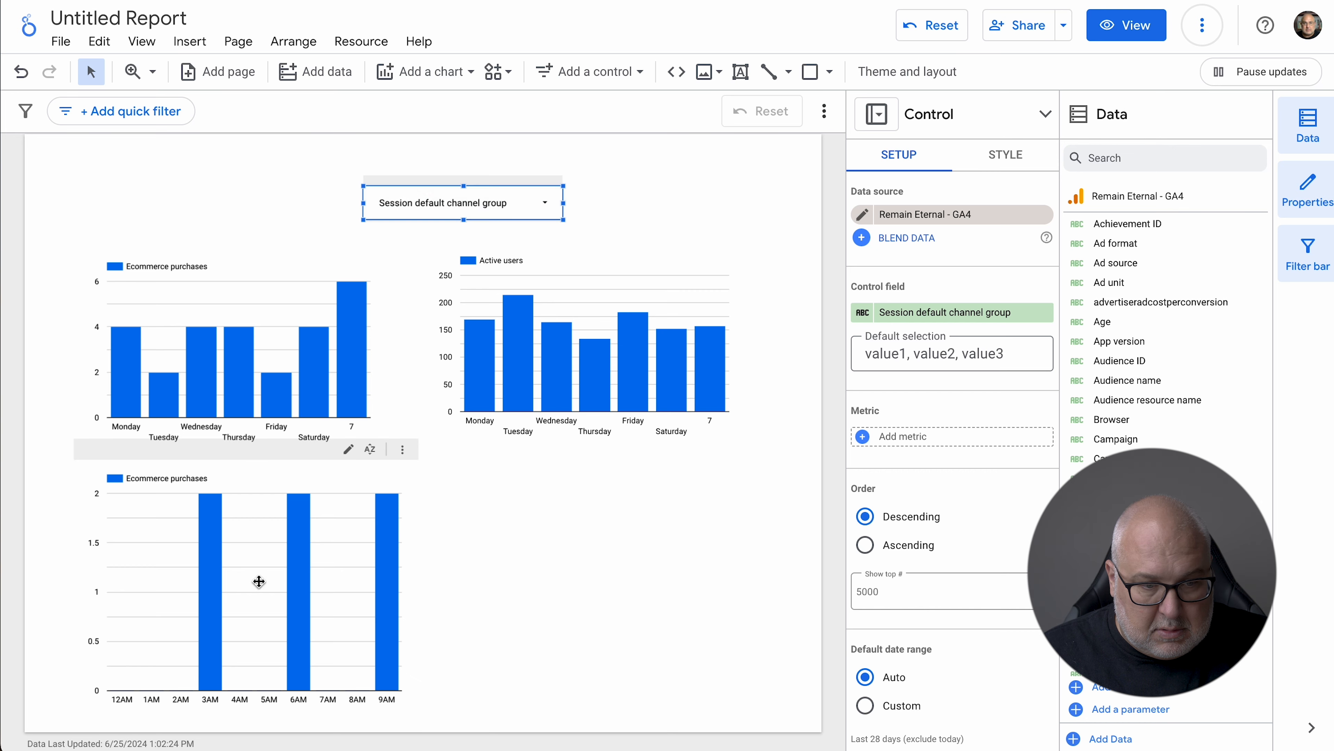
Move the channel-group dropdown higher and further left on the page.
{"action": "left_click", "coordinate": [255, 581]}
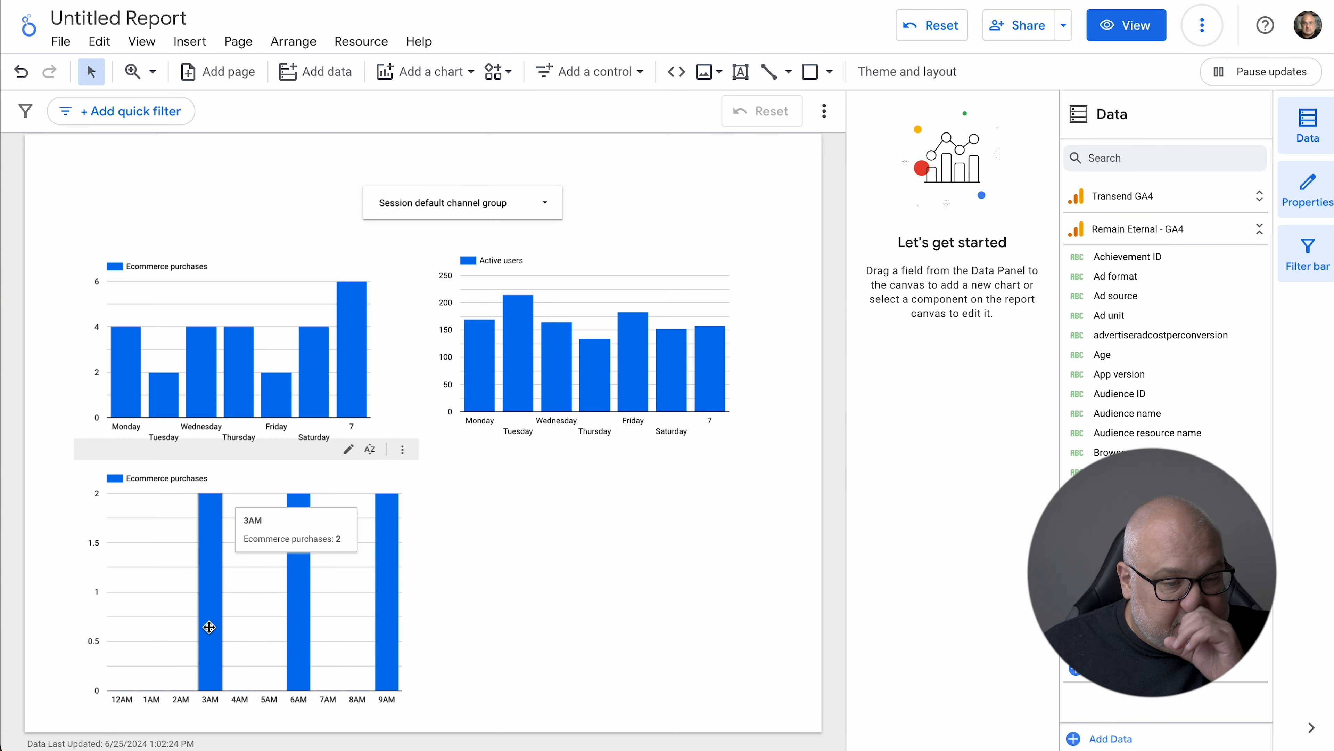
{"action": "mouse_move", "coordinate": [608, 547]}
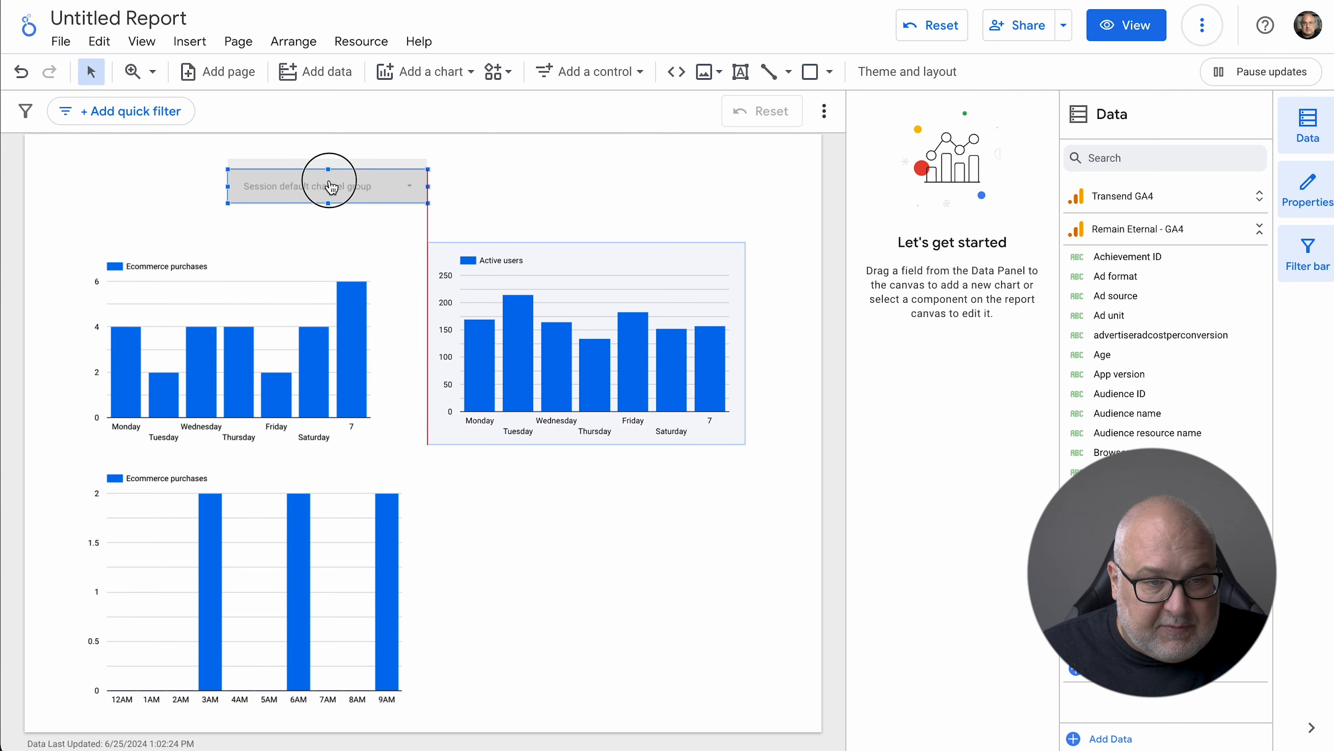
{"action": "left_click", "coordinate": [327, 186]}
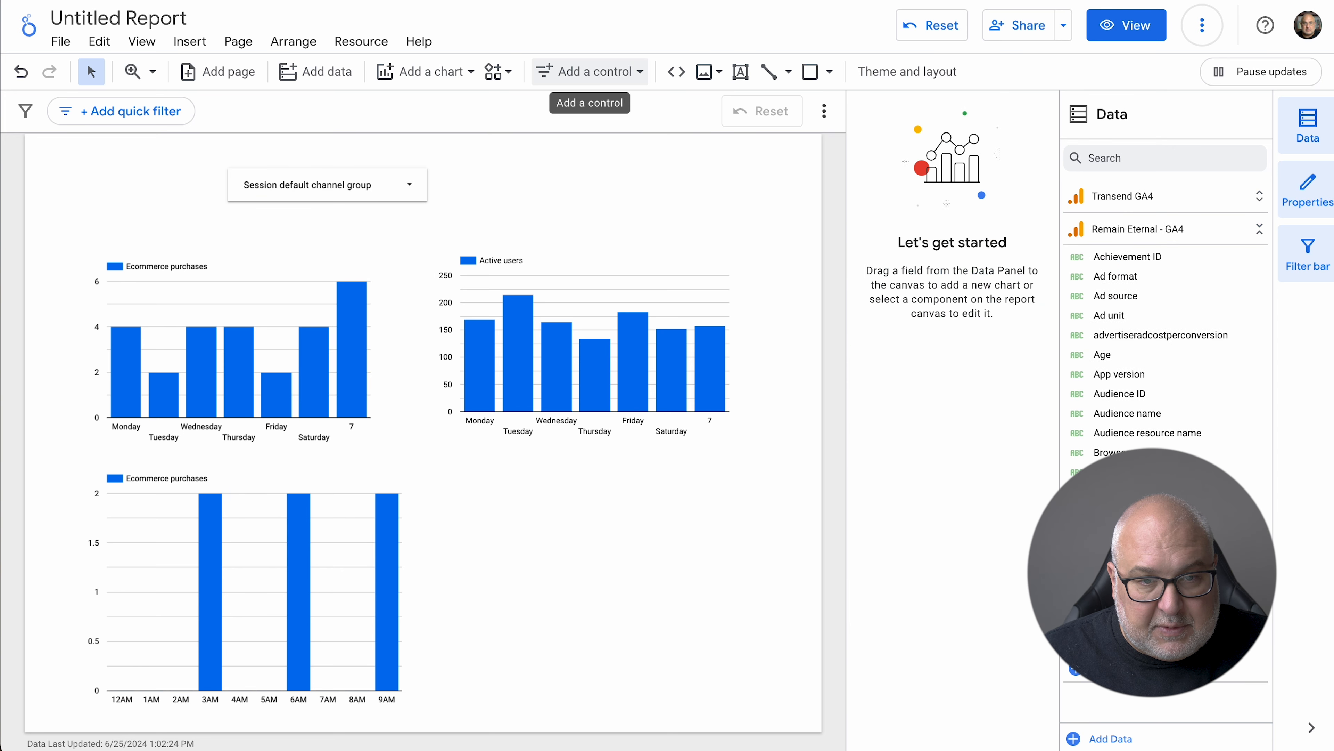
Add a second drop-down control filtered by Date with the Active users metric removed.
{"action": "left_click", "coordinate": [588, 71]}
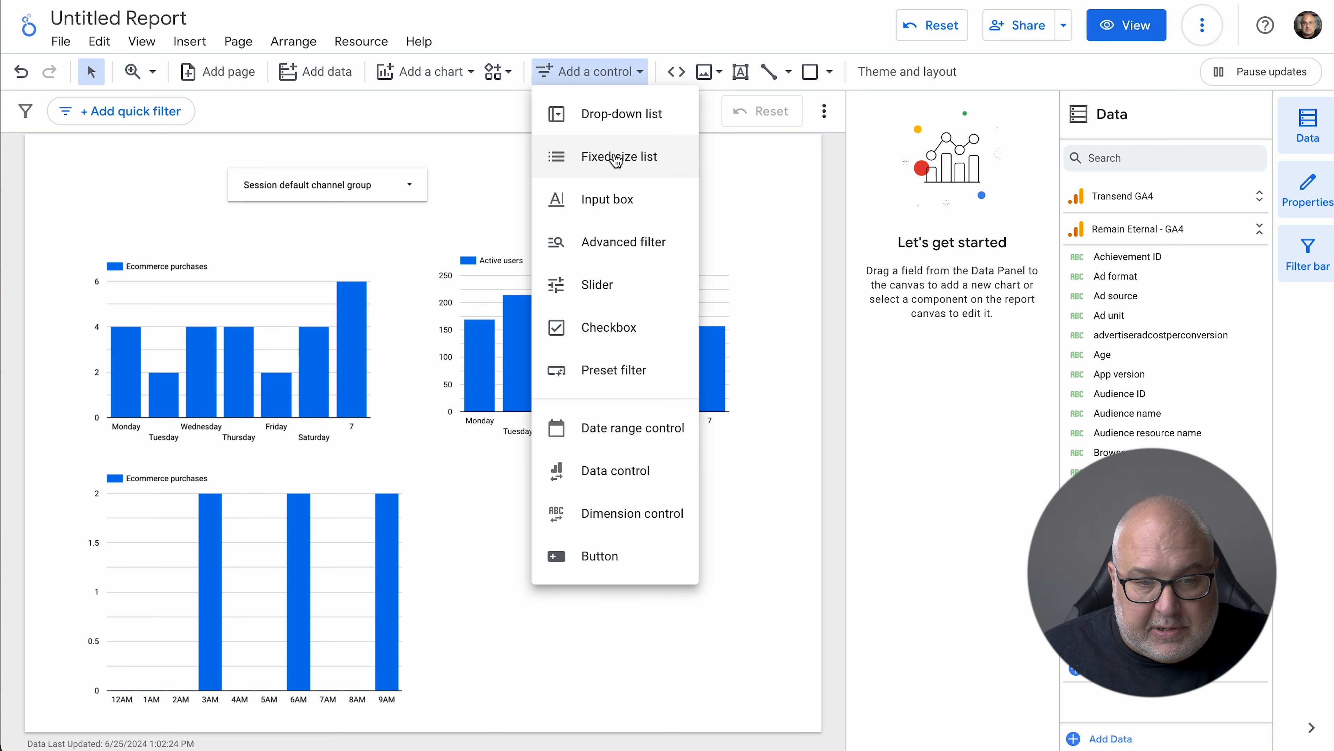
{"action": "left_click", "coordinate": [619, 156]}
{"action": "type", "text": "e"}
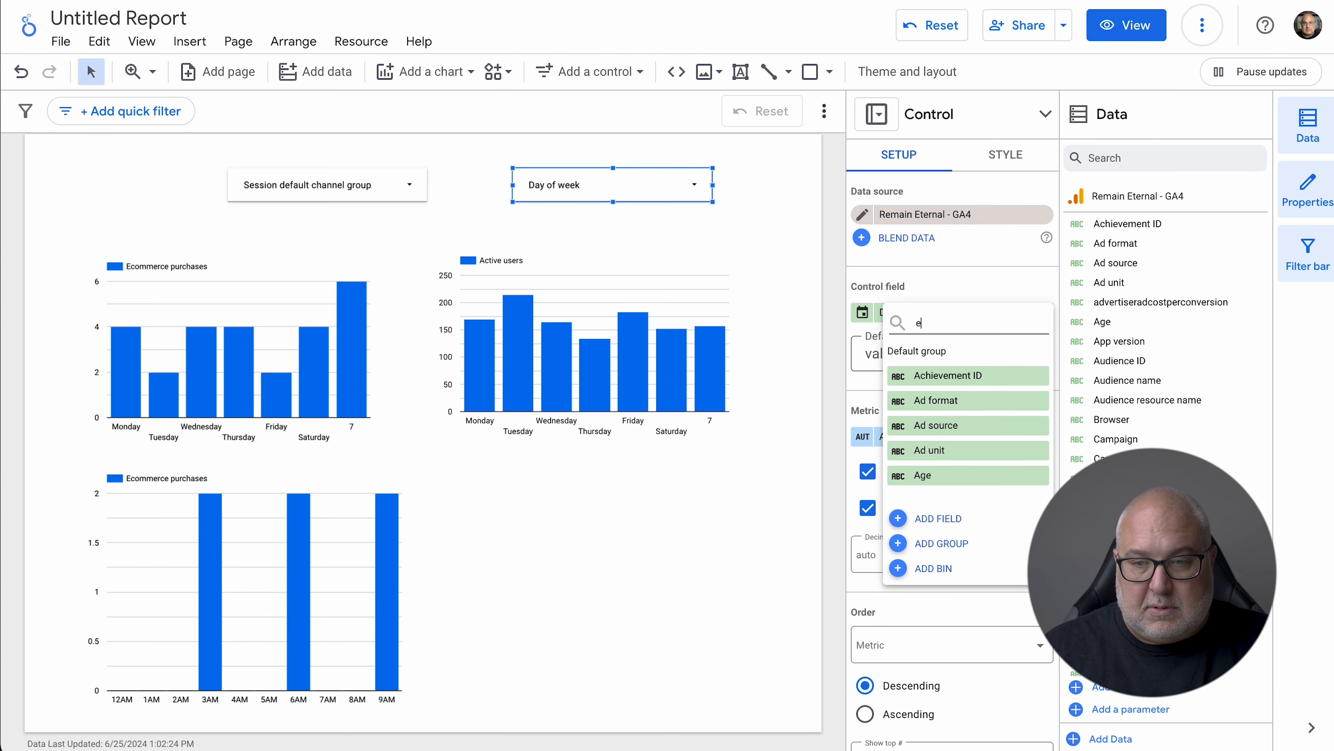
{"action": "type", "text": "date"}
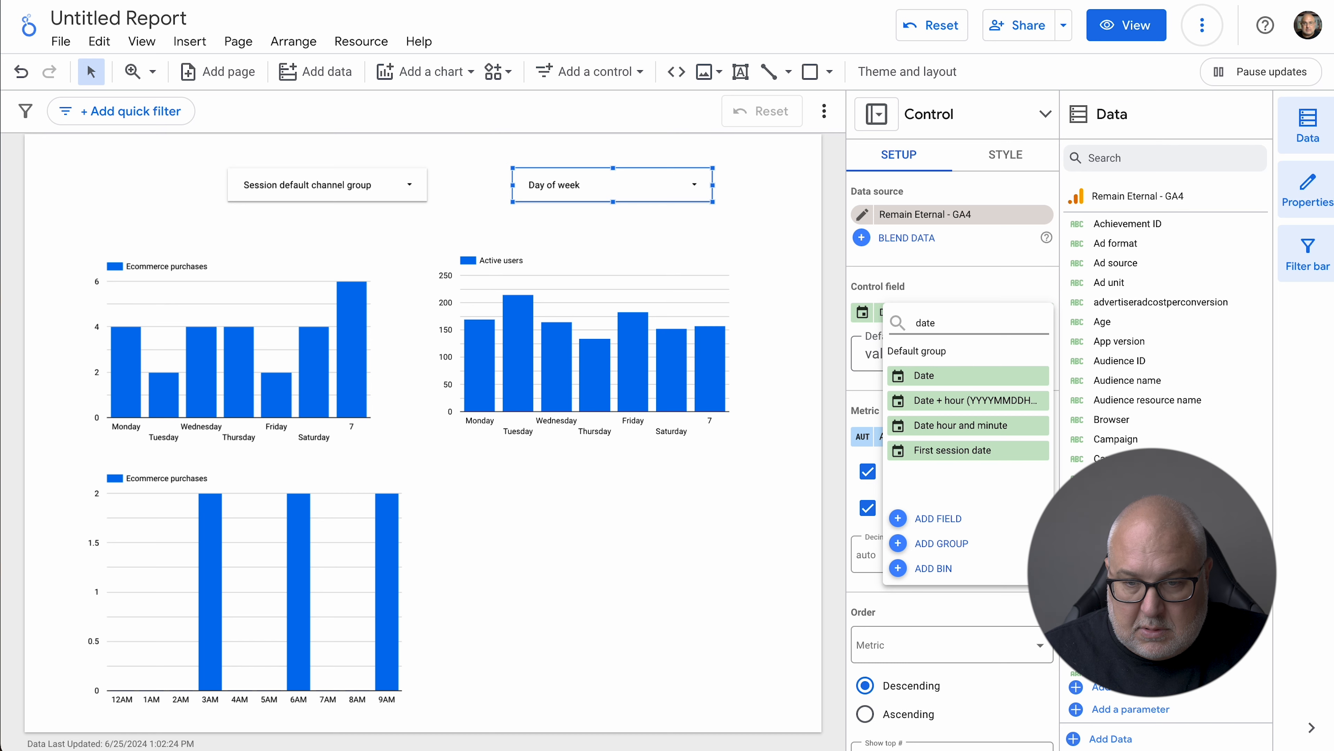
{"action": "left_click", "coordinate": [923, 376]}
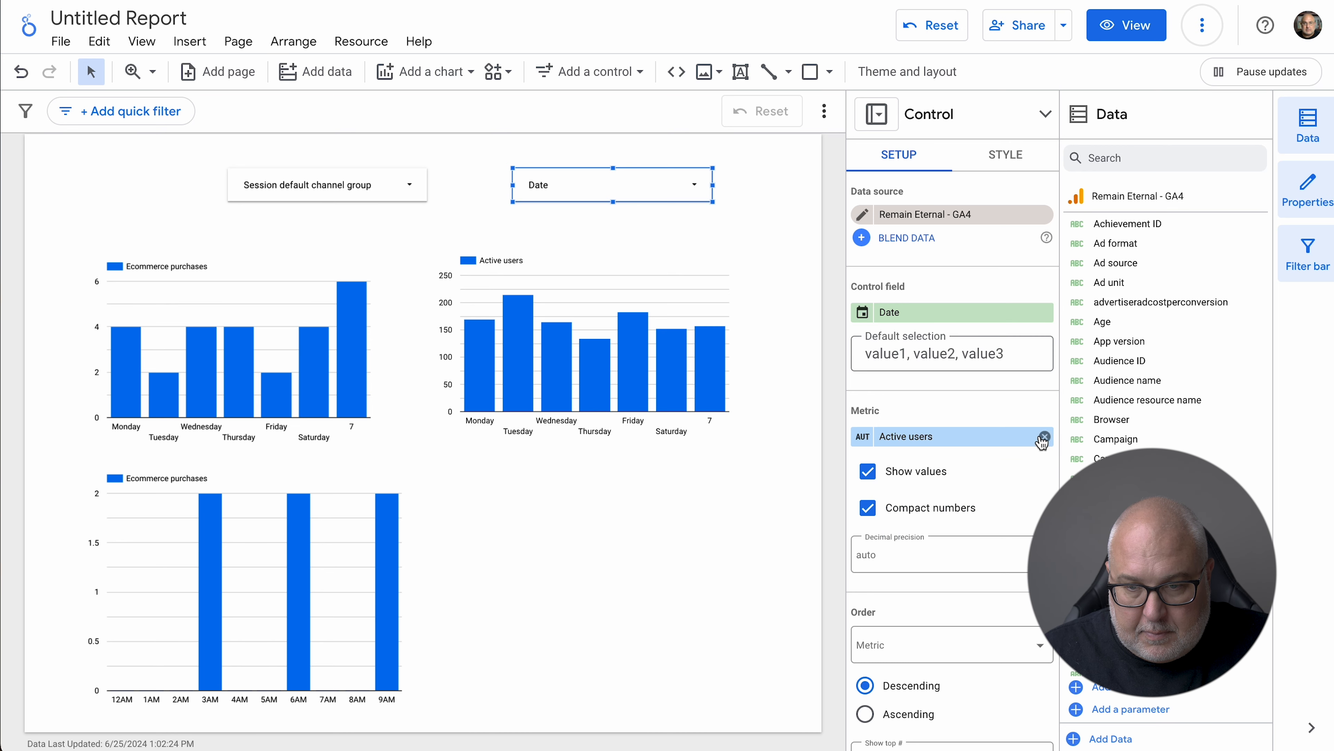
{"action": "left_click", "coordinate": [1039, 436]}
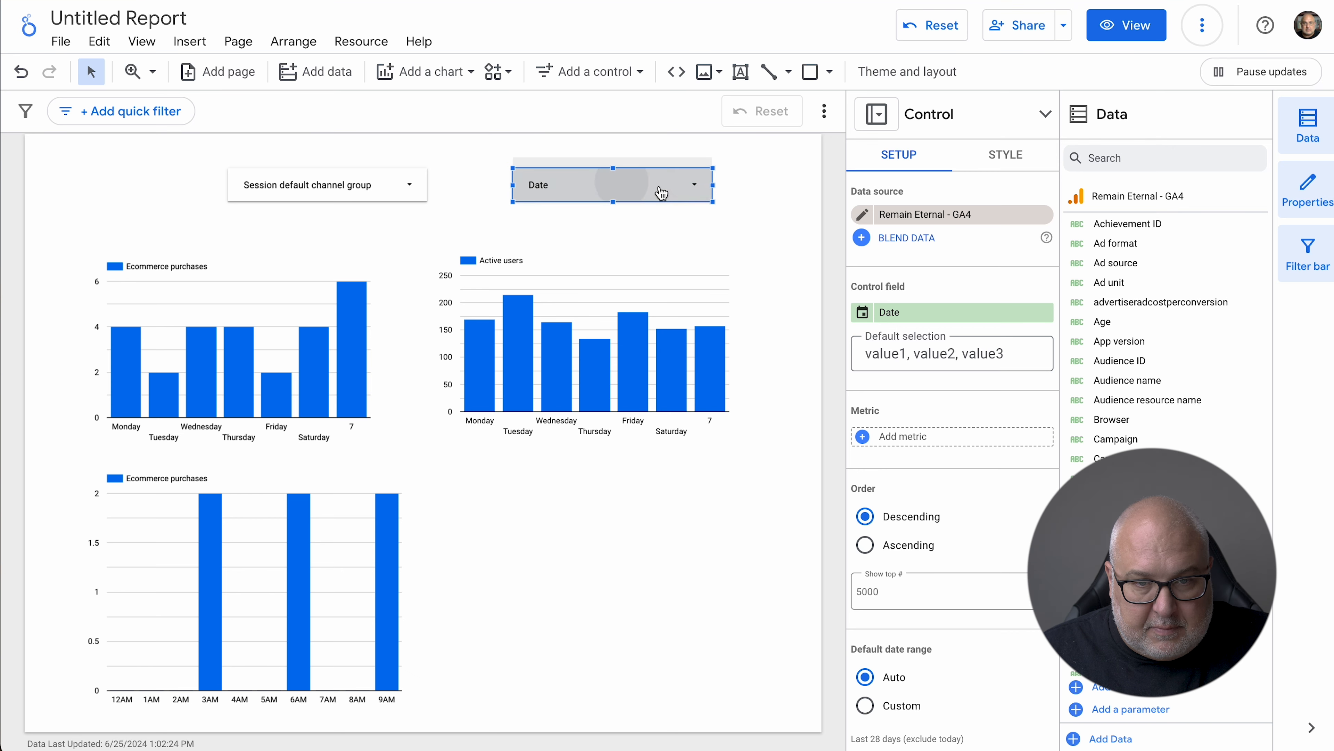
{"action": "mouse_move", "coordinate": [632, 243]}
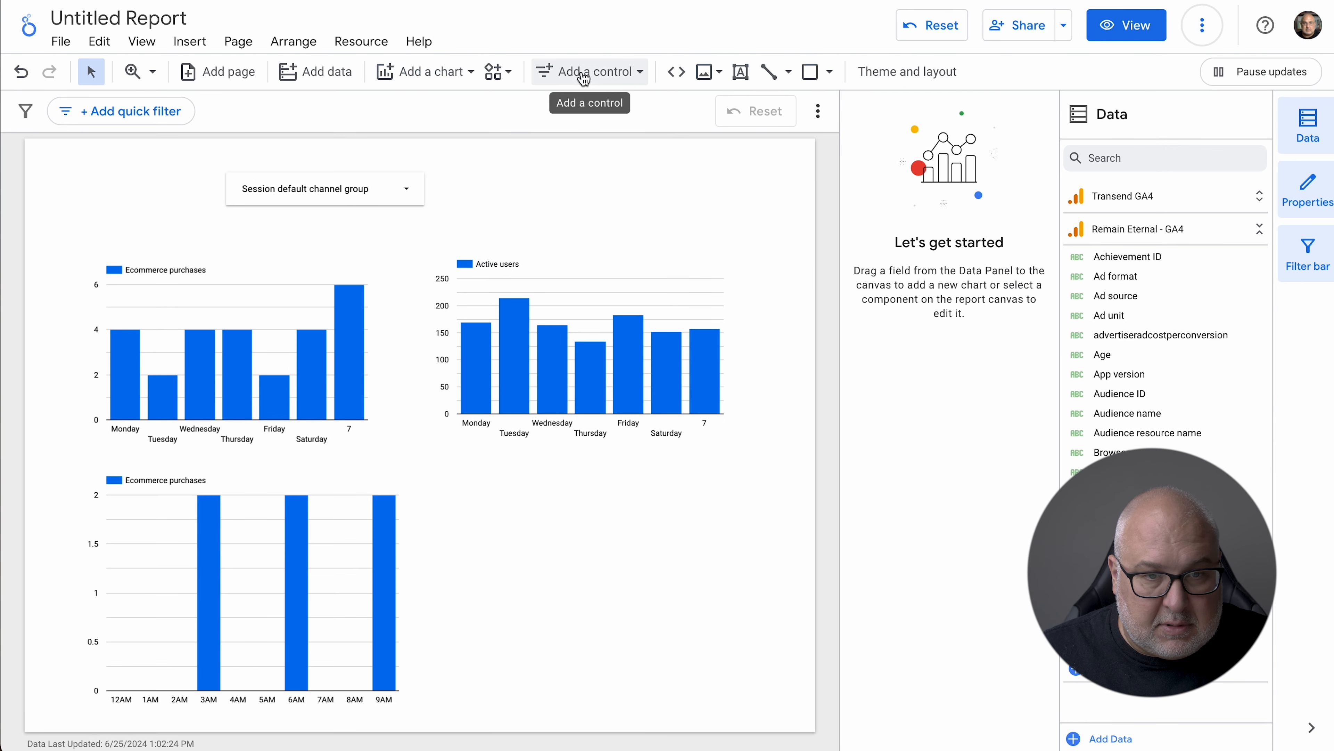
Add a date range control set to 'Last week (starts Sunday)', Jun 16 – Jun 22, 2024.
{"action": "left_click", "coordinate": [588, 71]}
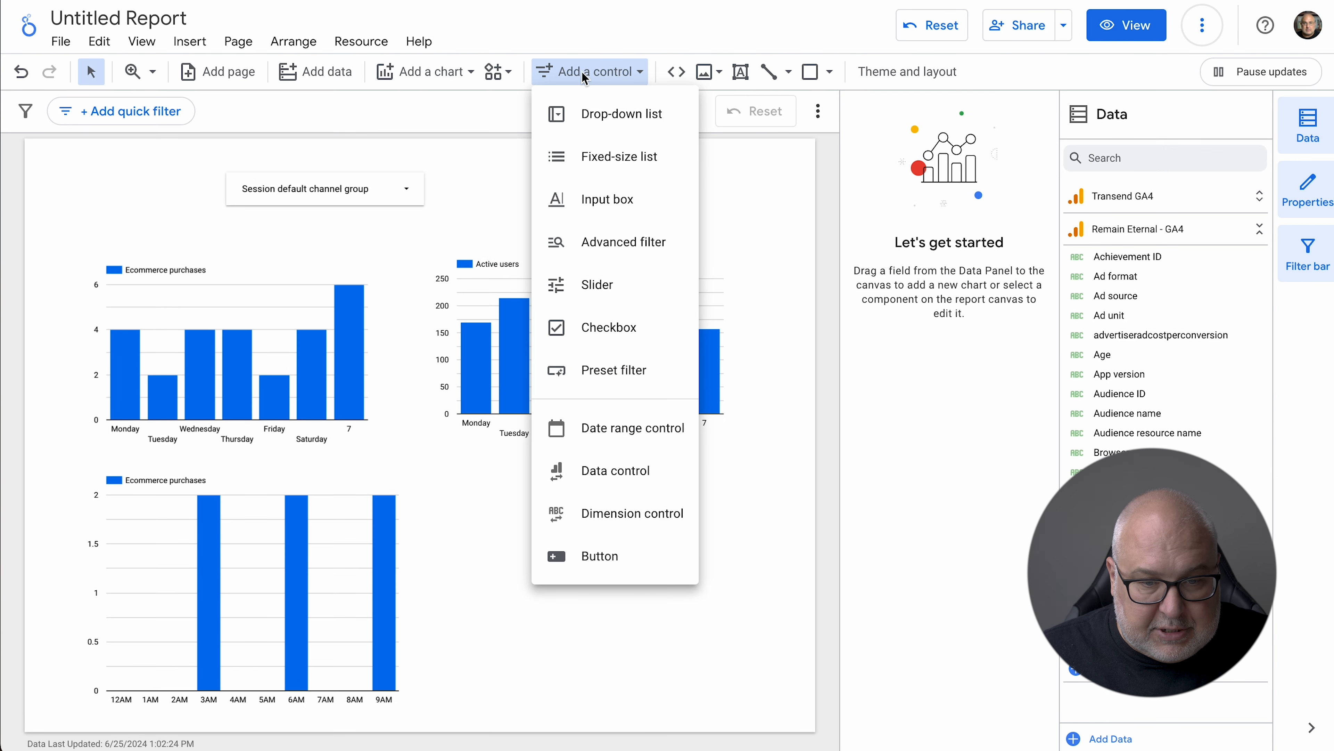
{"action": "mouse_move", "coordinate": [614, 469]}
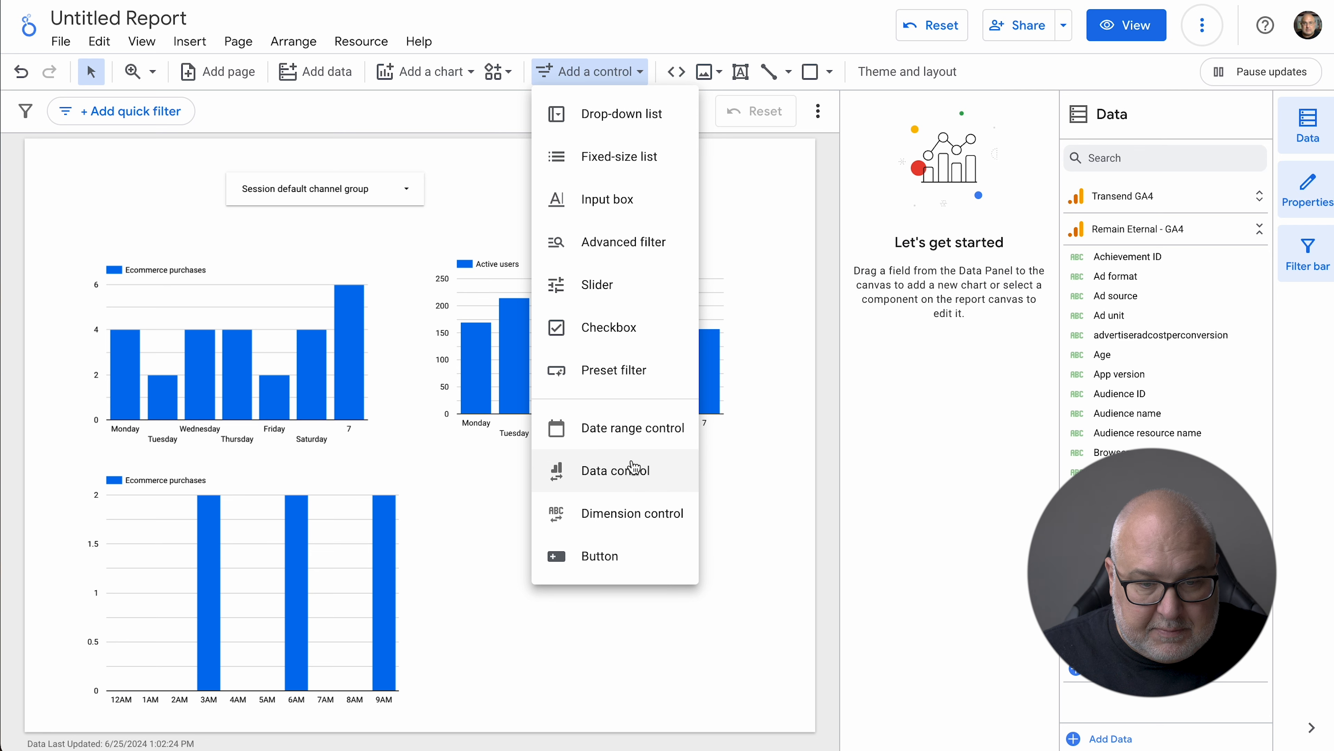
{"action": "left_click", "coordinate": [613, 470]}
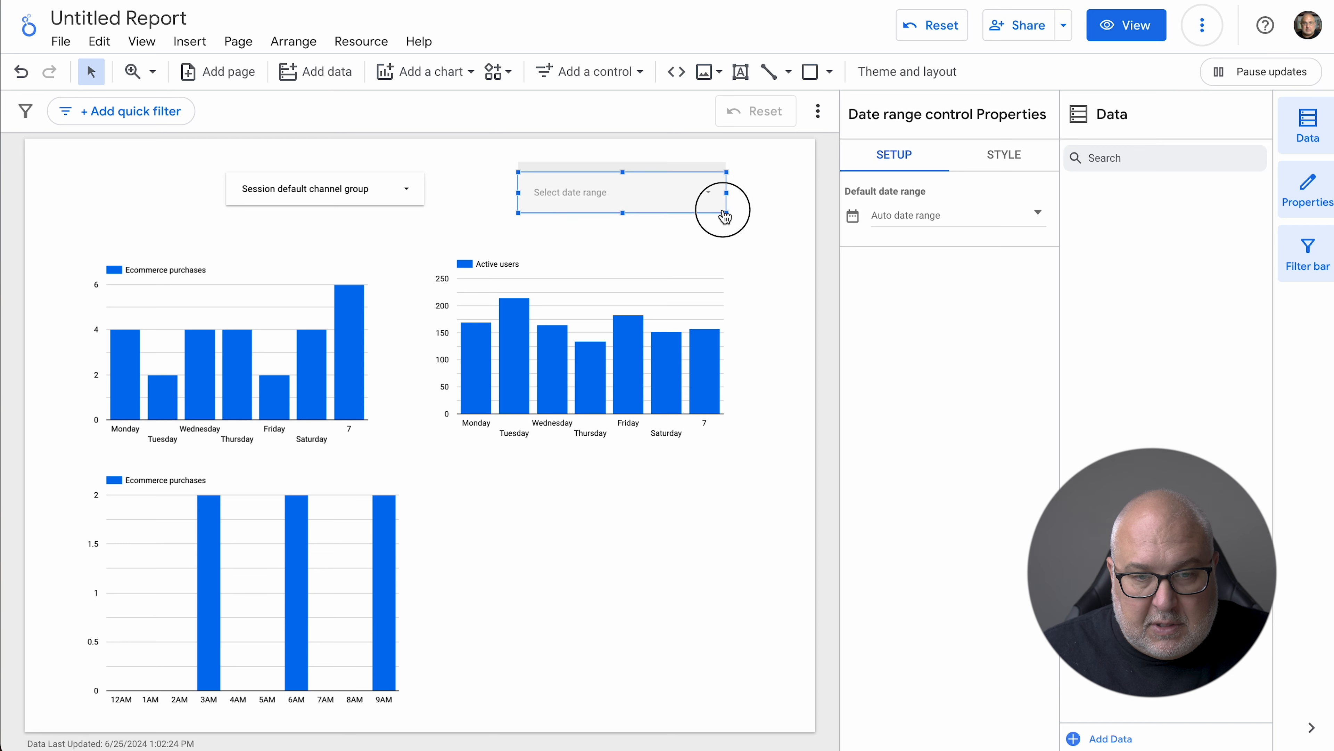
{"action": "left_click", "coordinate": [719, 192]}
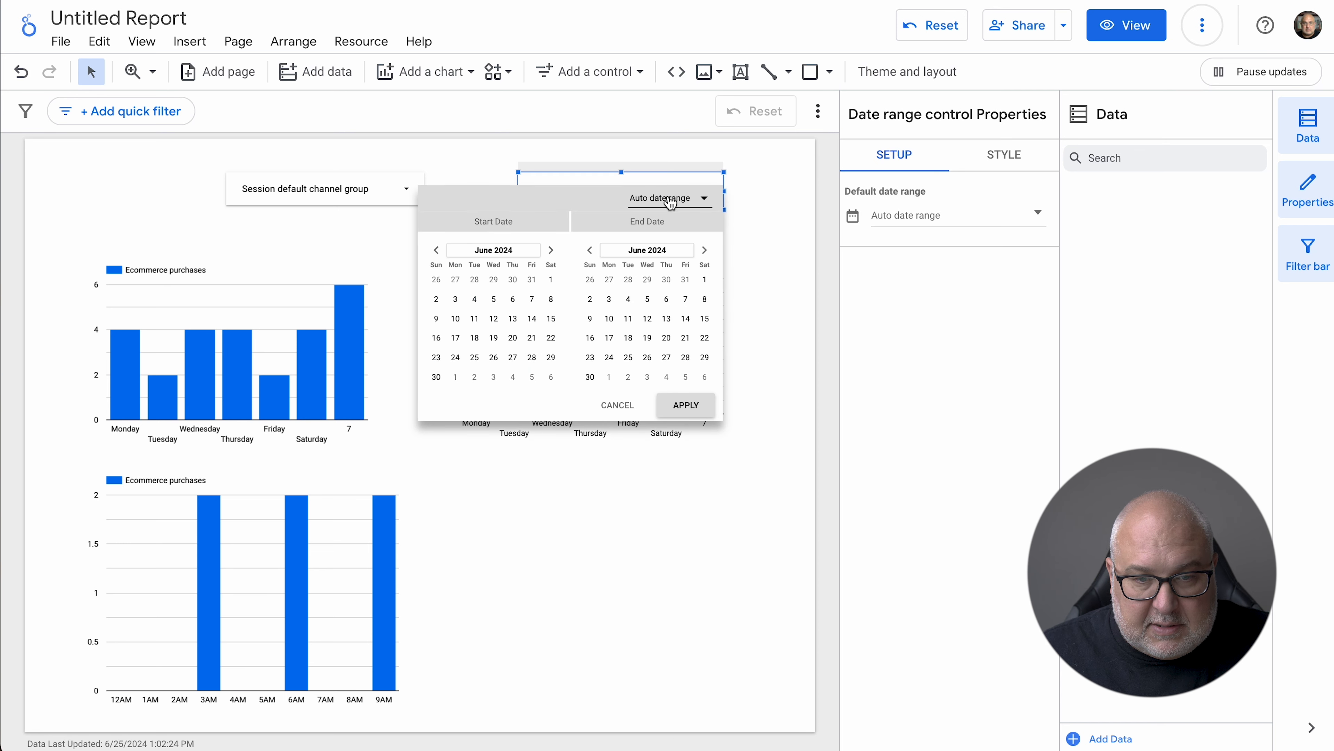
{"action": "left_click", "coordinate": [669, 198]}
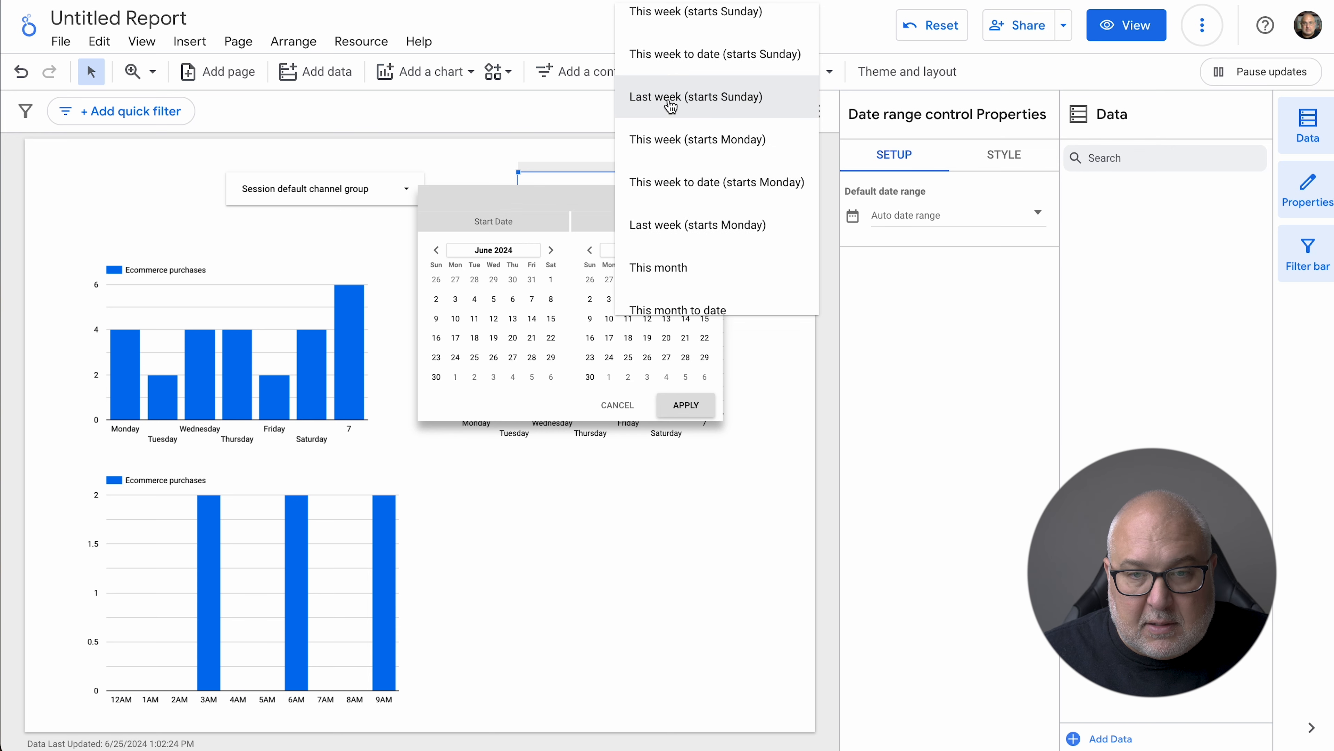
{"action": "left_click", "coordinate": [696, 96]}
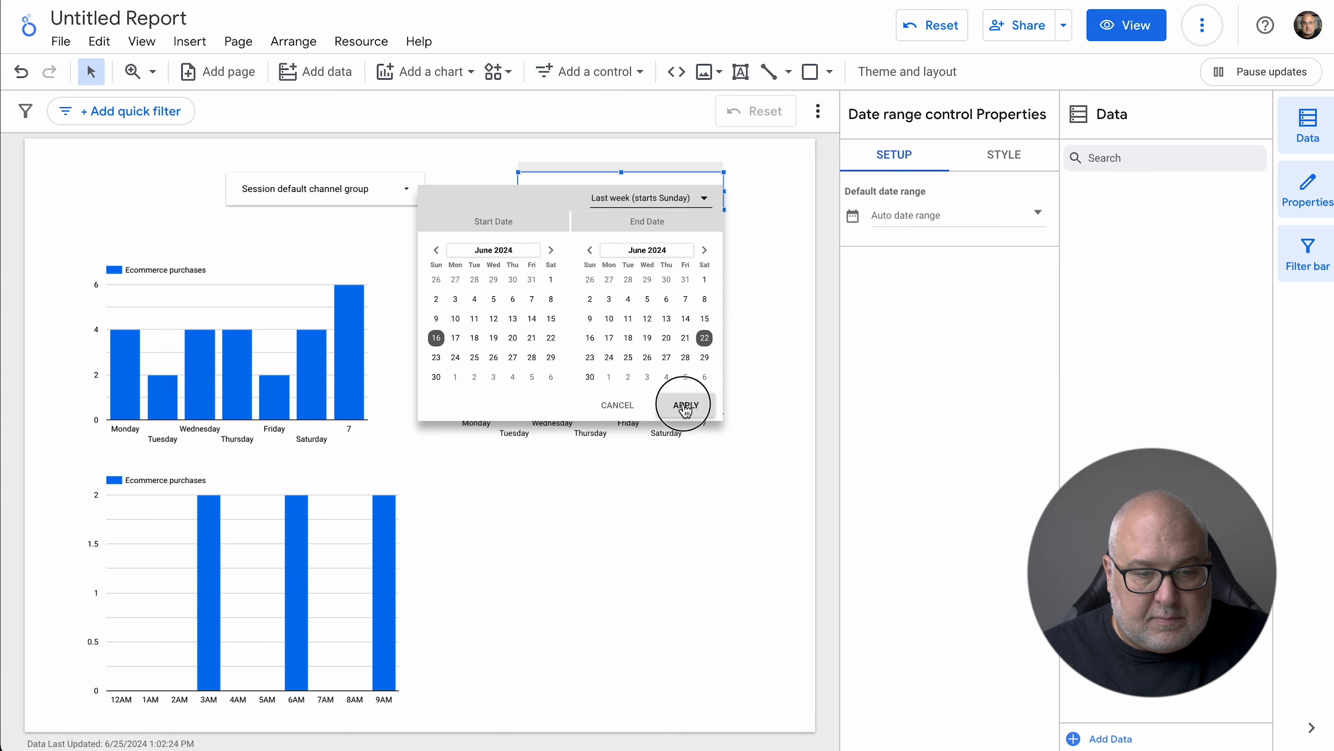
{"action": "left_click", "coordinate": [683, 405]}
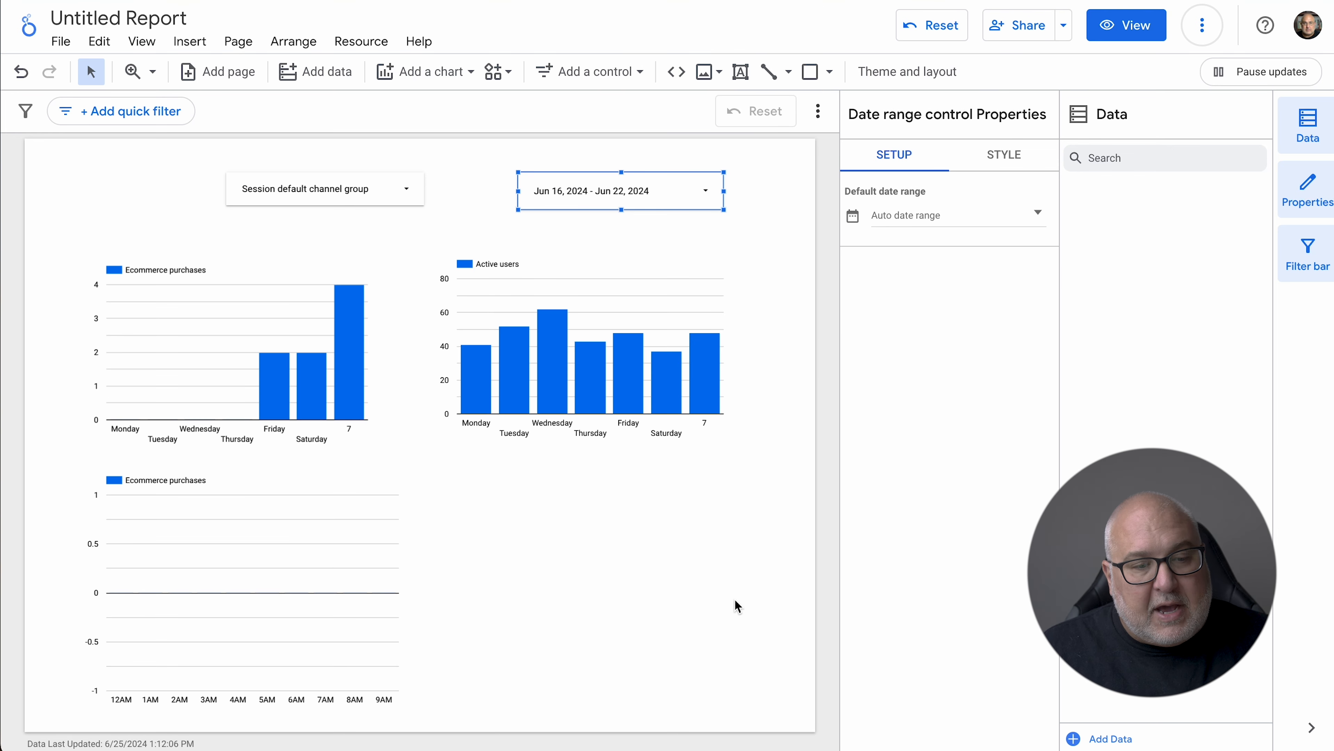
{"action": "mouse_move", "coordinate": [503, 337]}
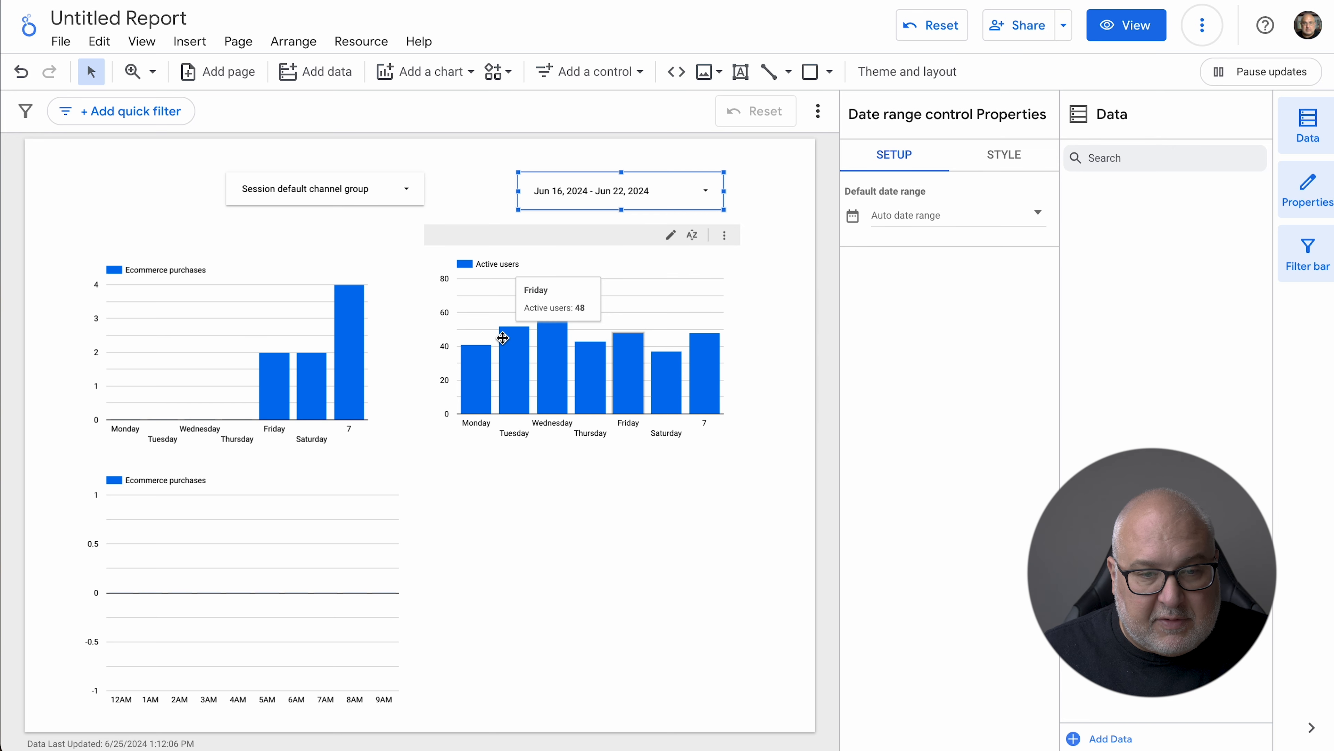
Check the channel dropdown and reconfirm the last-week range so all charts refresh.
{"action": "left_click", "coordinate": [325, 189]}
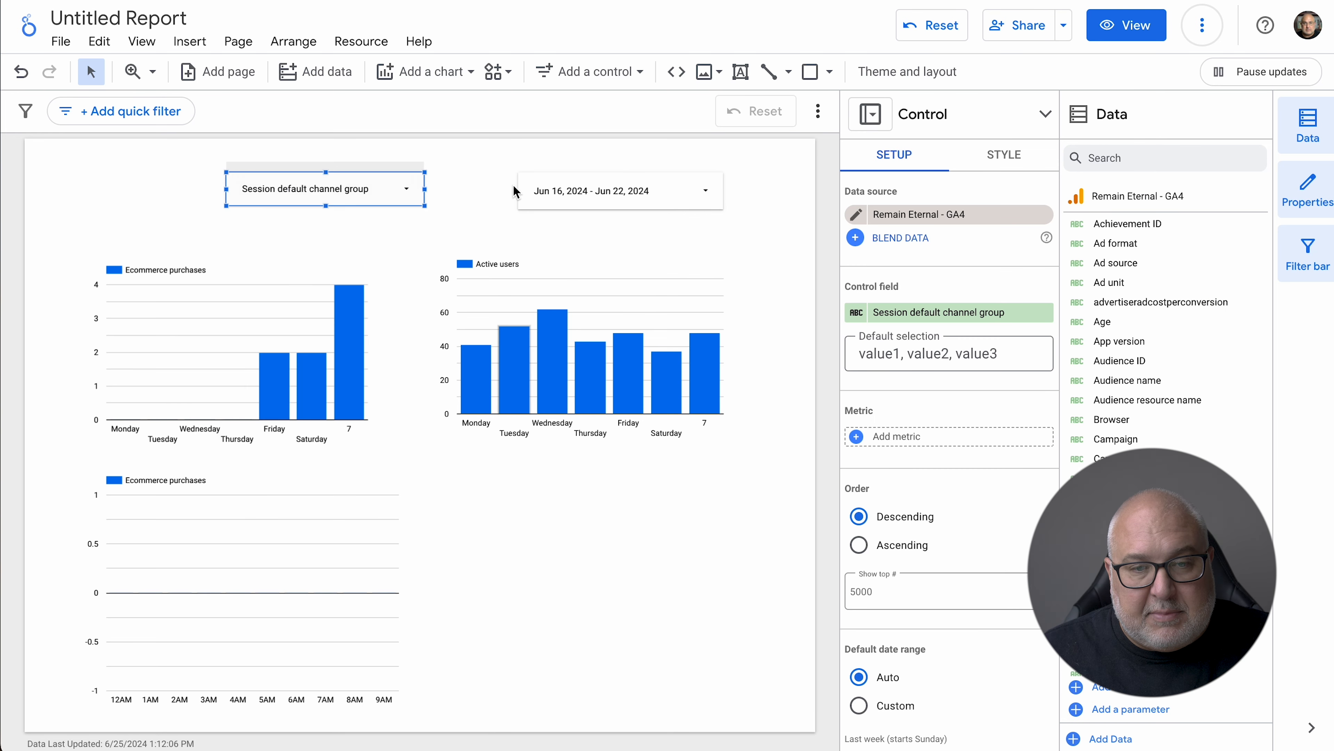
{"action": "left_click", "coordinate": [619, 191]}
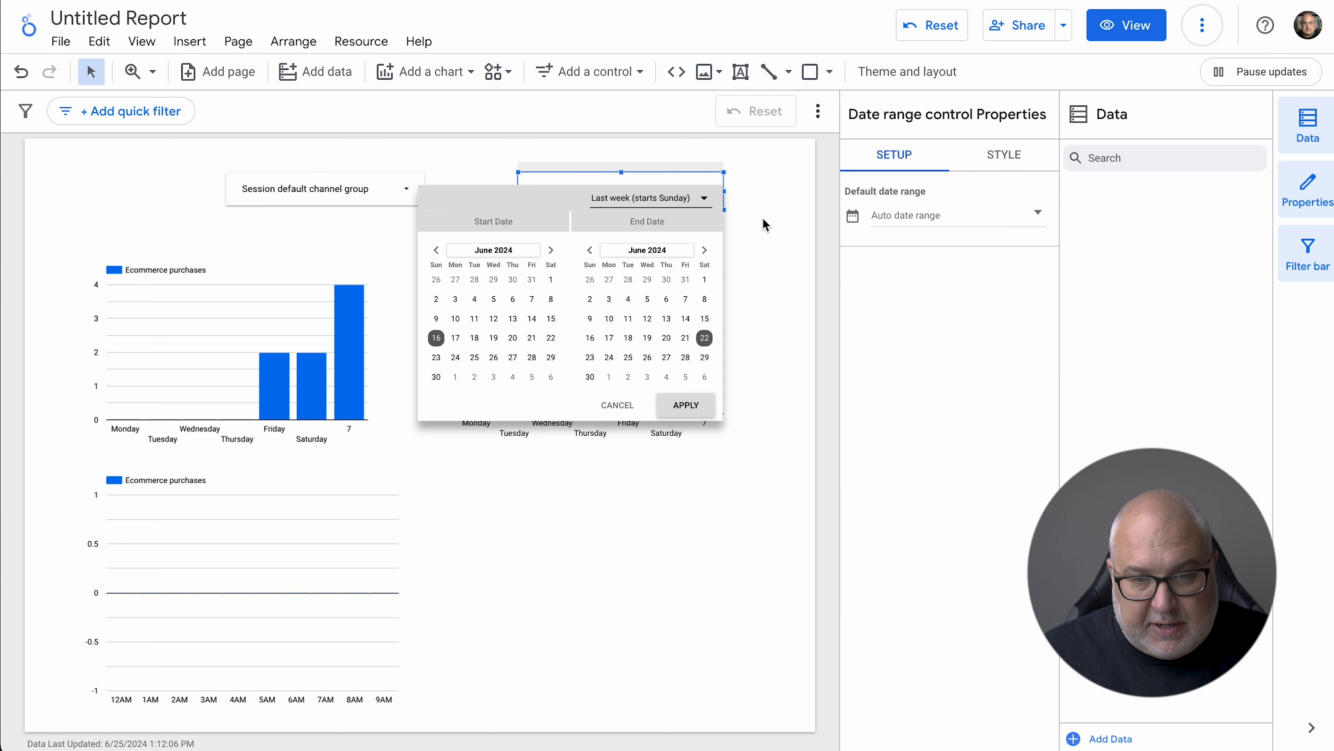
{"action": "left_click", "coordinate": [685, 405]}
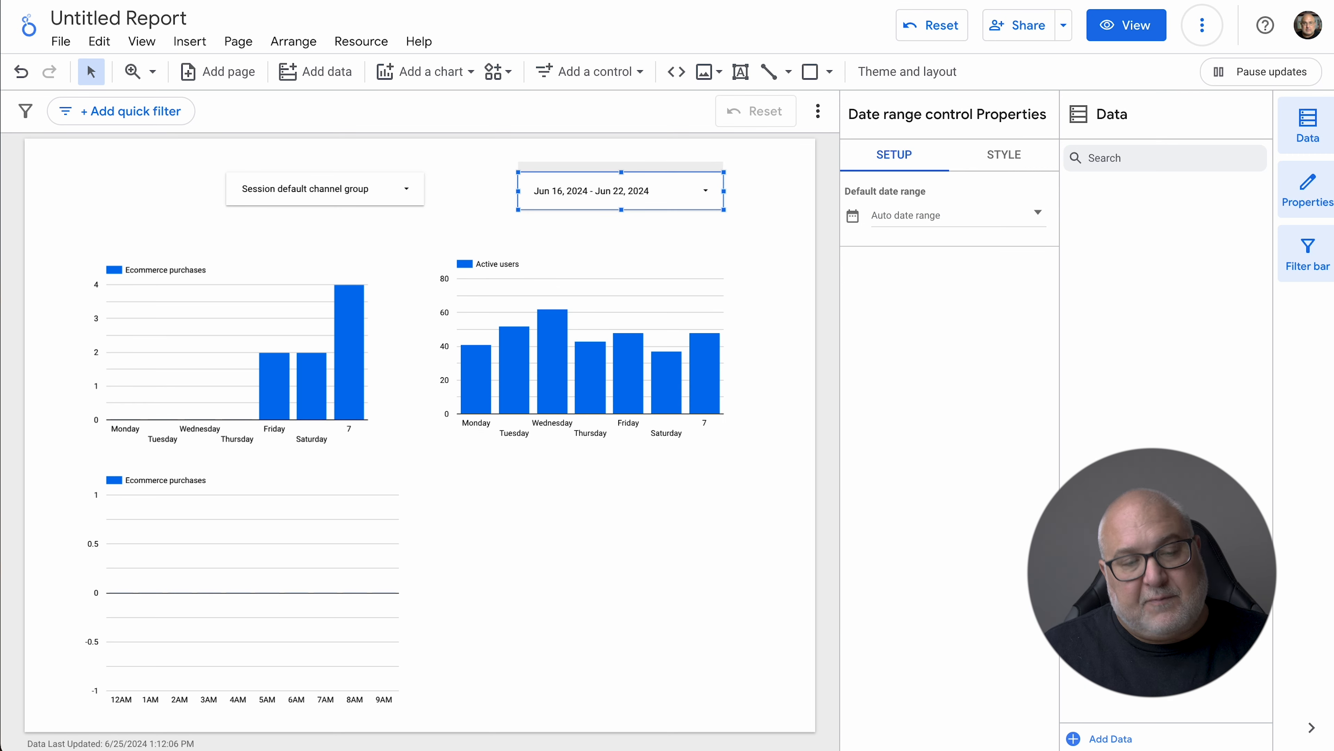